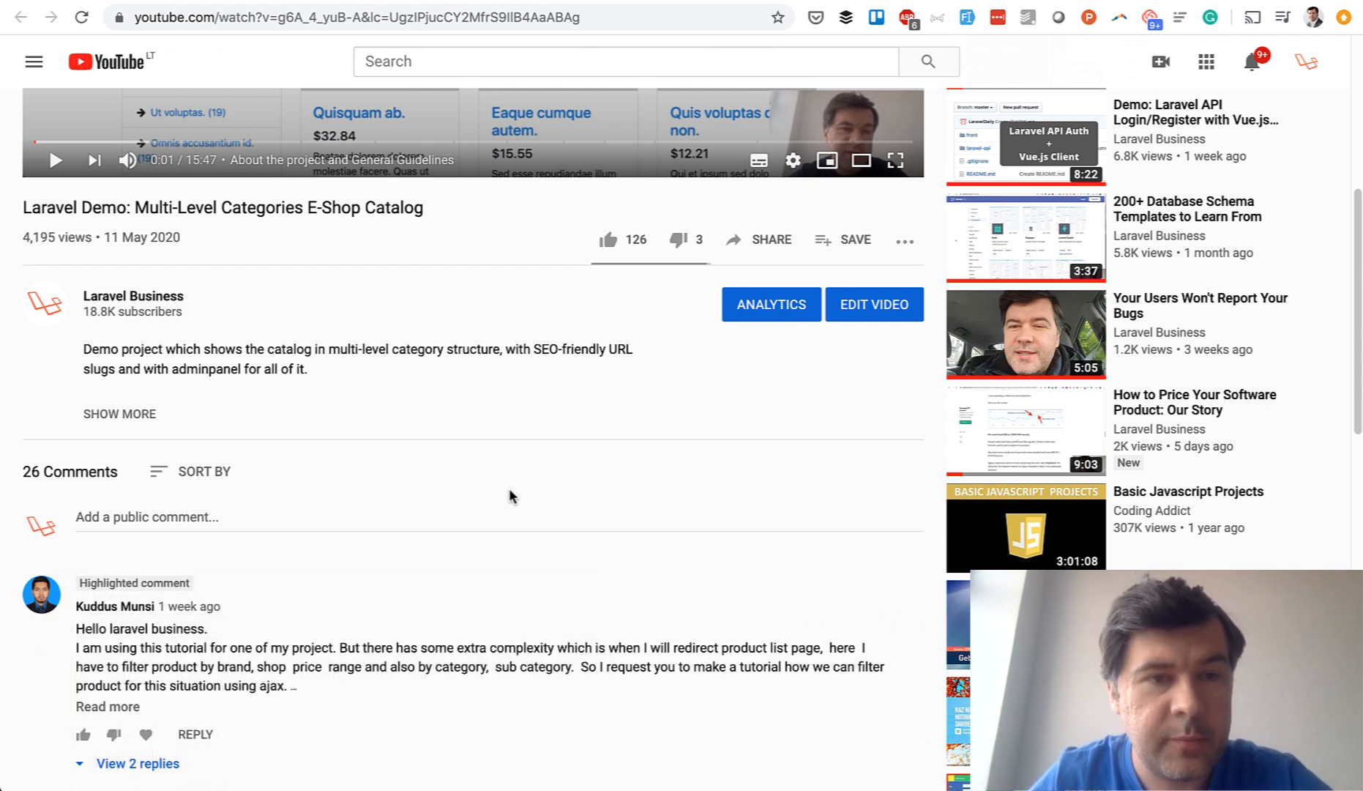
Step: Filter the catalog to products priced more than 500 in the possimus category
scroll("up", 3)
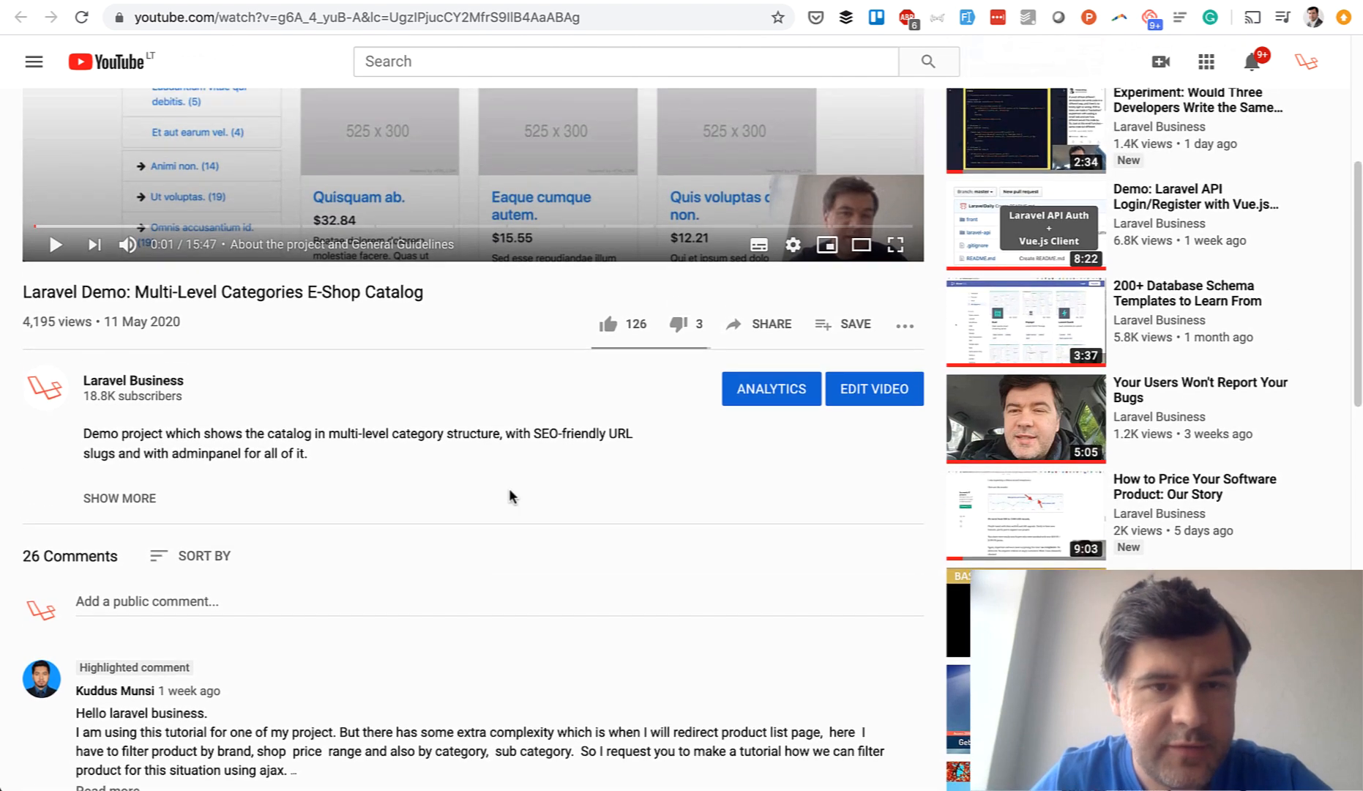
scroll("up", 3)
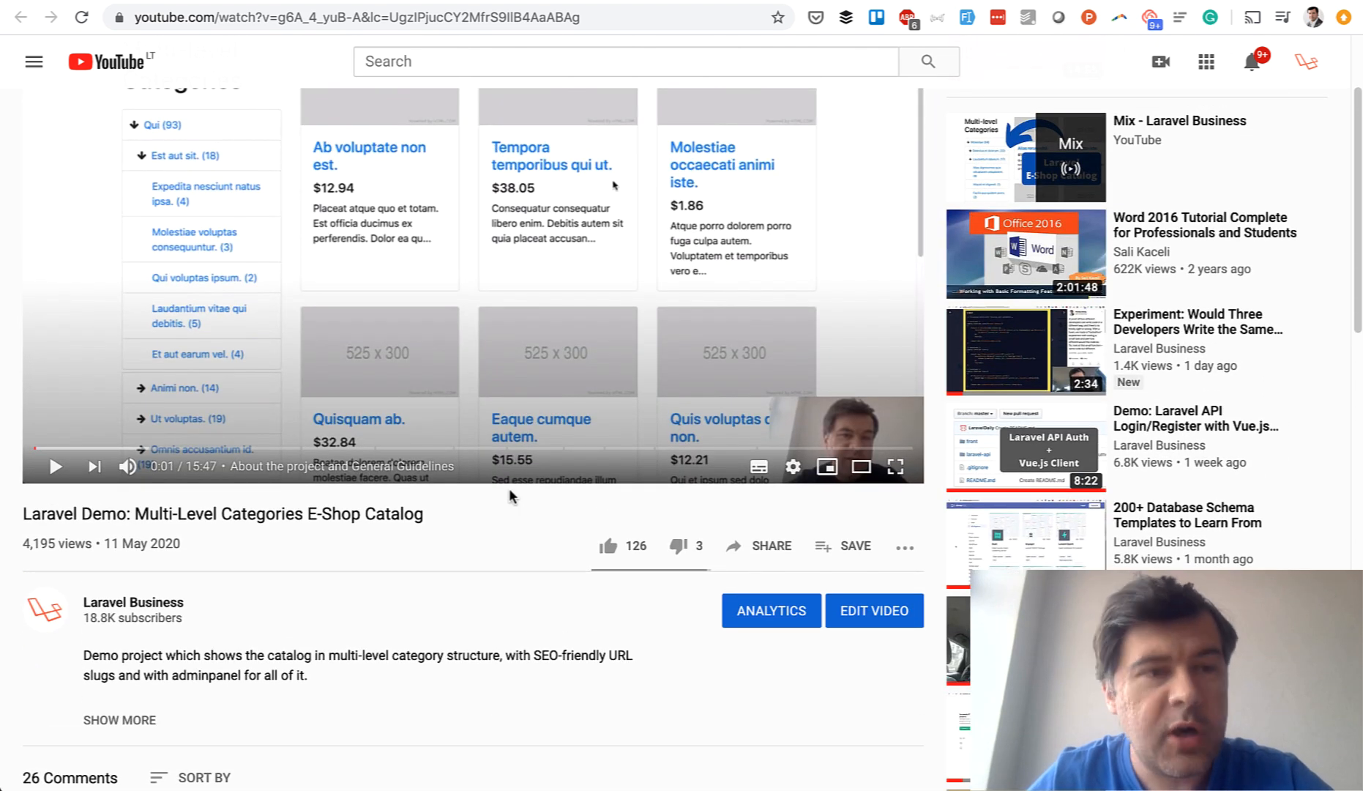
scroll("up", 3)
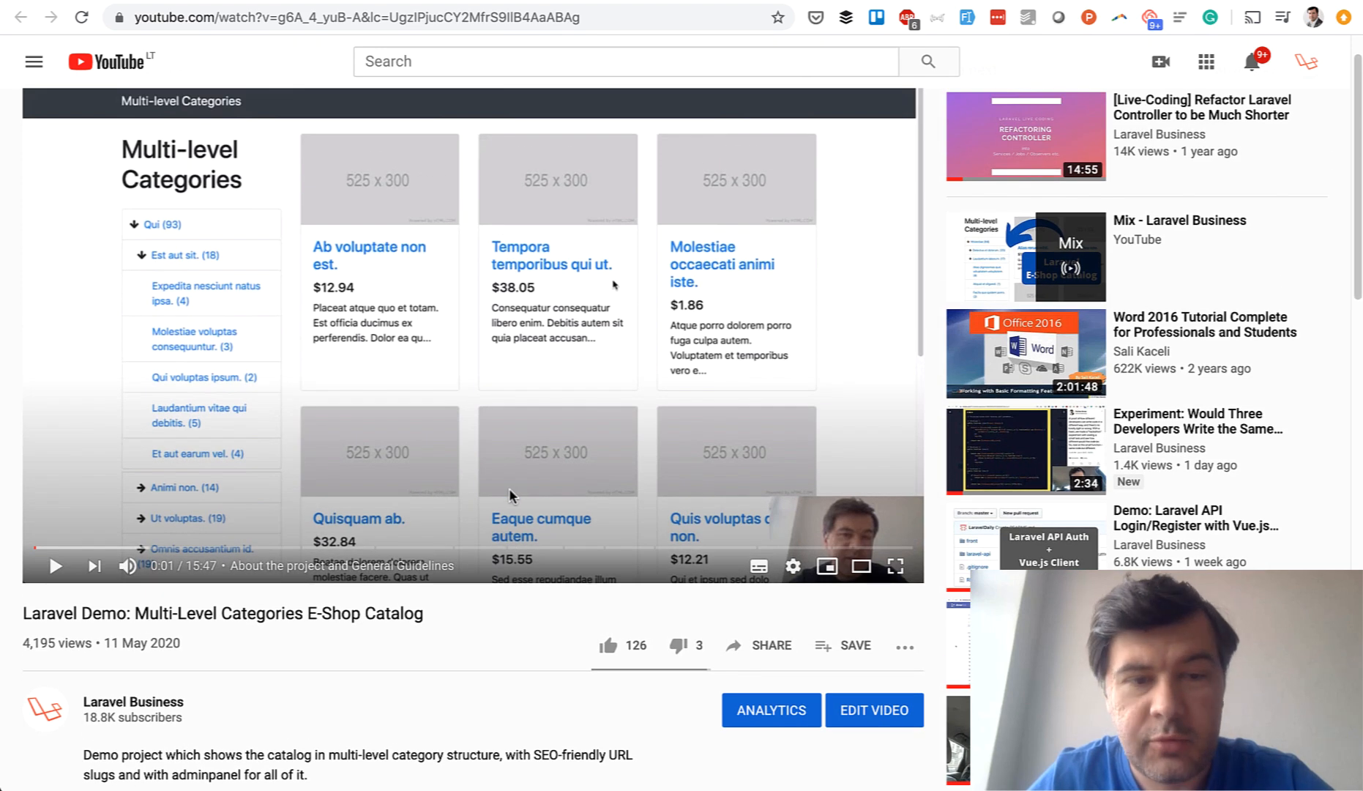
mouse_move(602, 436)
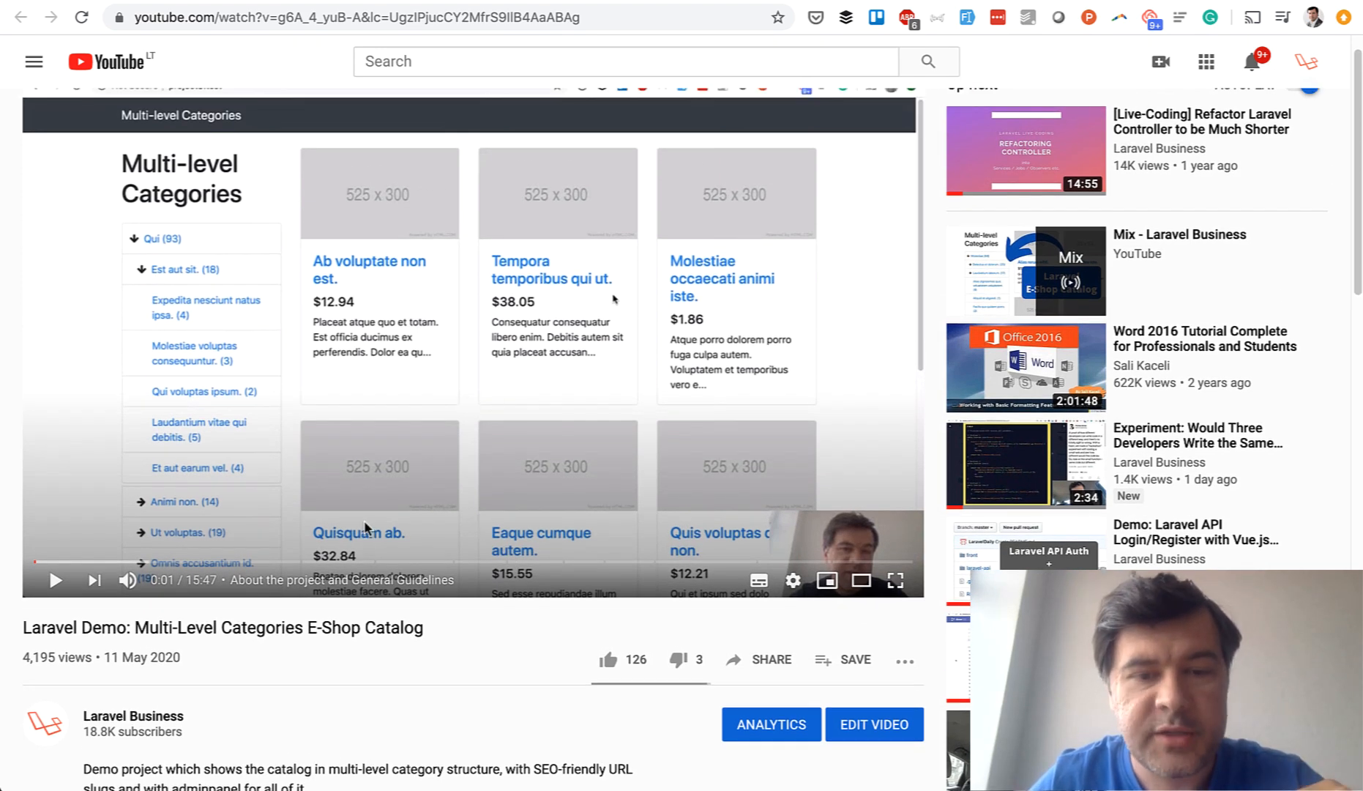
scroll("down", 3)
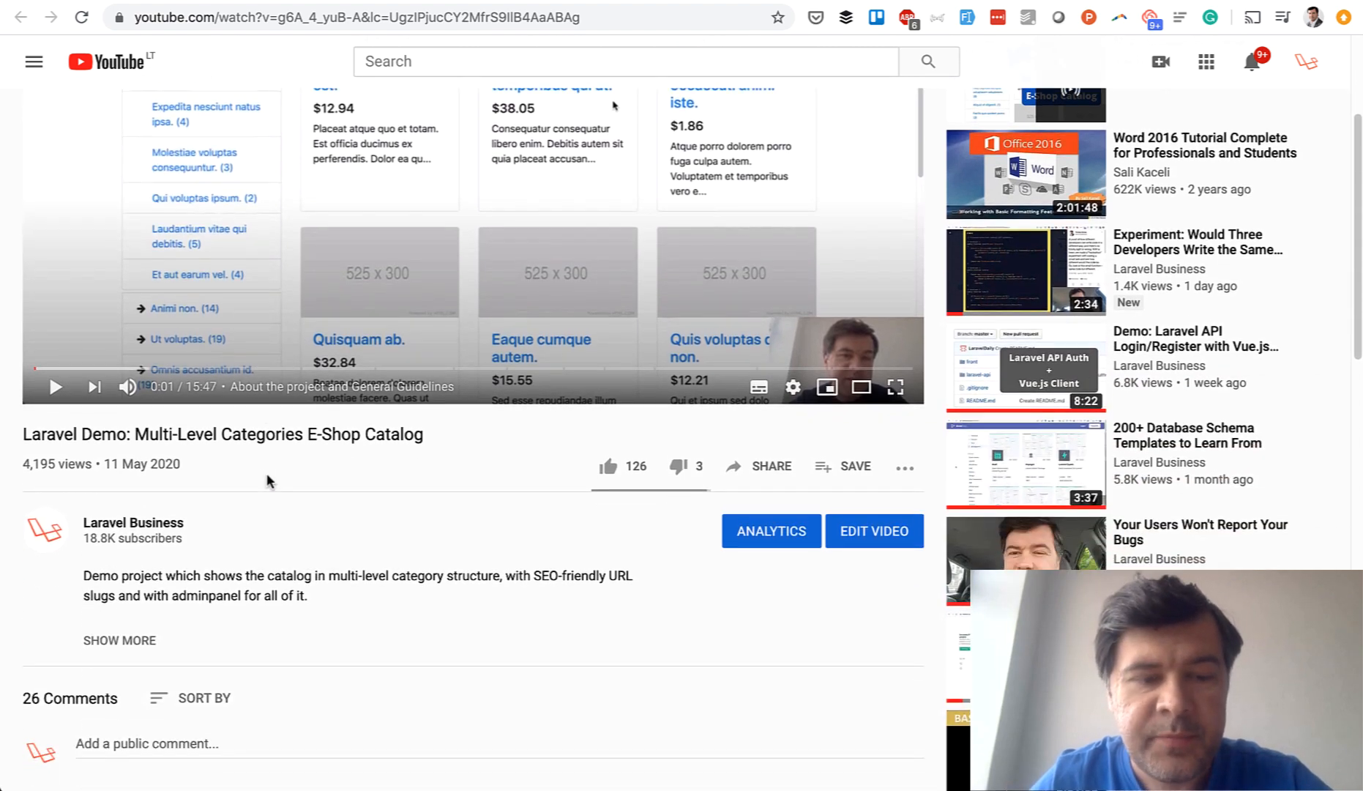
scroll("down", 3)
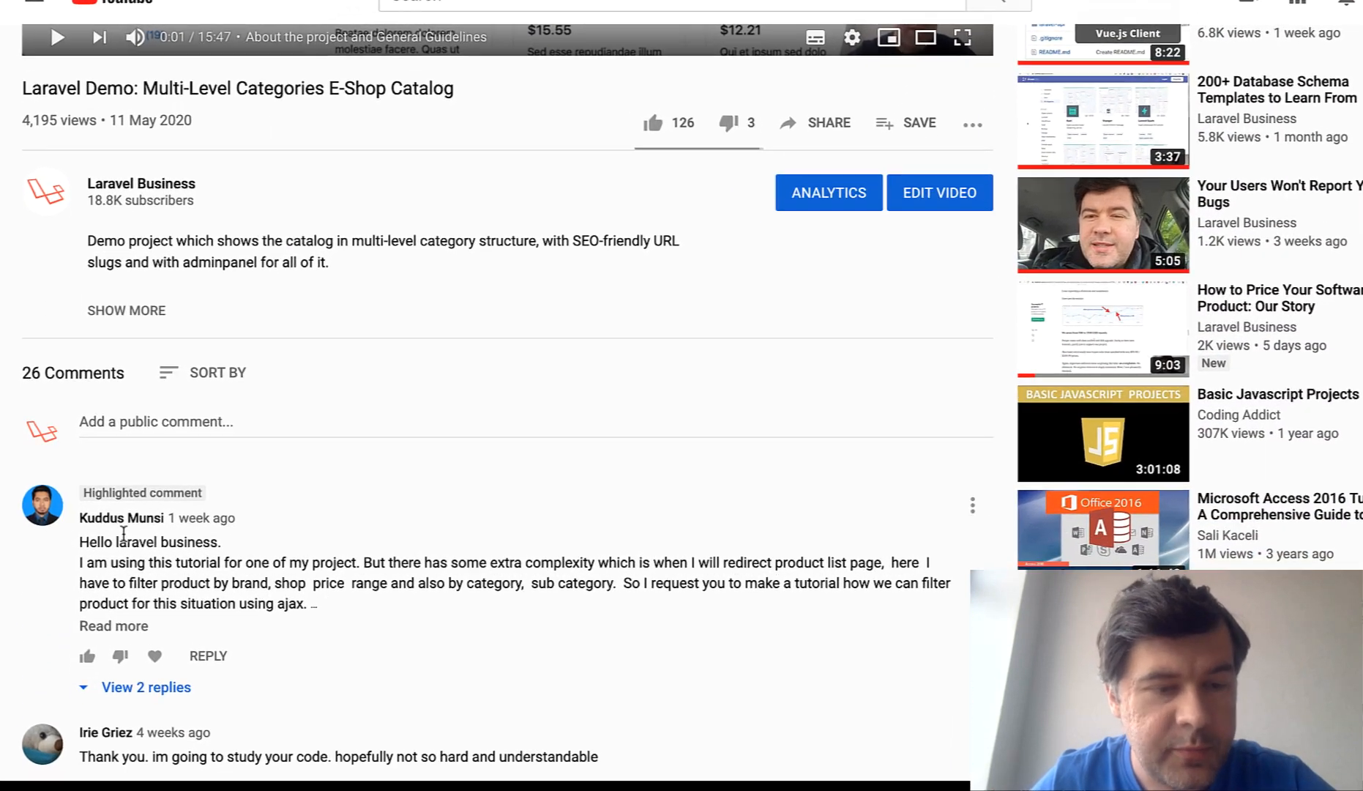
scroll("down", 3)
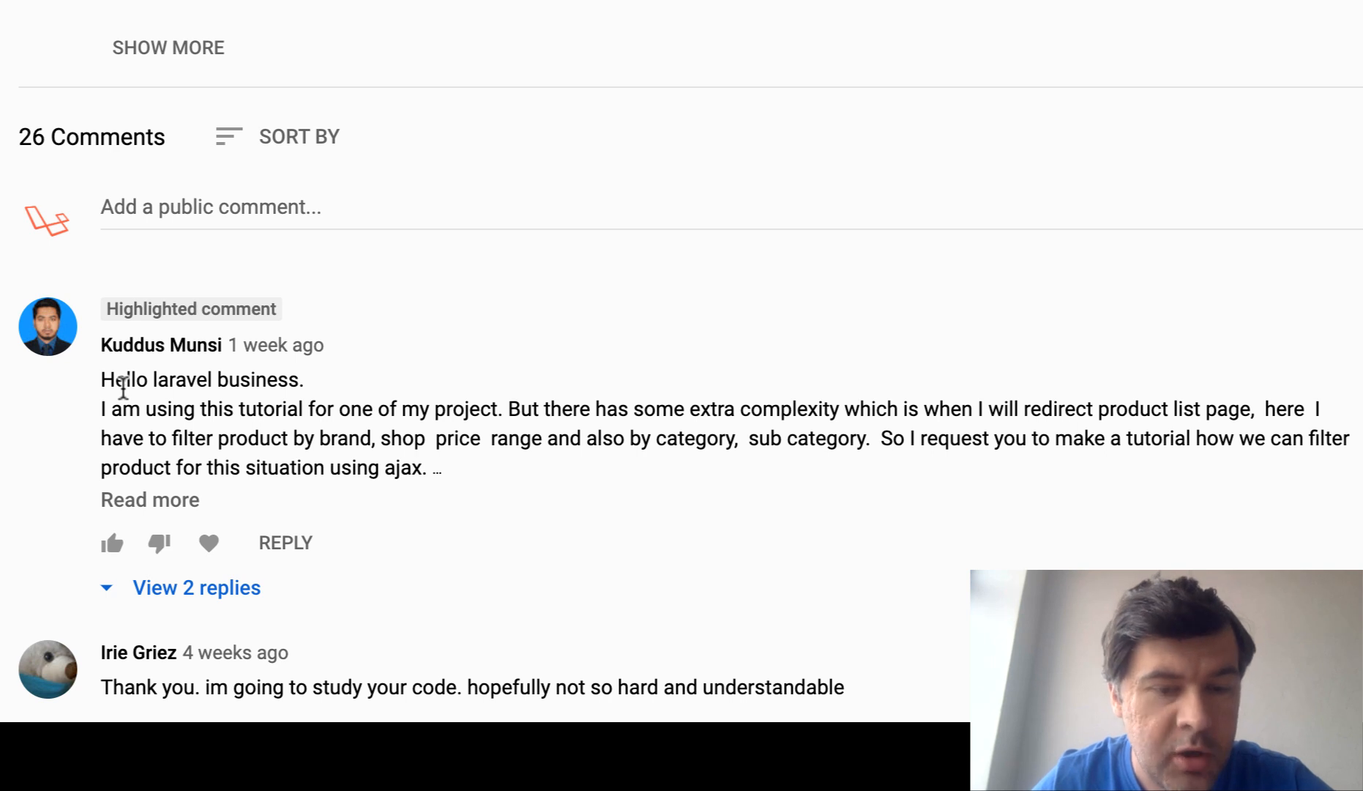
mouse_move(326, 438)
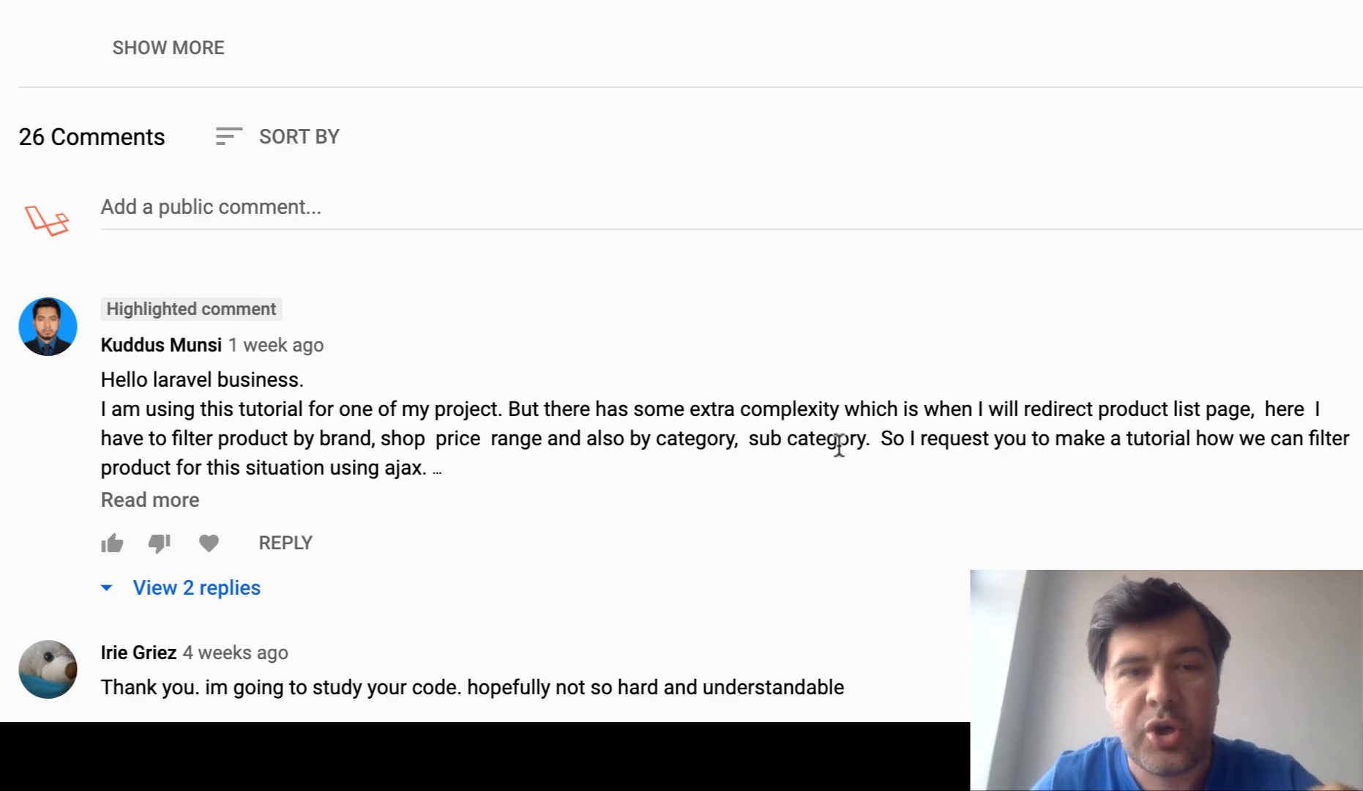
scroll("up", 3)
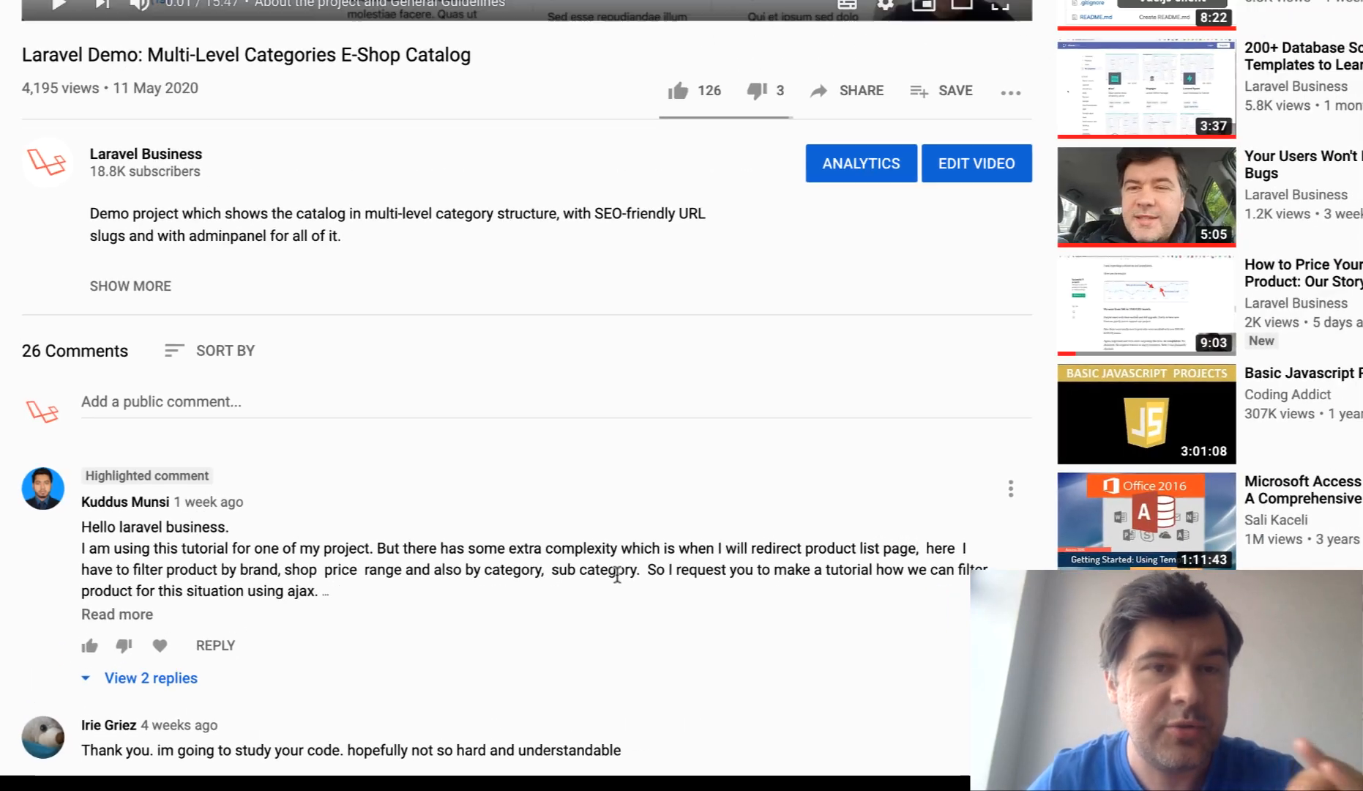
scroll("up", 3)
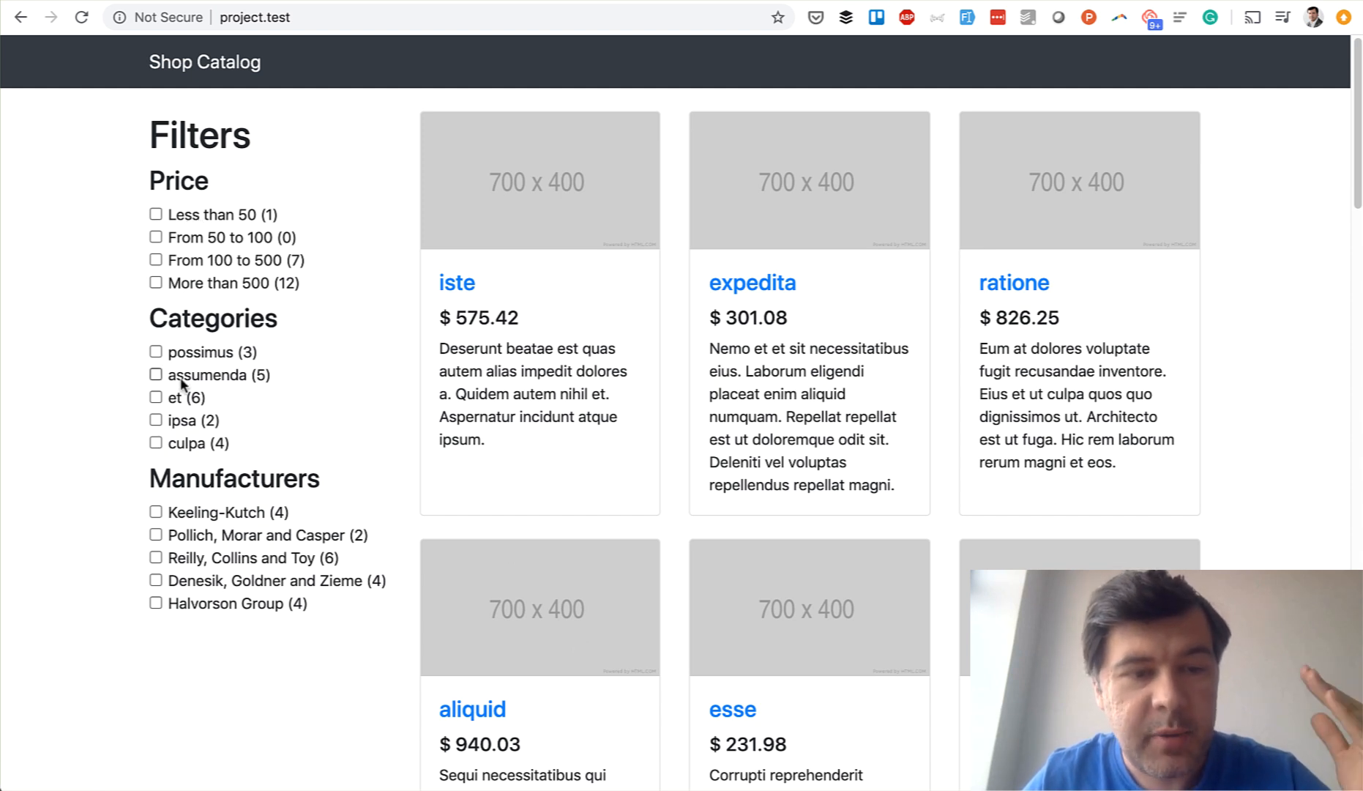
mouse_move(183, 558)
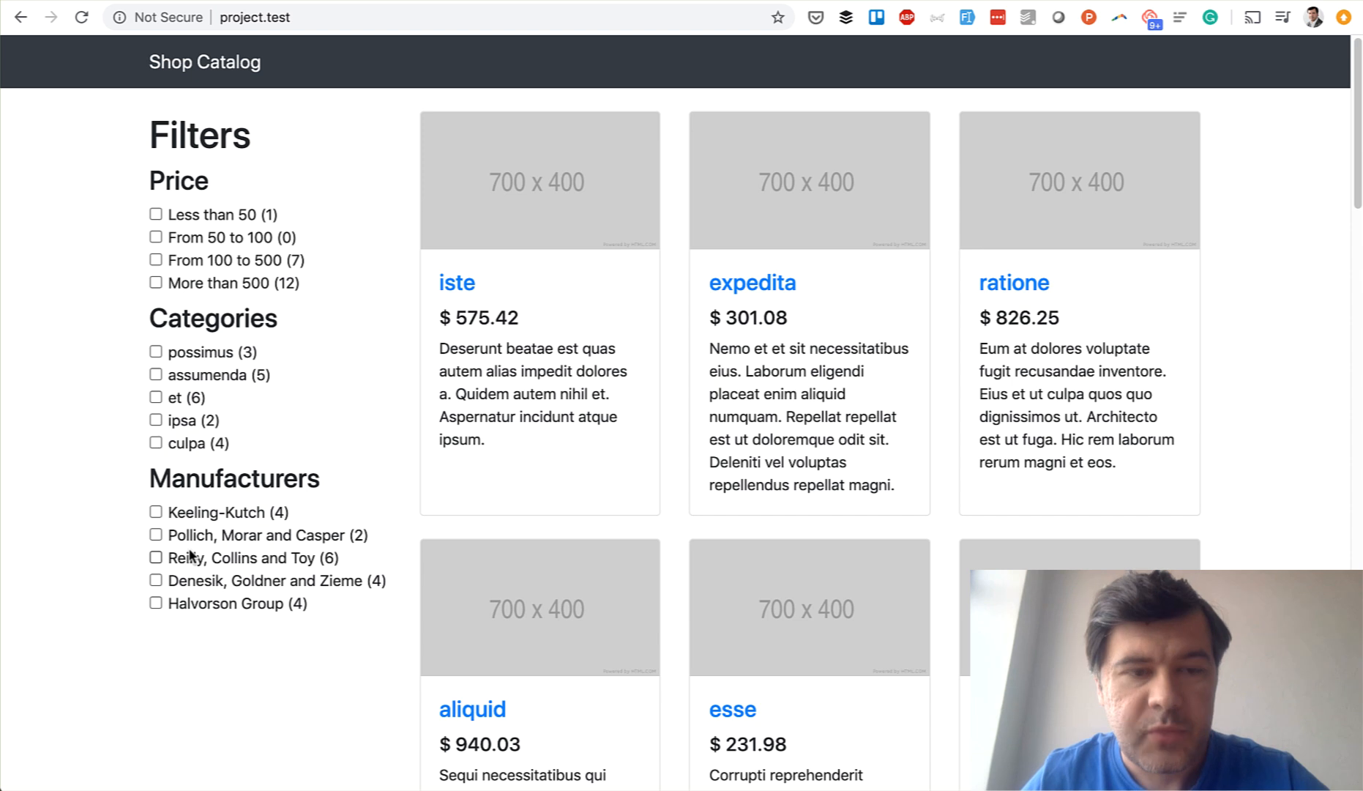
left_click(156, 283)
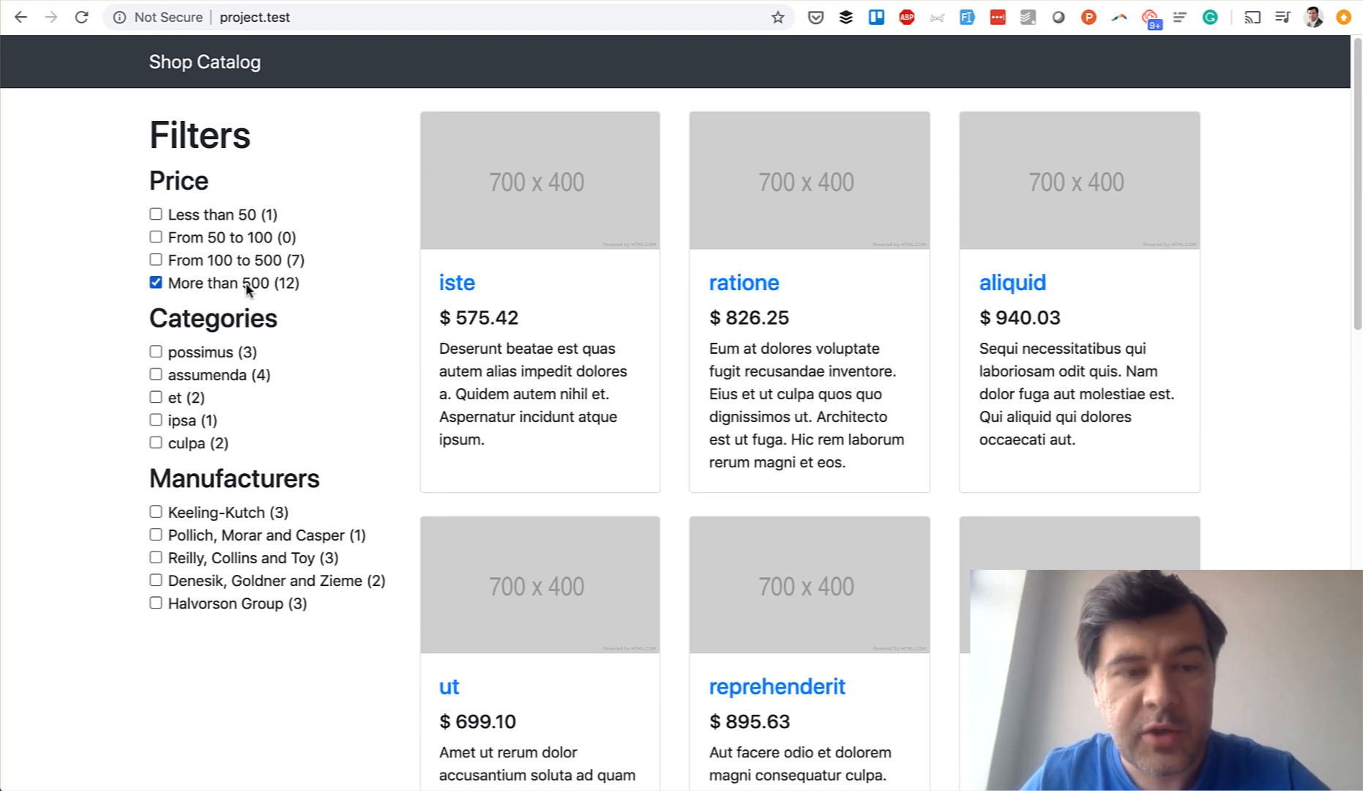
mouse_move(609, 233)
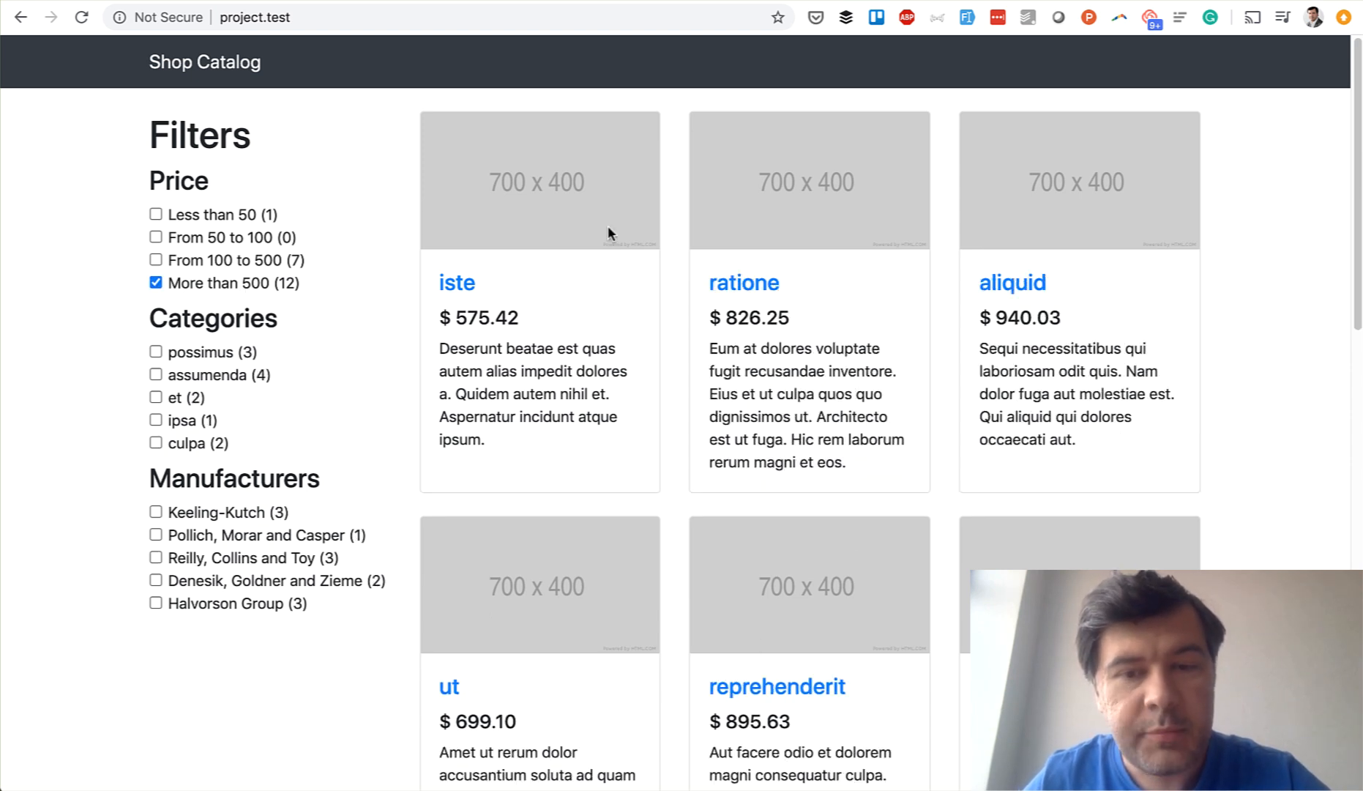
mouse_move(208, 608)
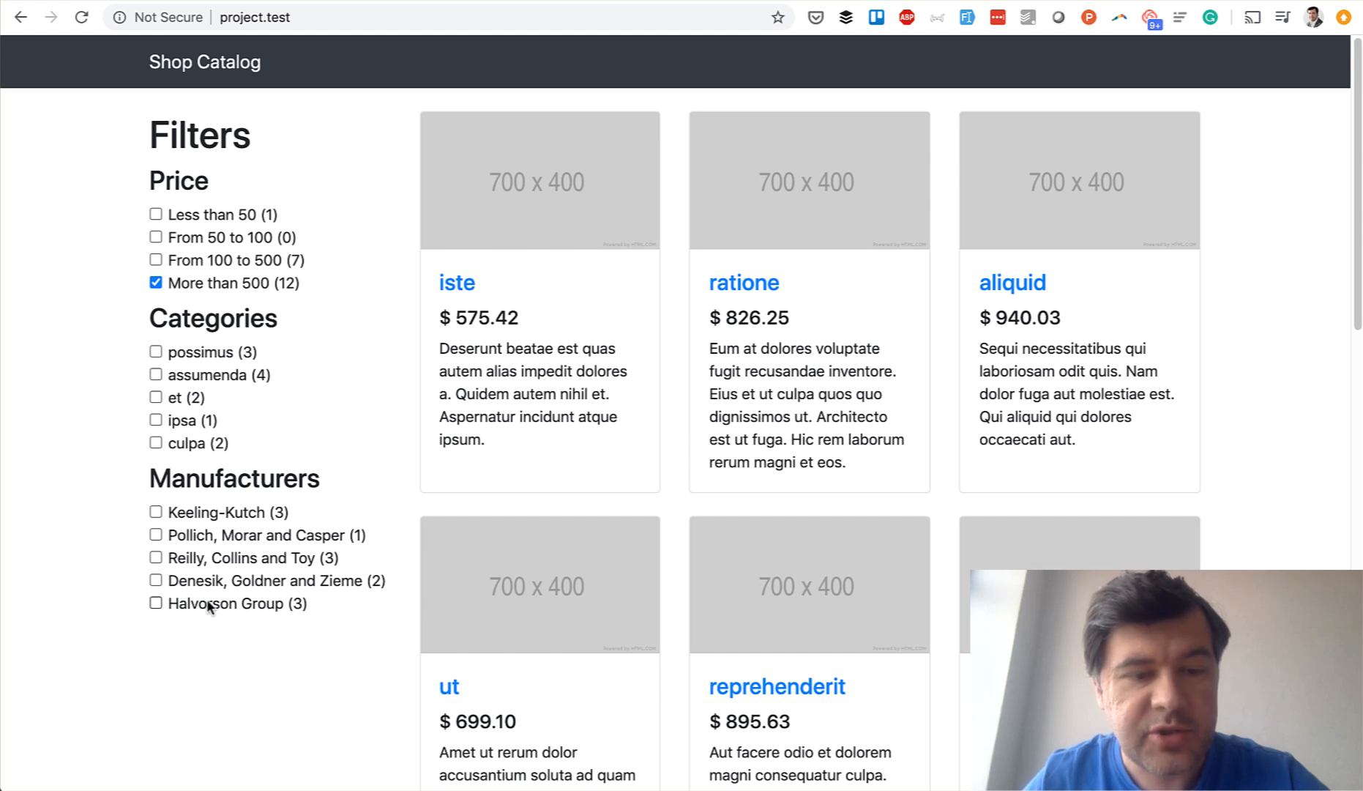
left_click(156, 351)
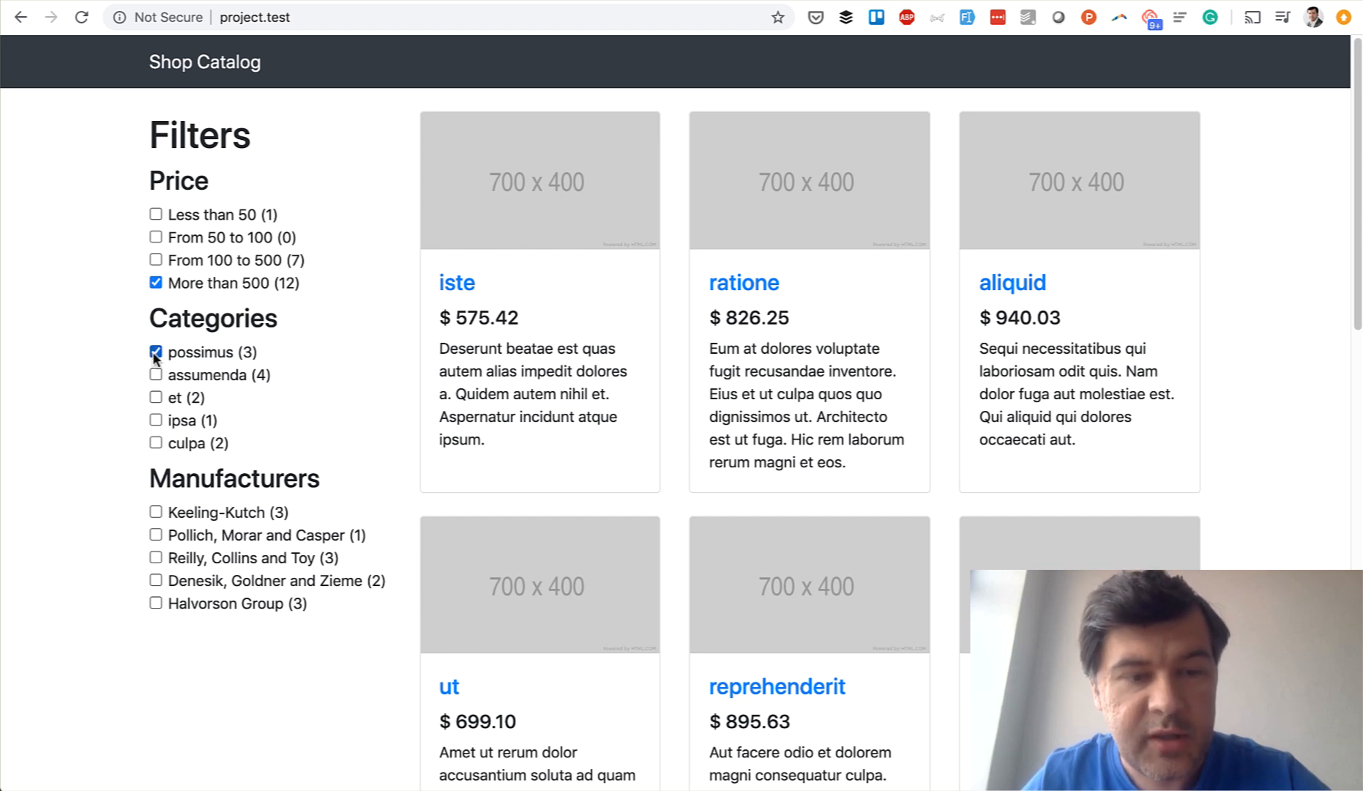
left_click(161, 351)
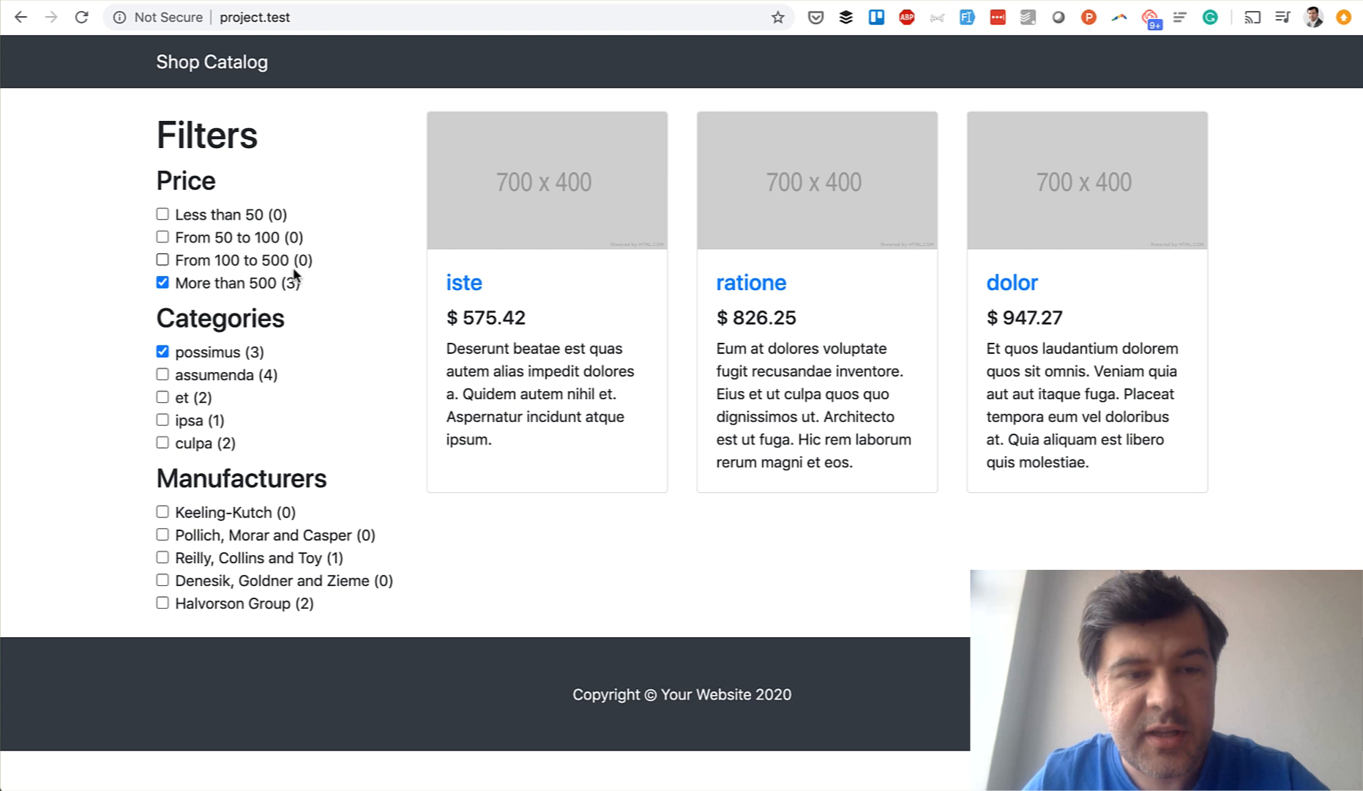
mouse_move(949, 362)
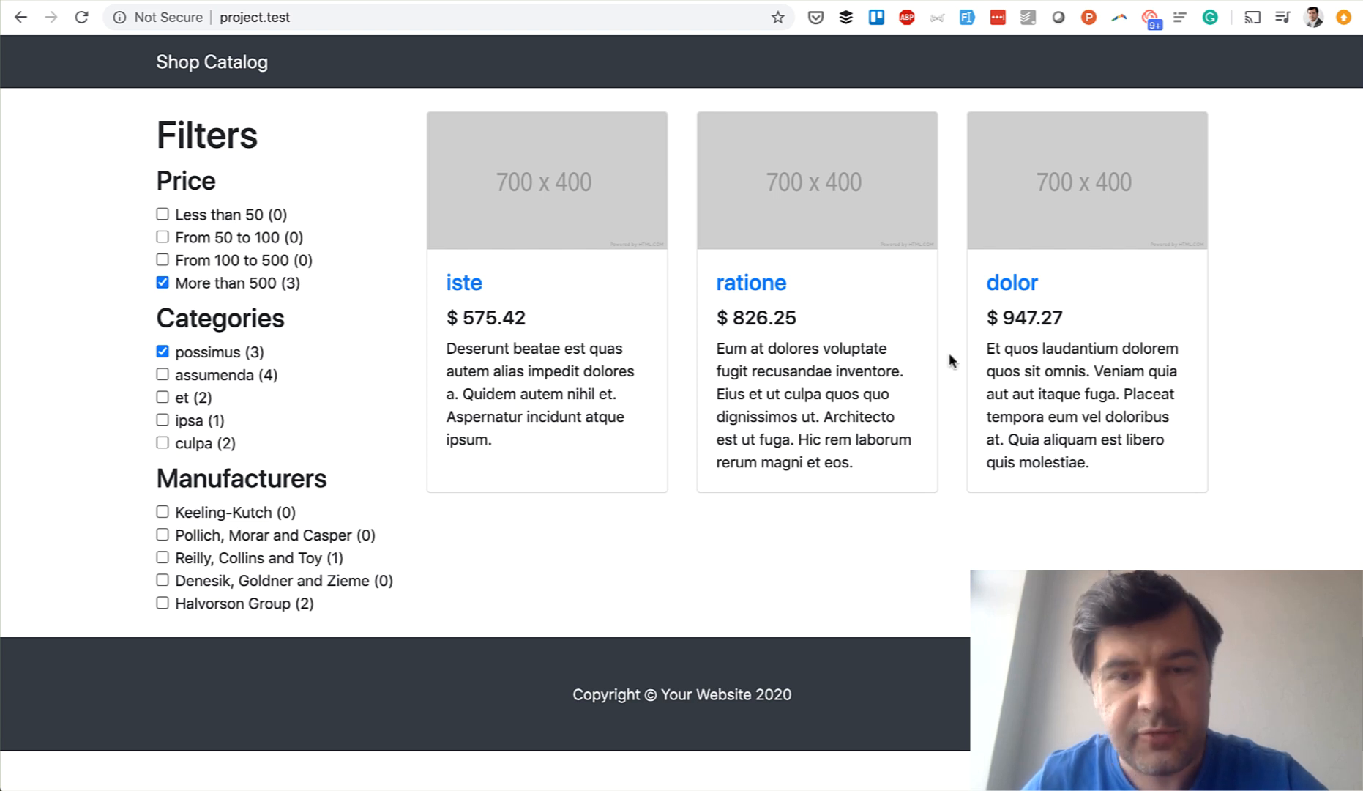
Step: Remove the more-than-500 price filter and add the assumenda category
left_click(161, 281)
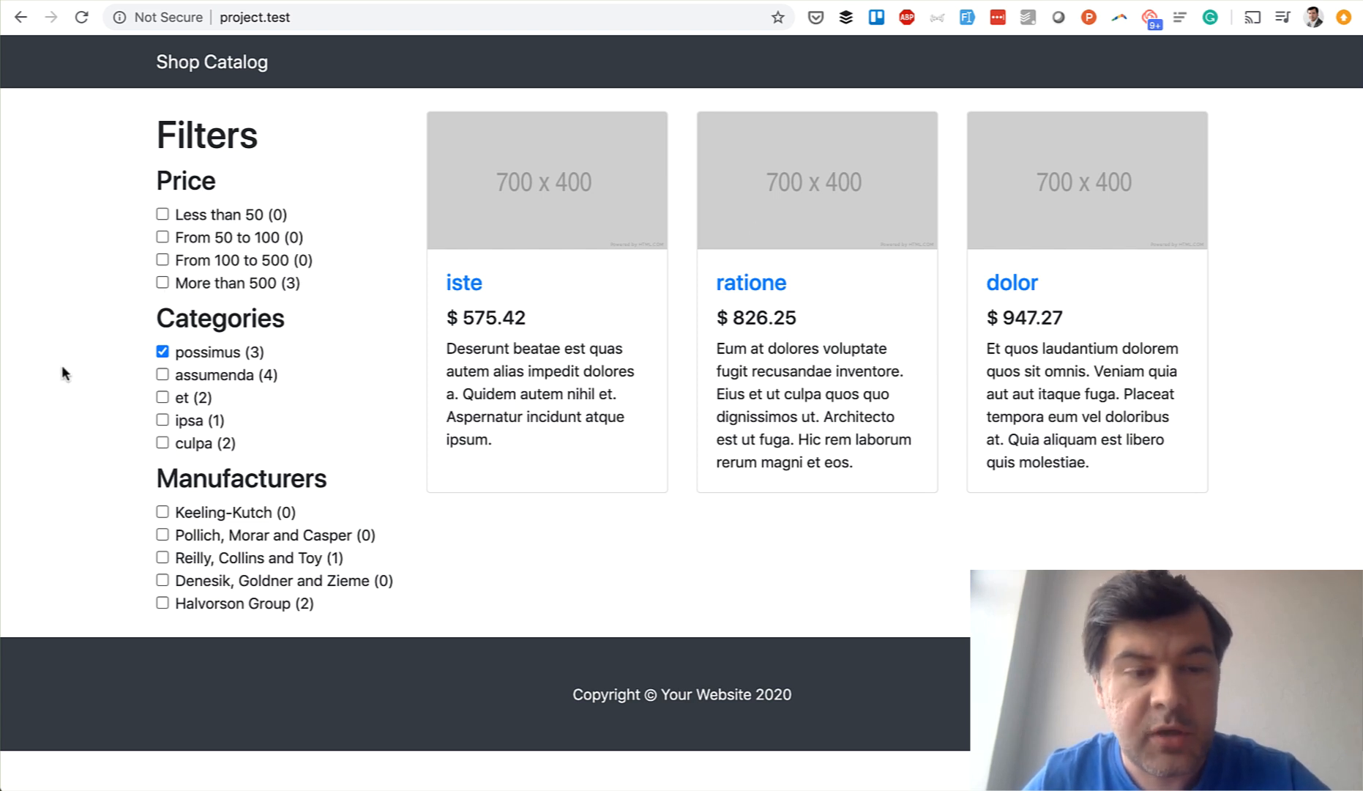
left_click(161, 374)
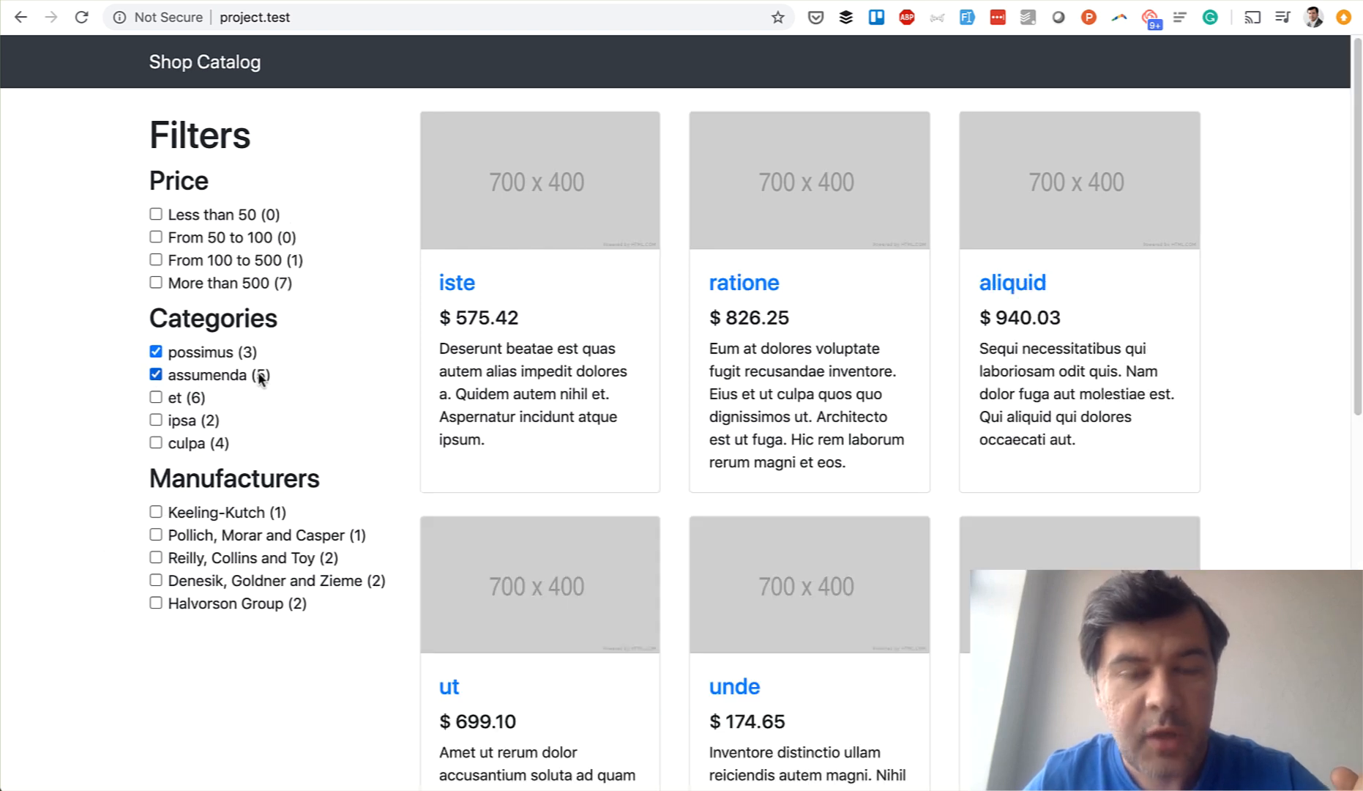
mouse_move(305, 253)
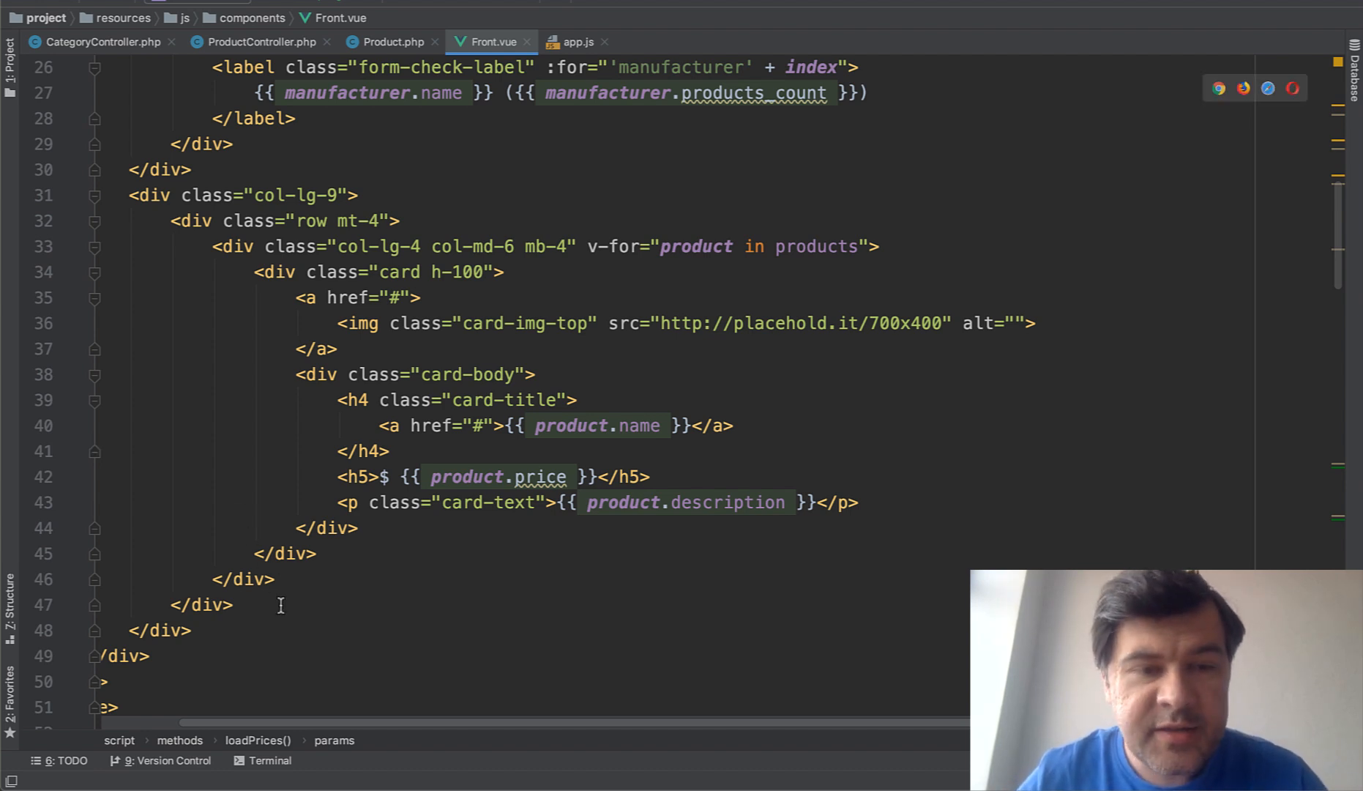
Step: Review the product card v-for loop, then the products data storage and the loadCategories/loadProducts methods
left_click(809, 246)
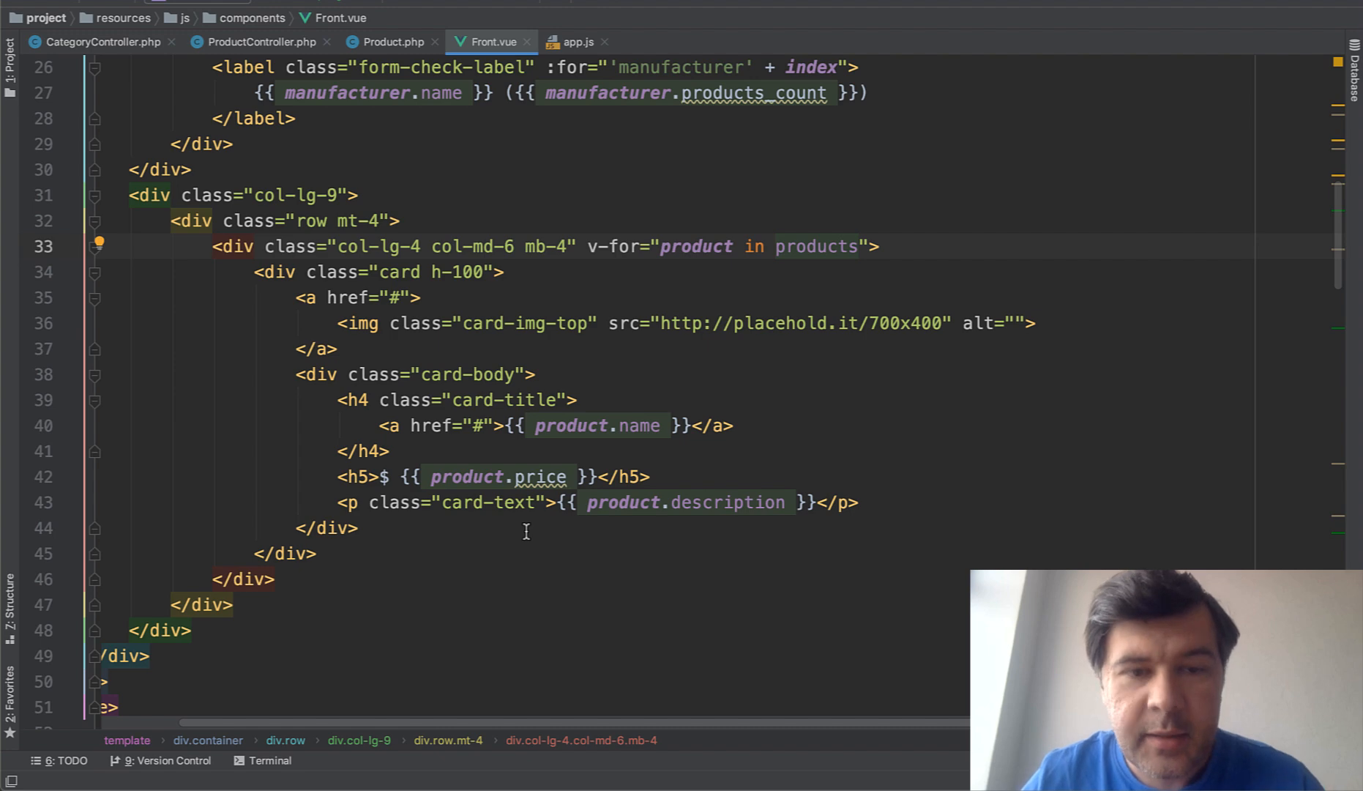
scroll("down", 3)
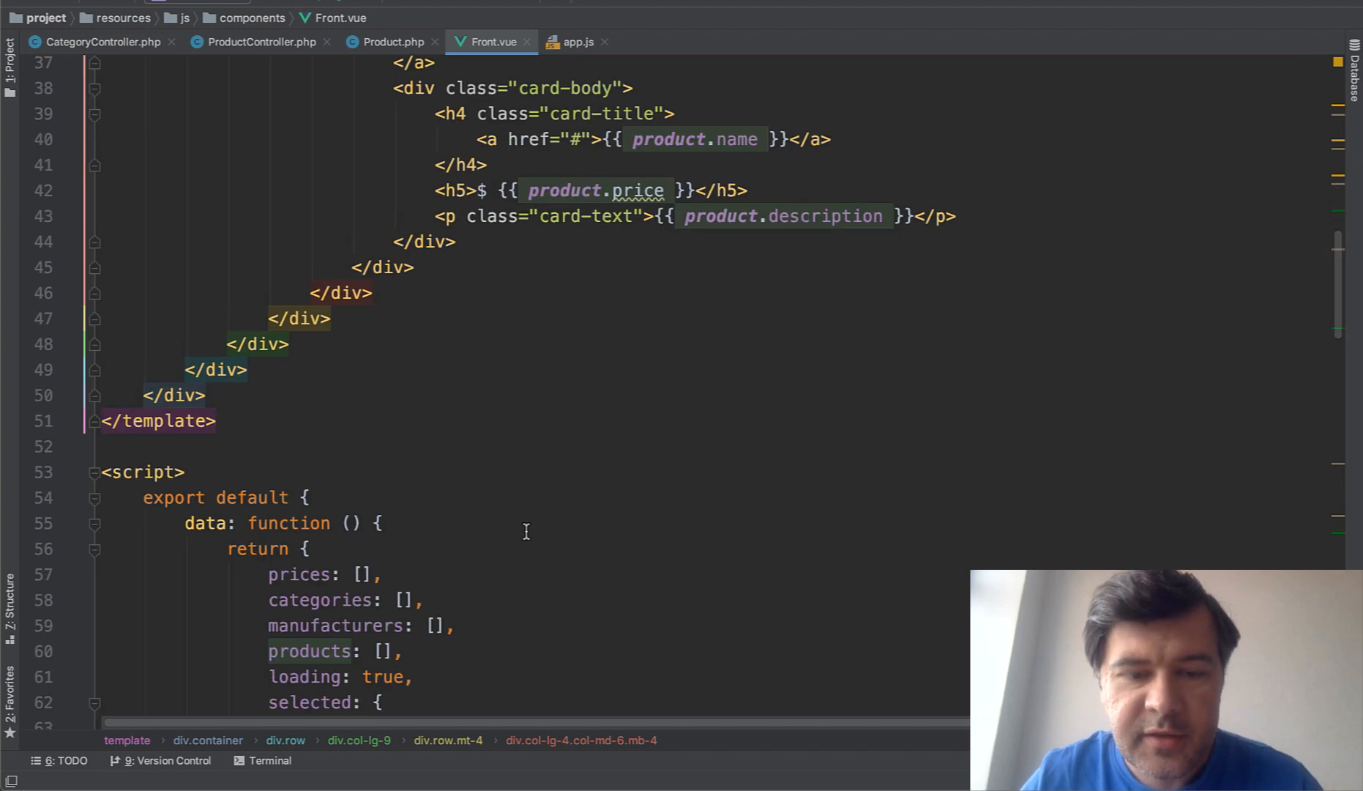
scroll("down", 3)
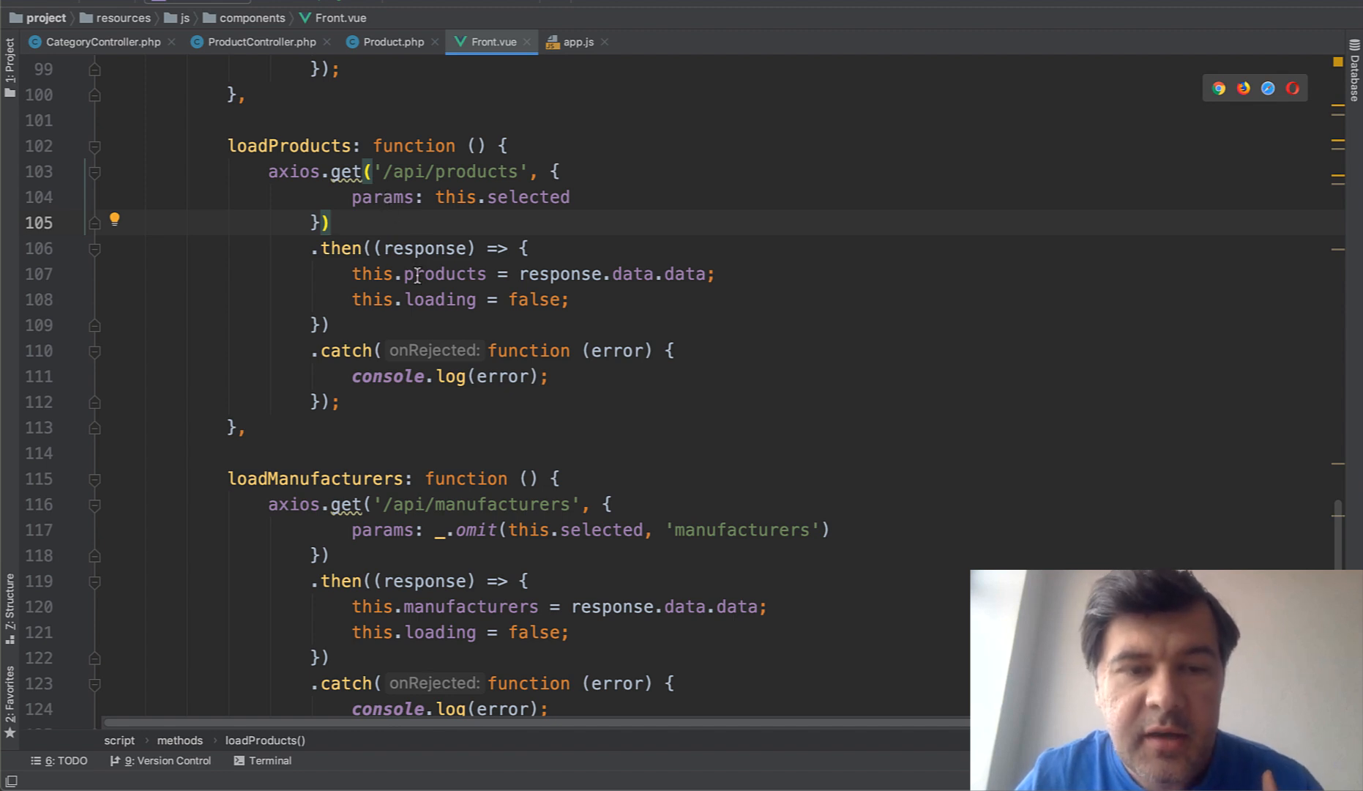
left_click(413, 274)
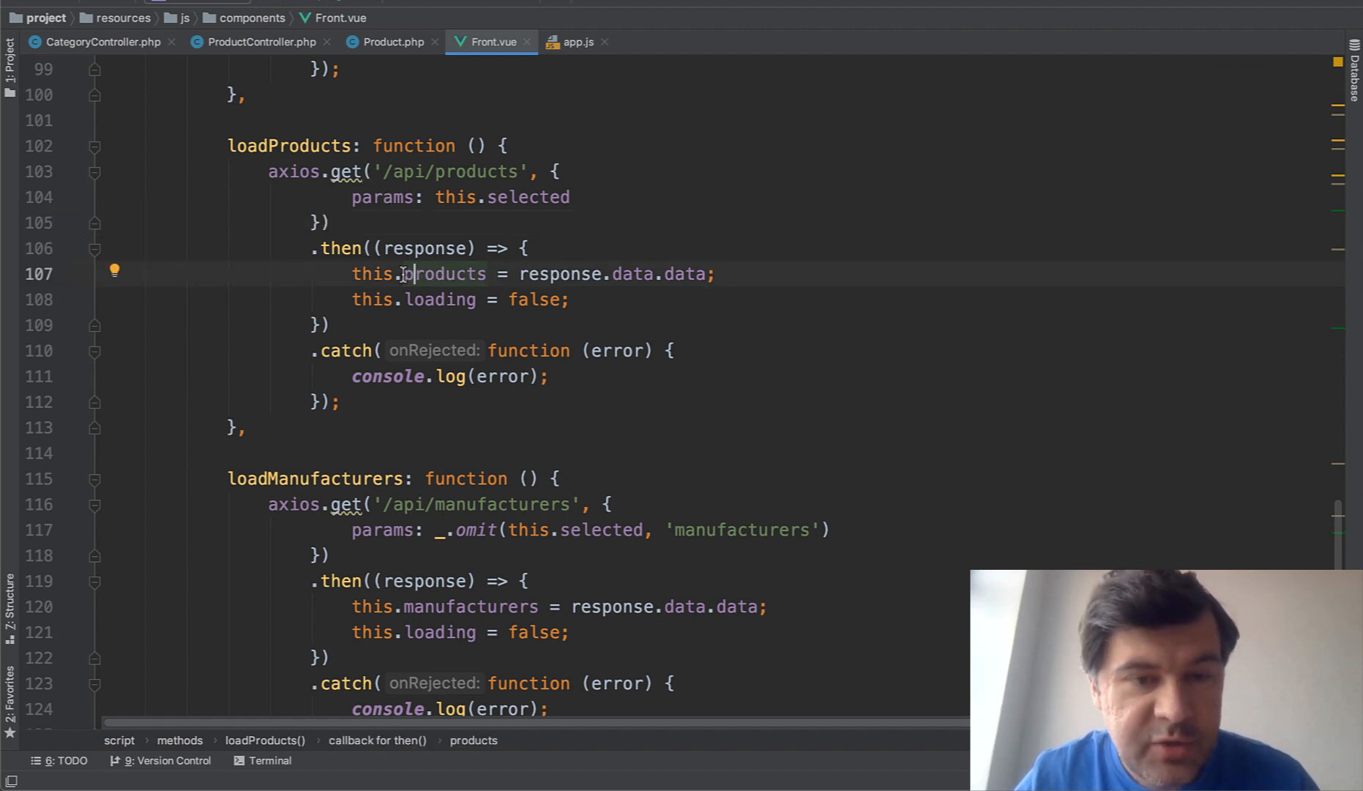
scroll("up", 3)
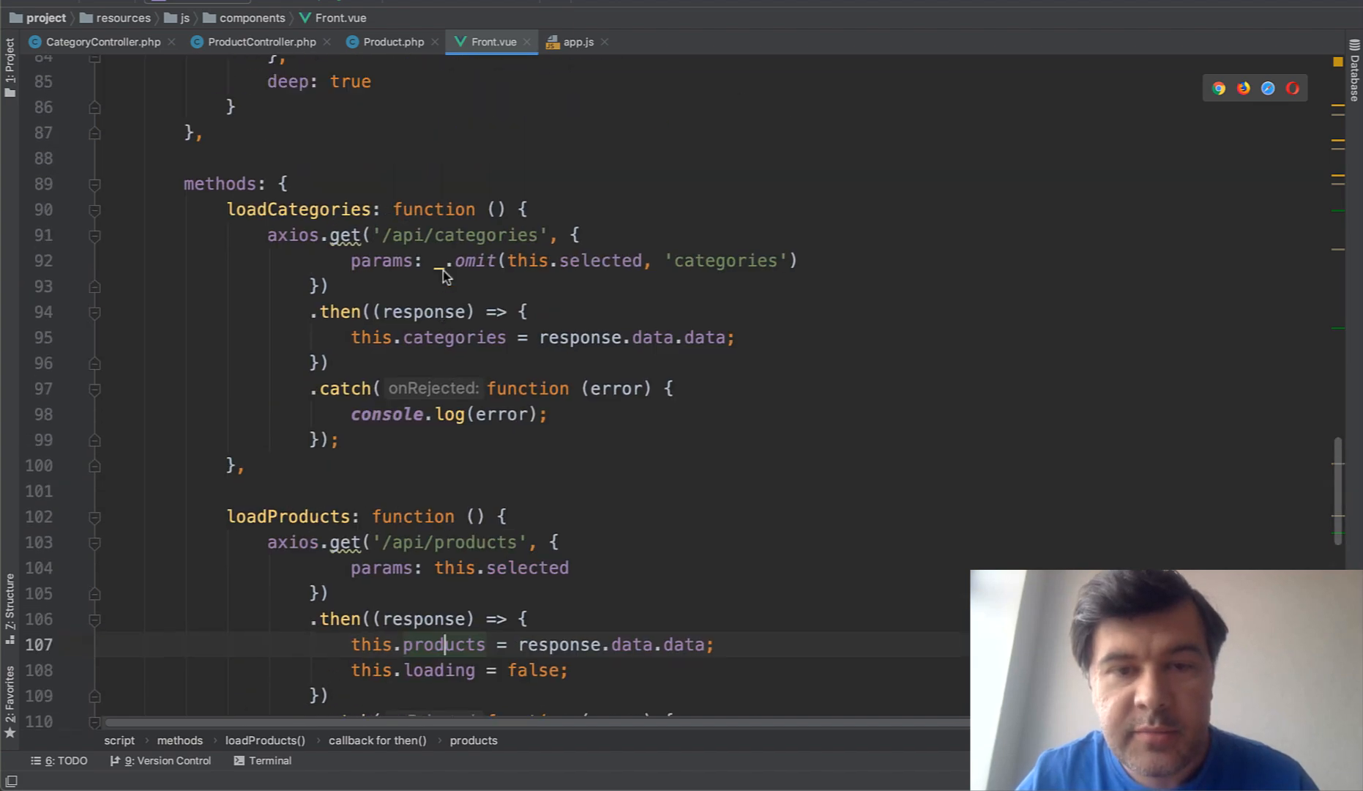
scroll("up", 3)
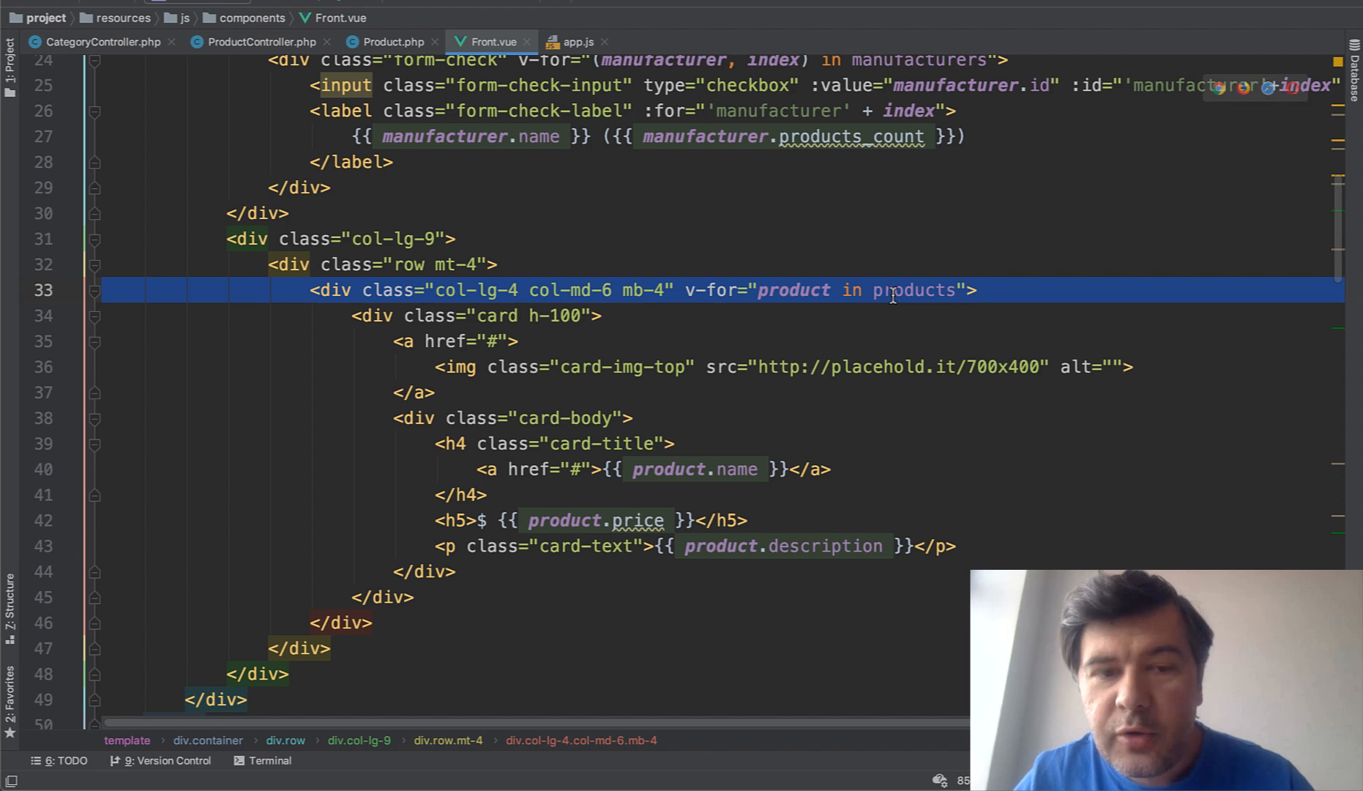
left_click(474, 392)
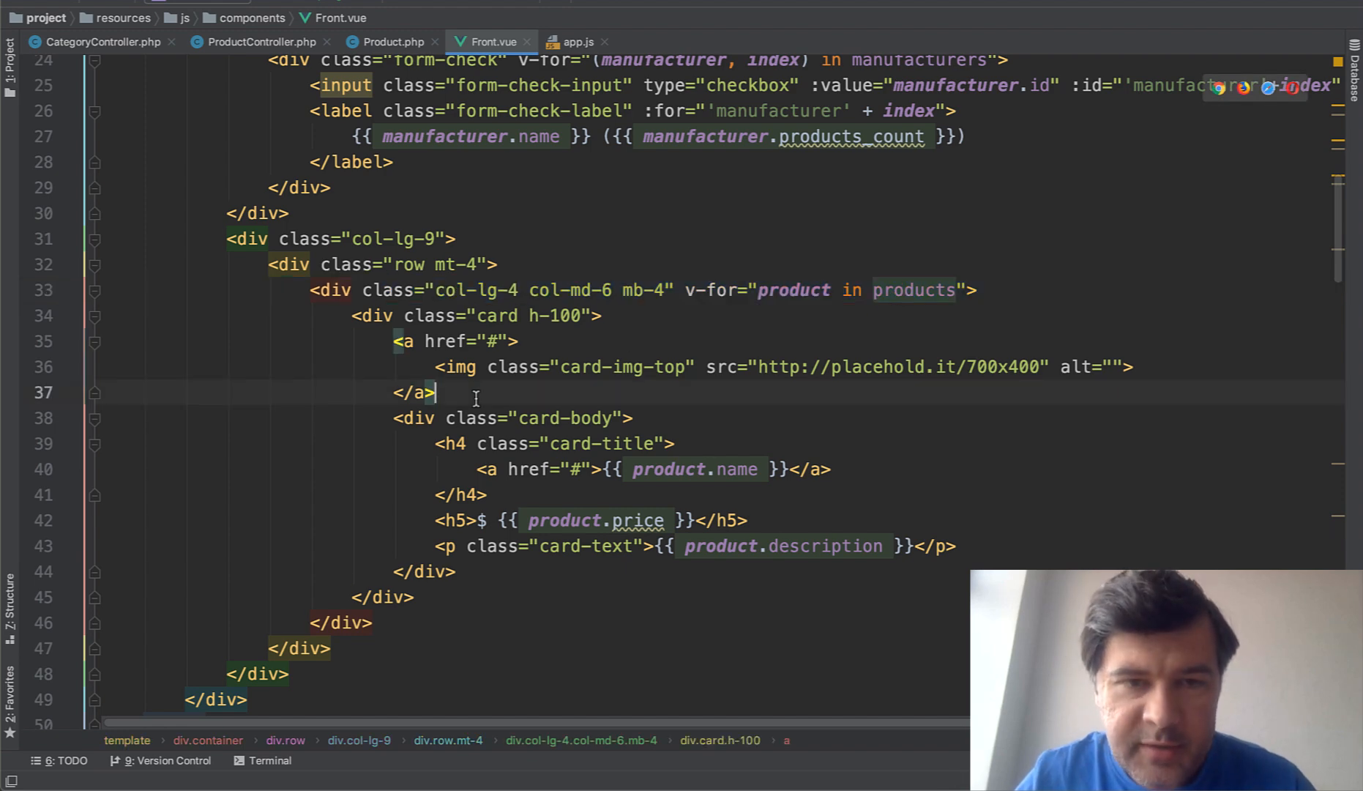
scroll("up", 3)
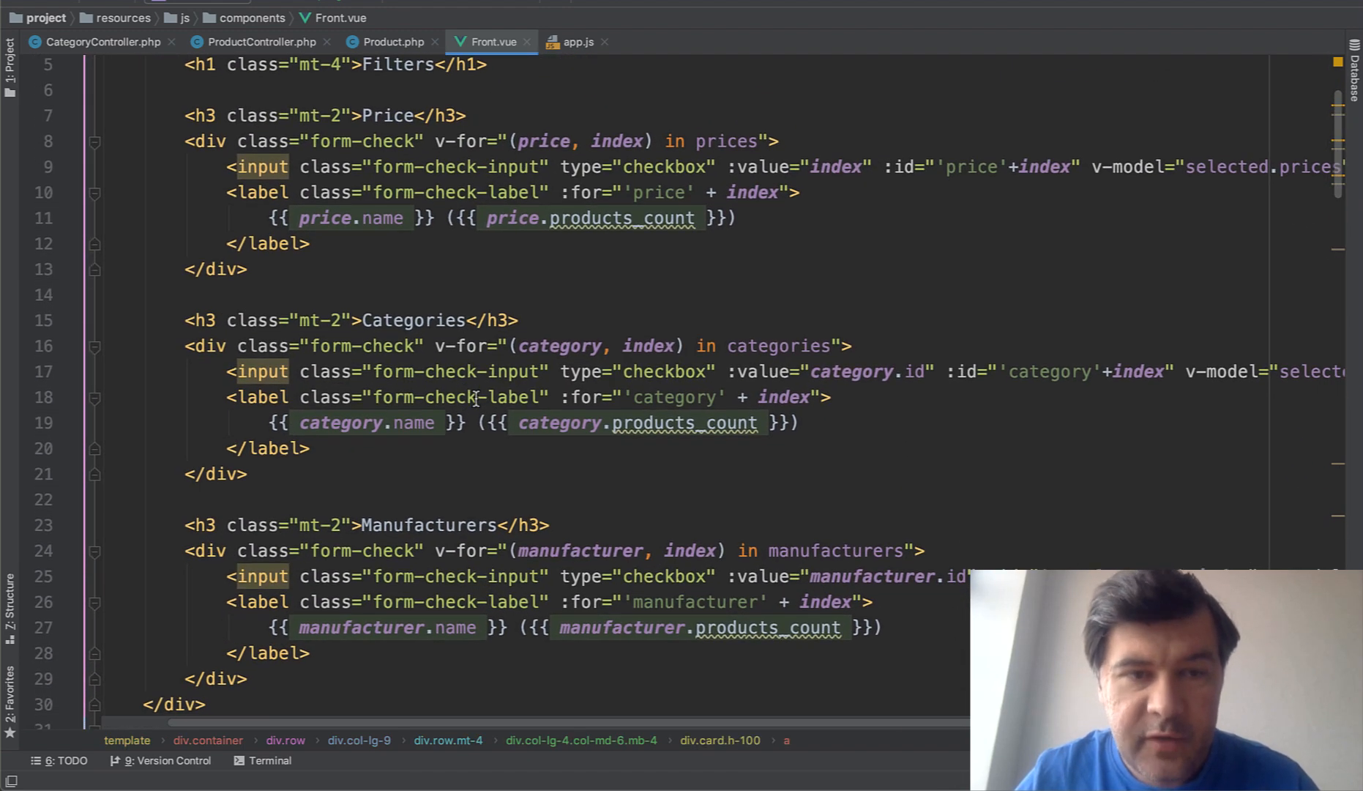
scroll("up", 3)
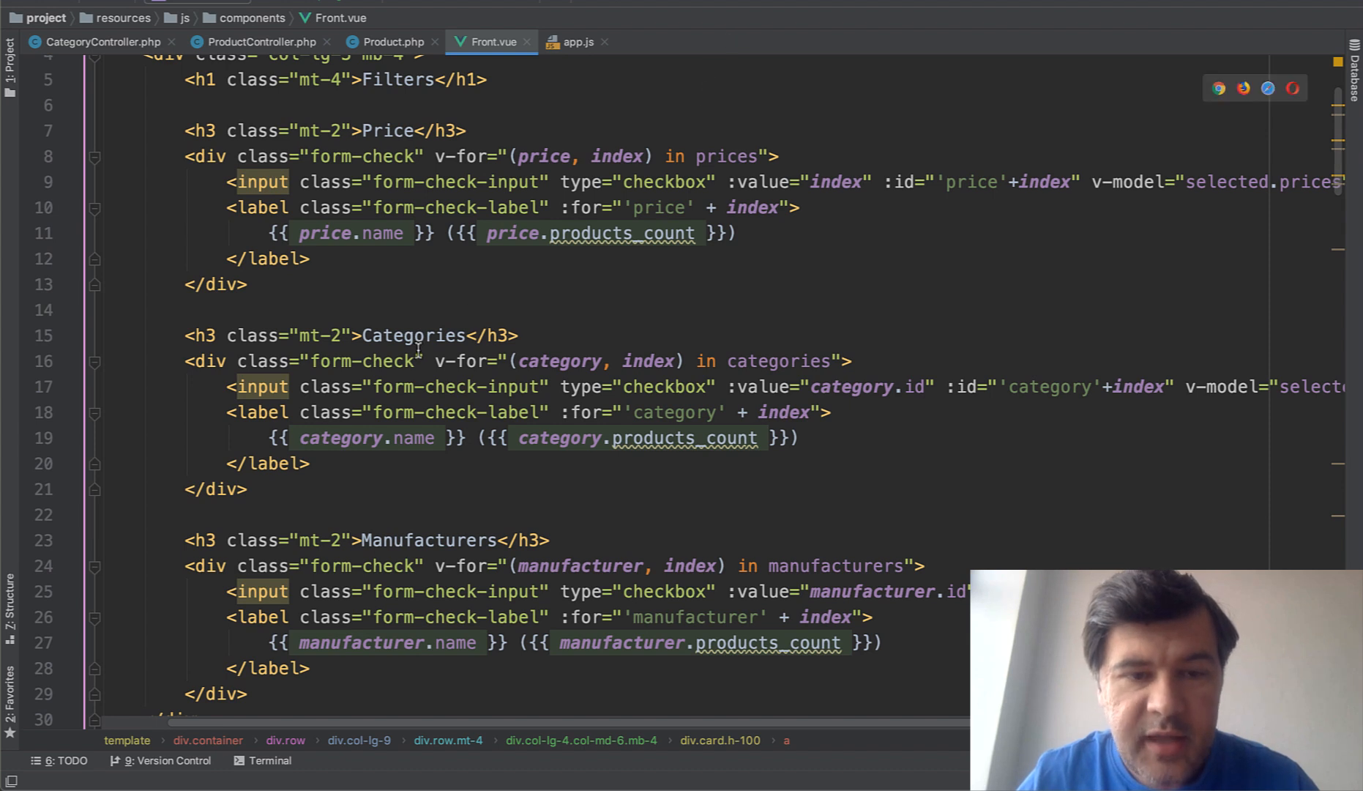
mouse_move(713, 315)
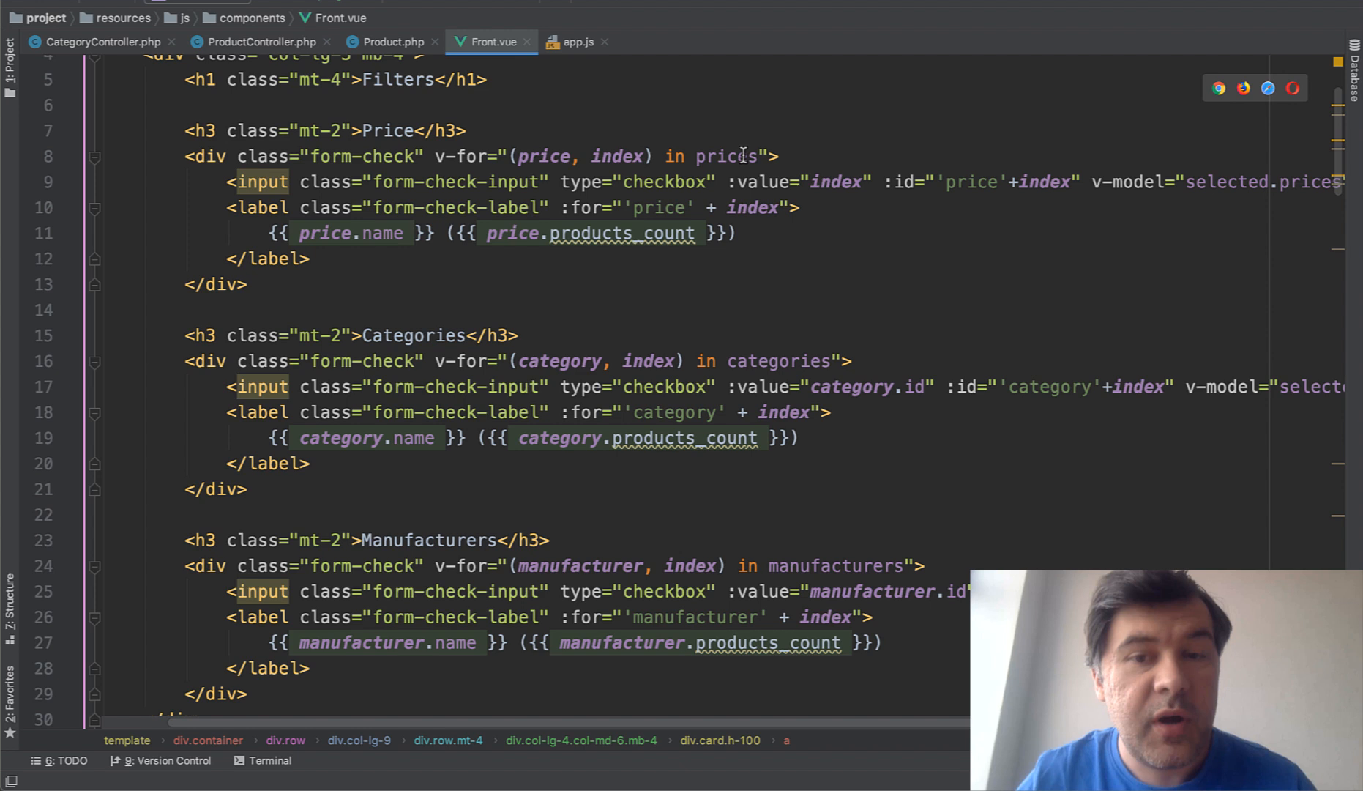
left_click(769, 362)
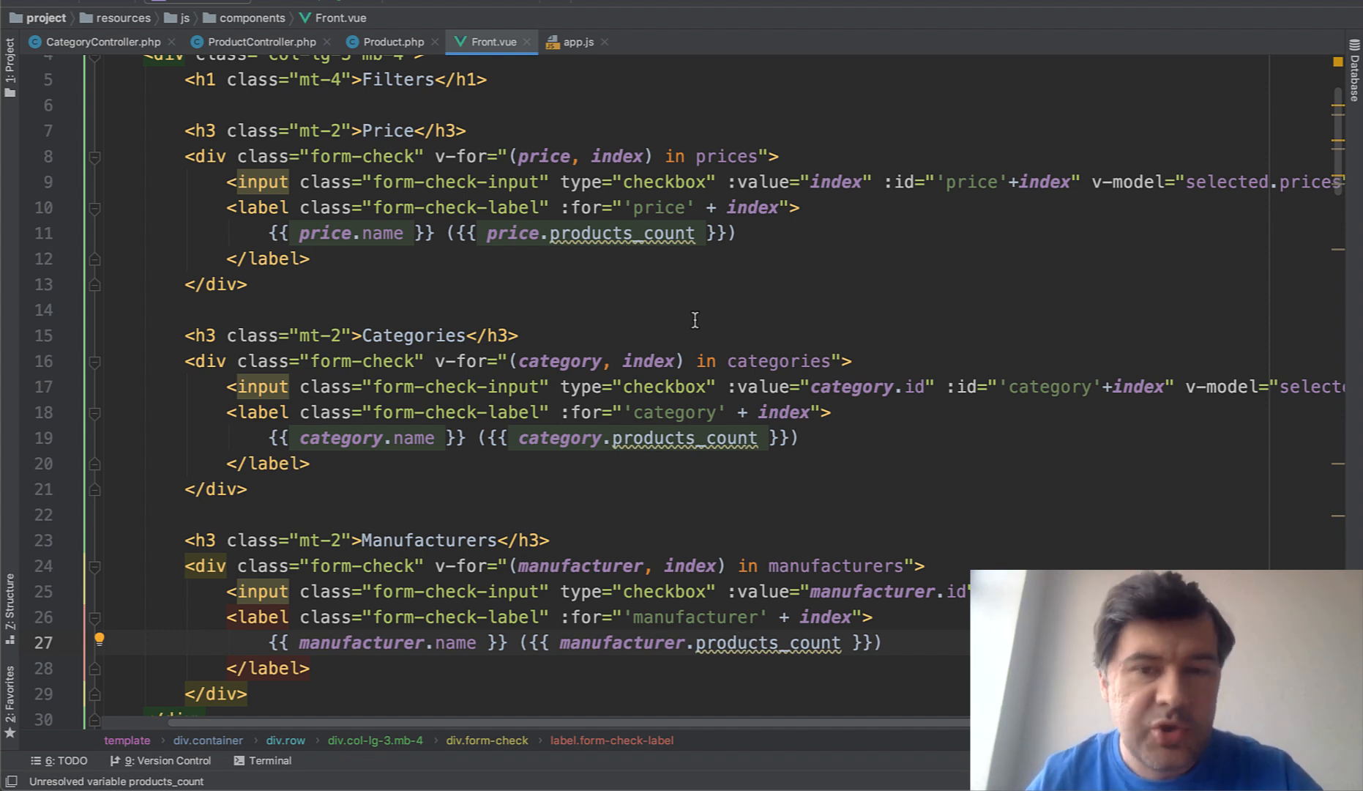
scroll("down", 3)
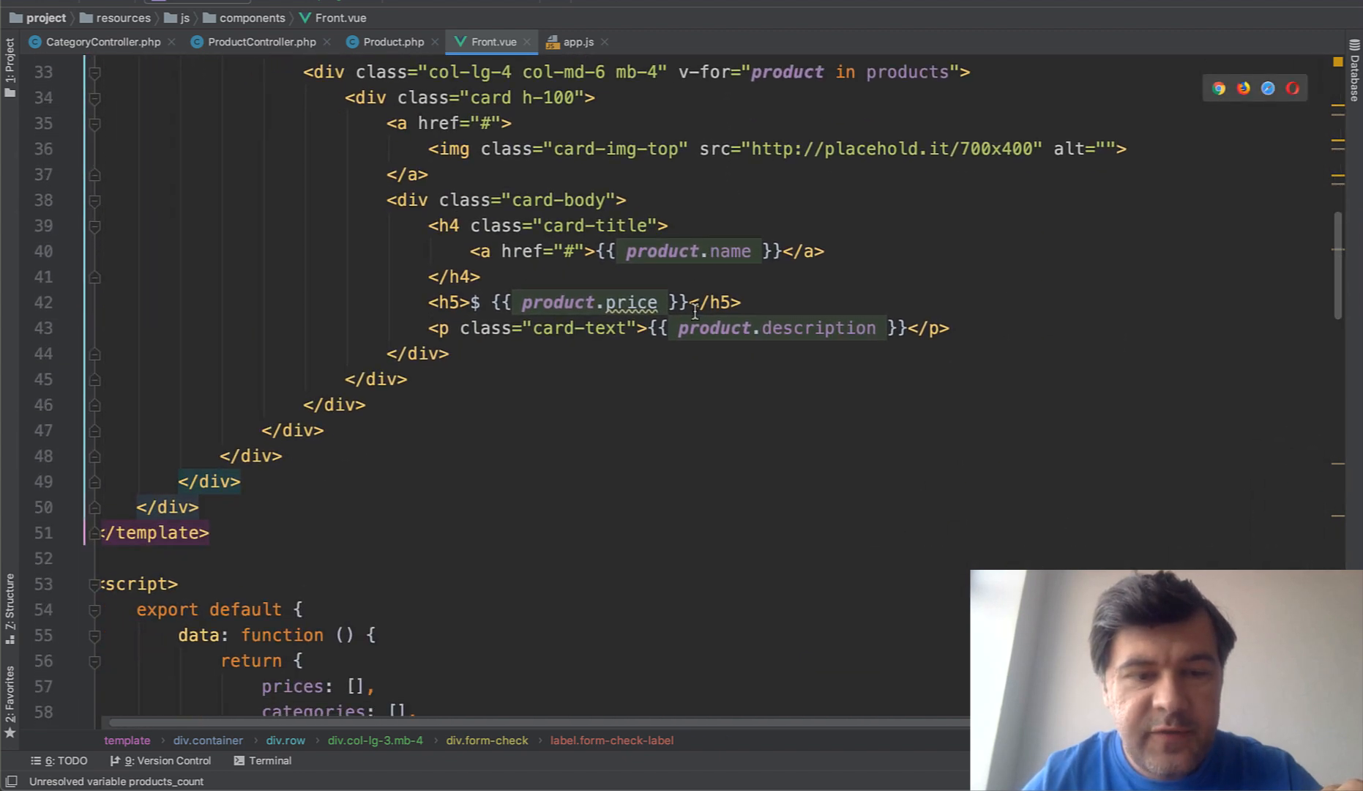
scroll("down", 3)
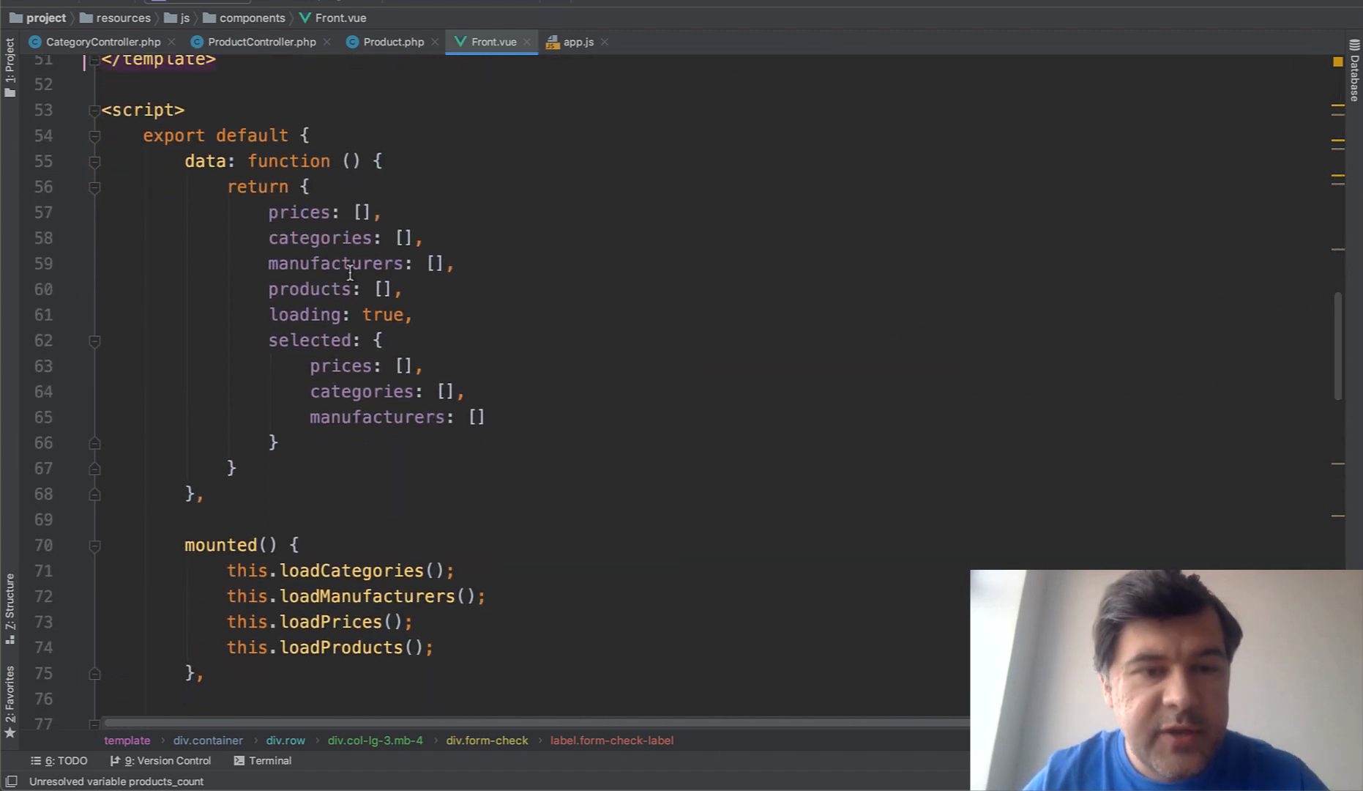
left_click_drag(268, 213, 453, 264)
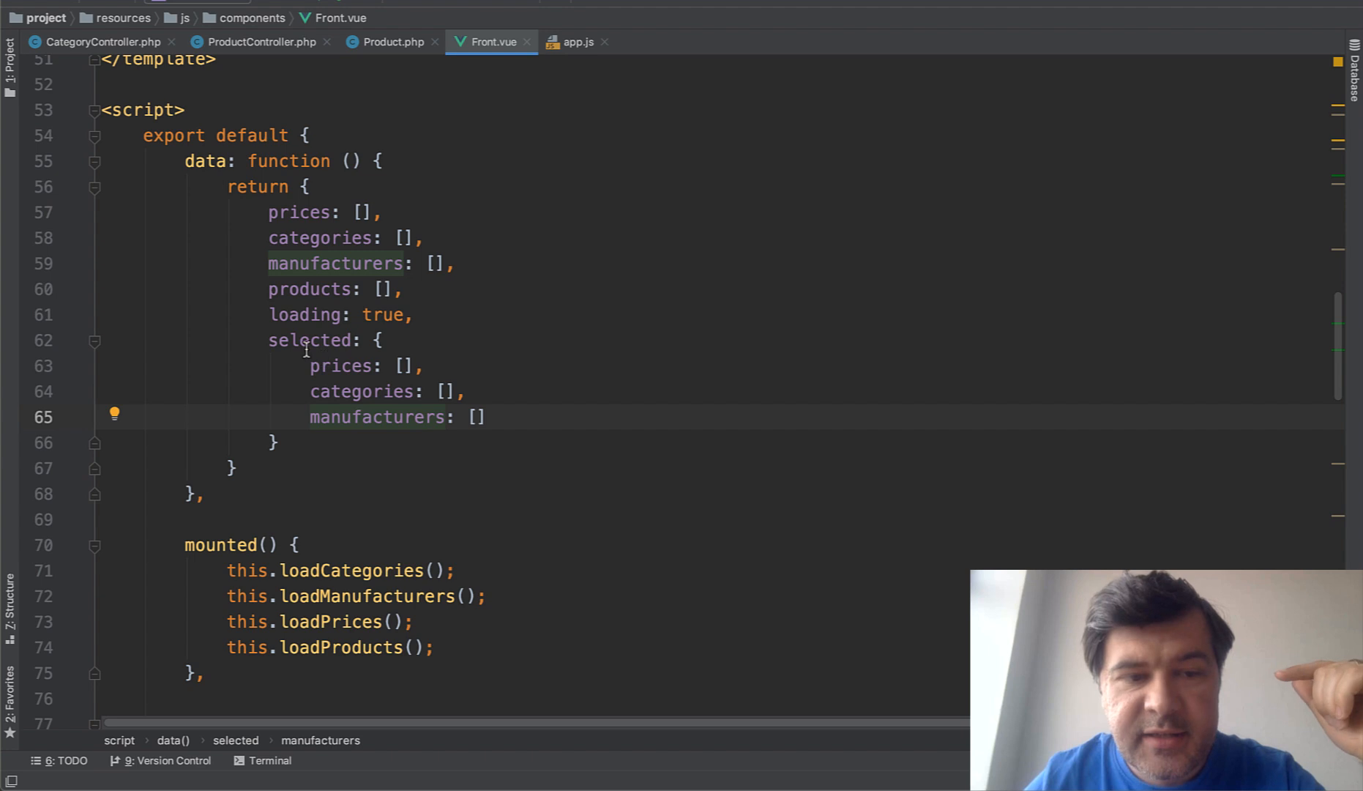
left_click(305, 340)
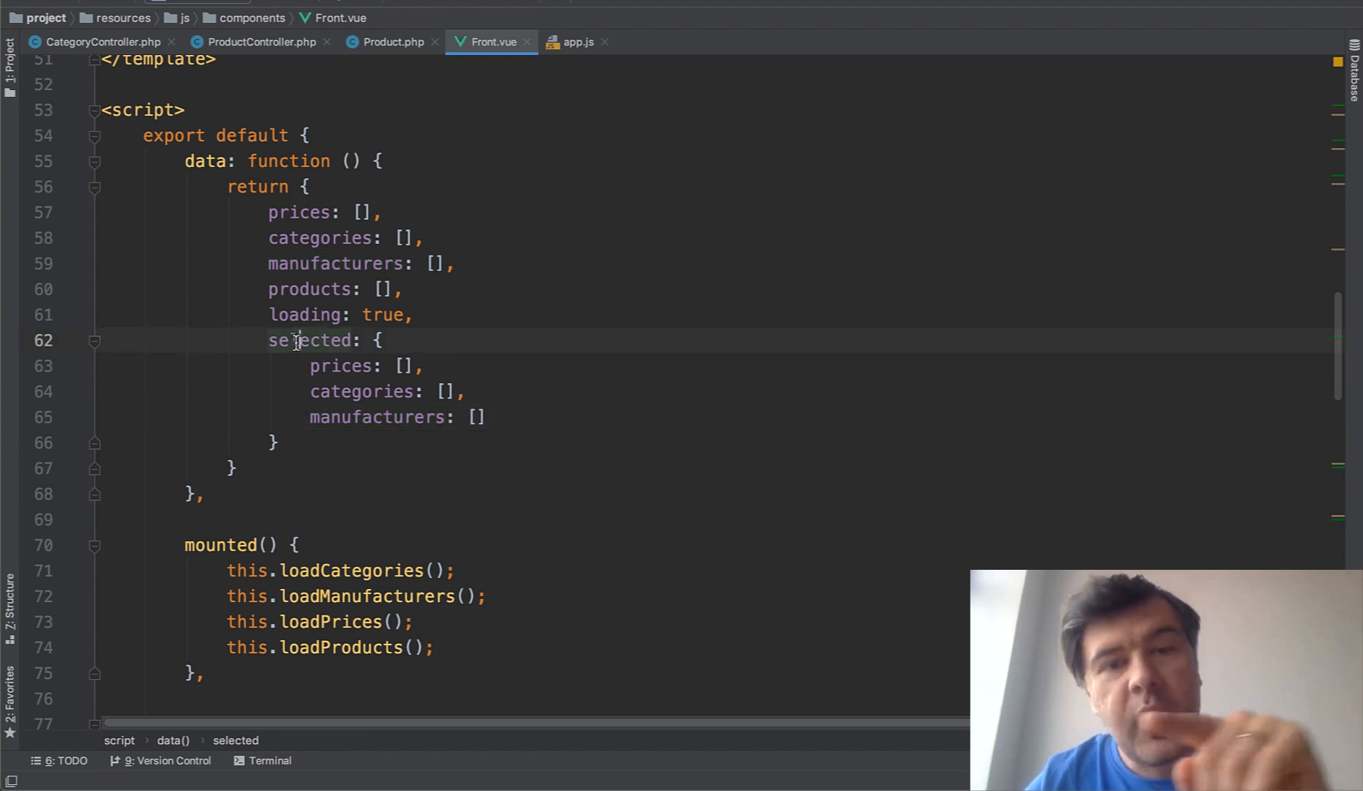
scroll("down", 3)
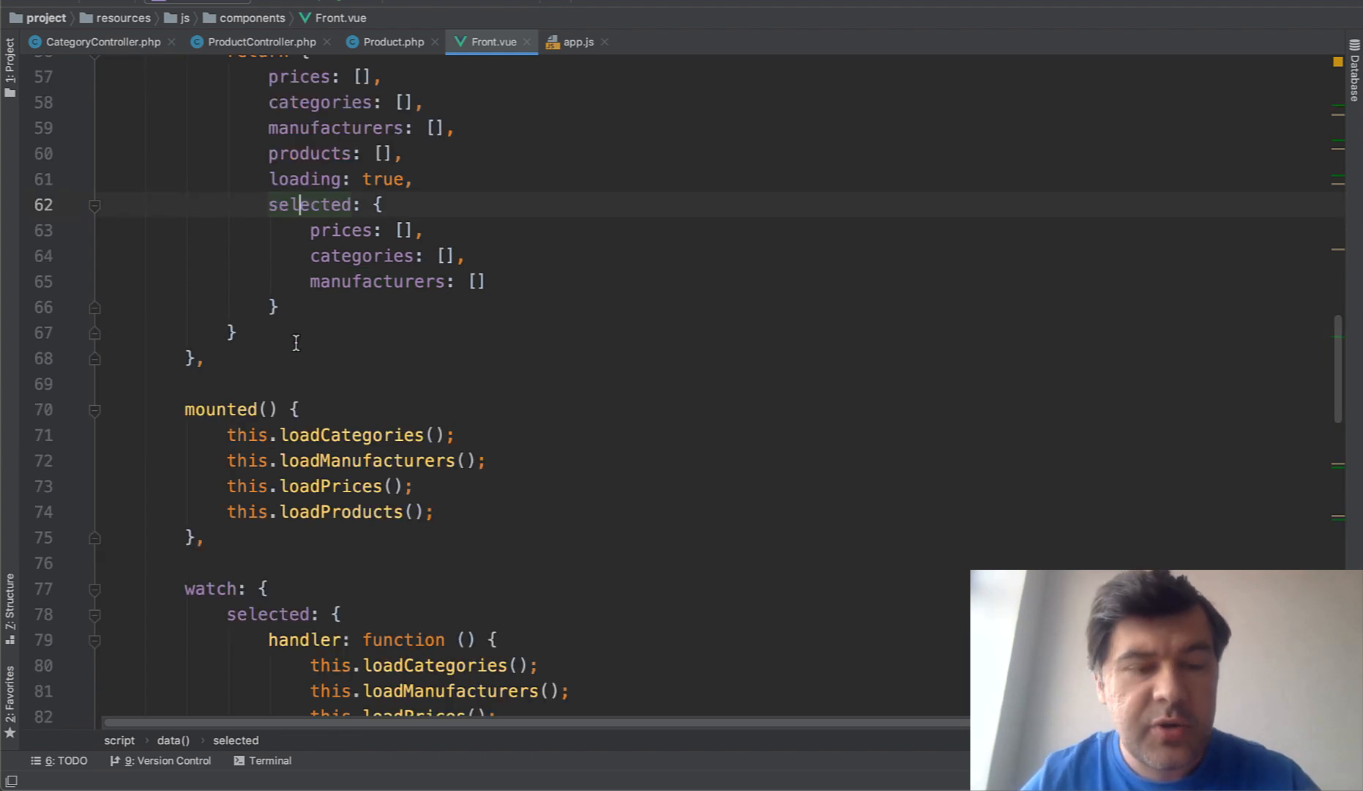
scroll("down", 3)
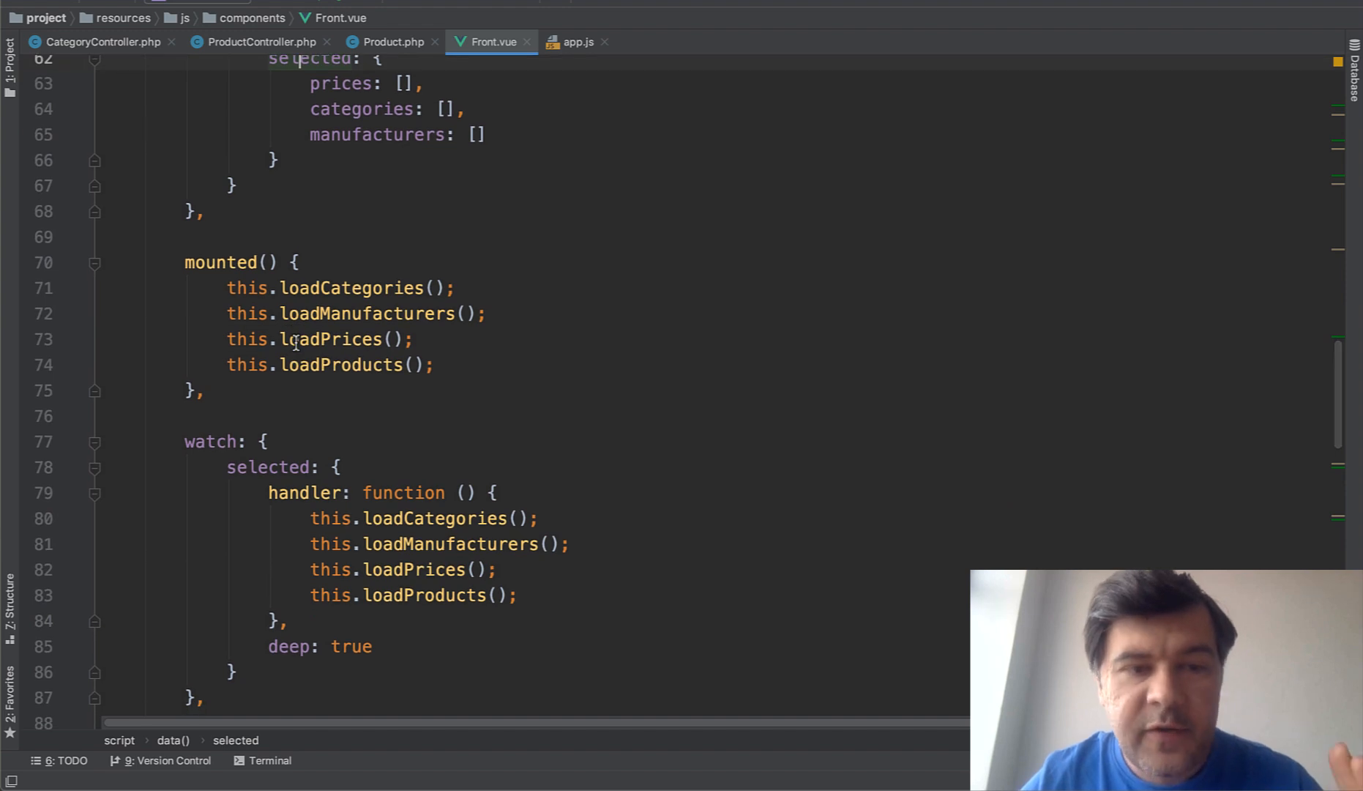
left_click(301, 289)
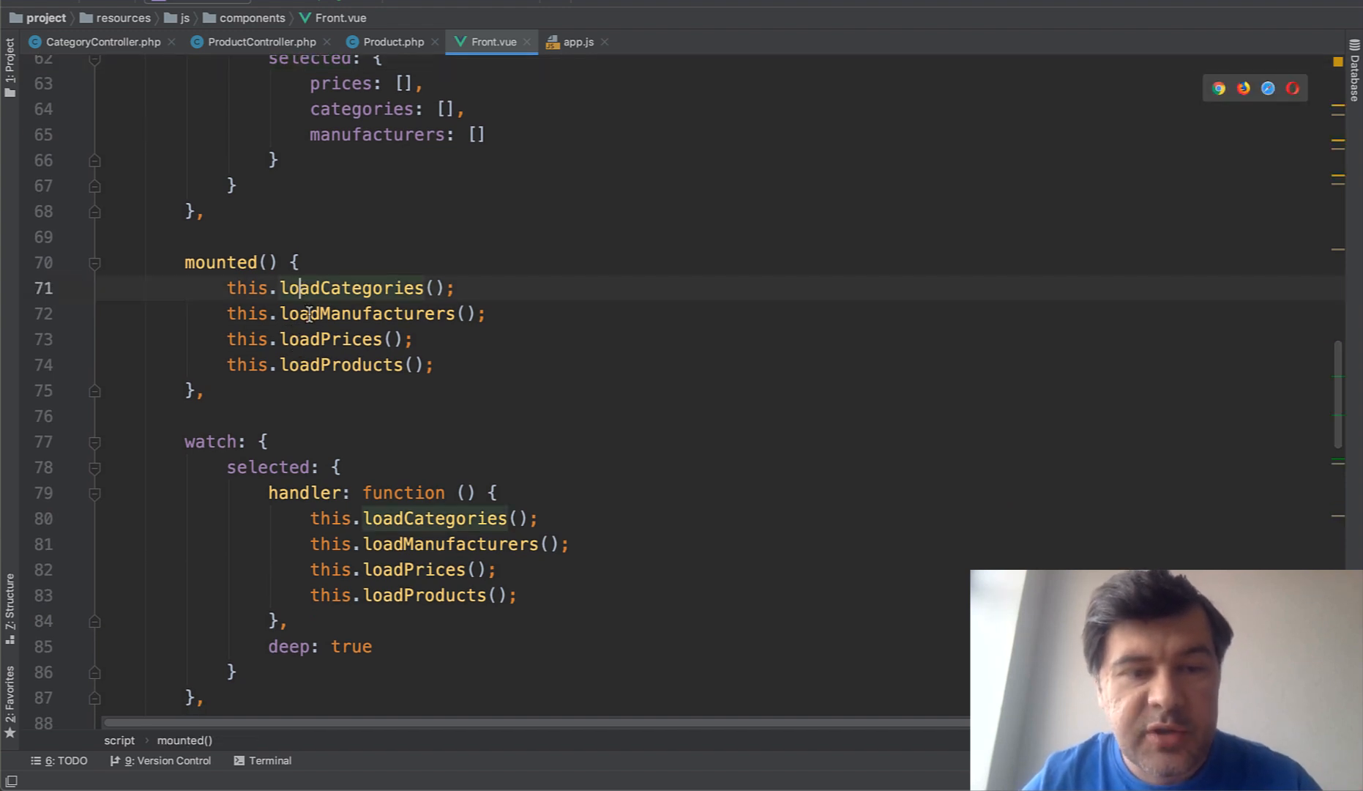
left_click(319, 365)
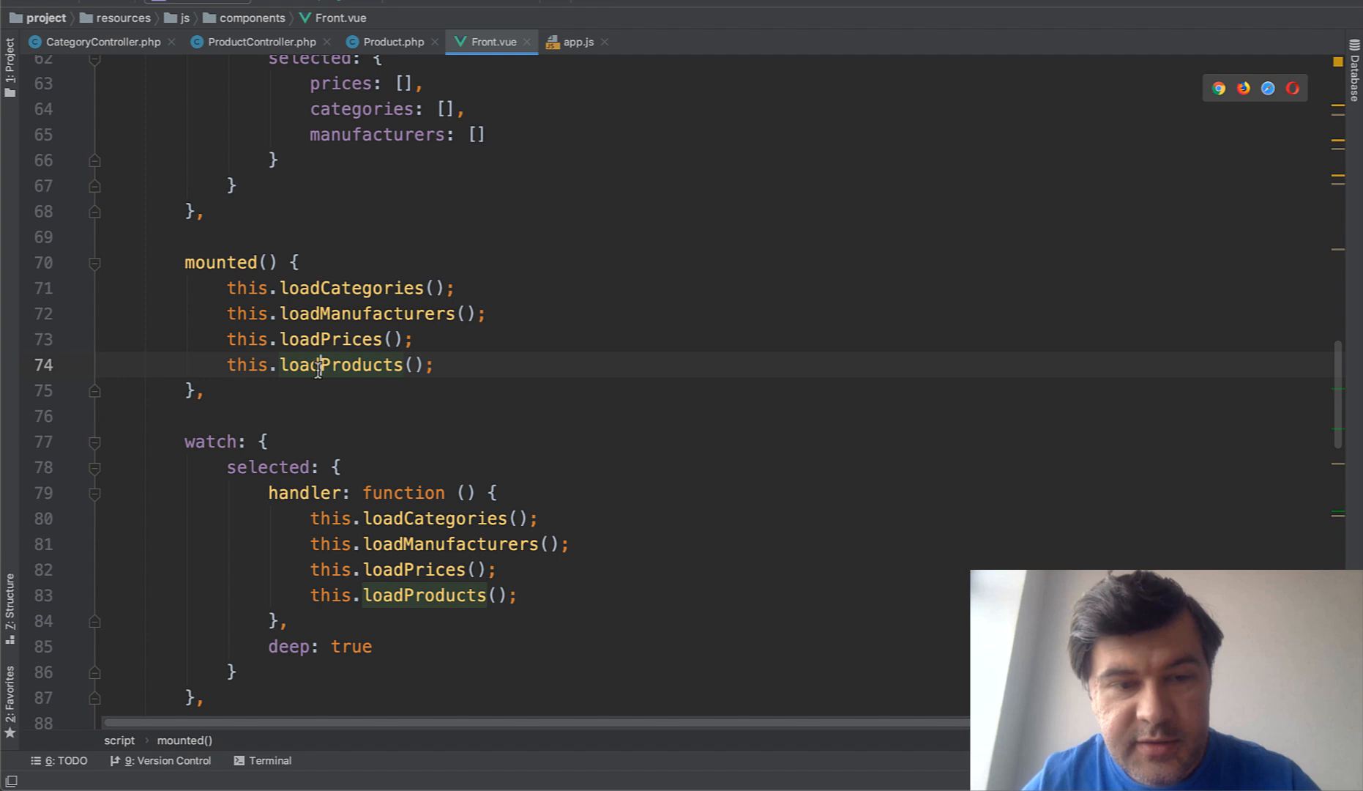
scroll("down", 3)
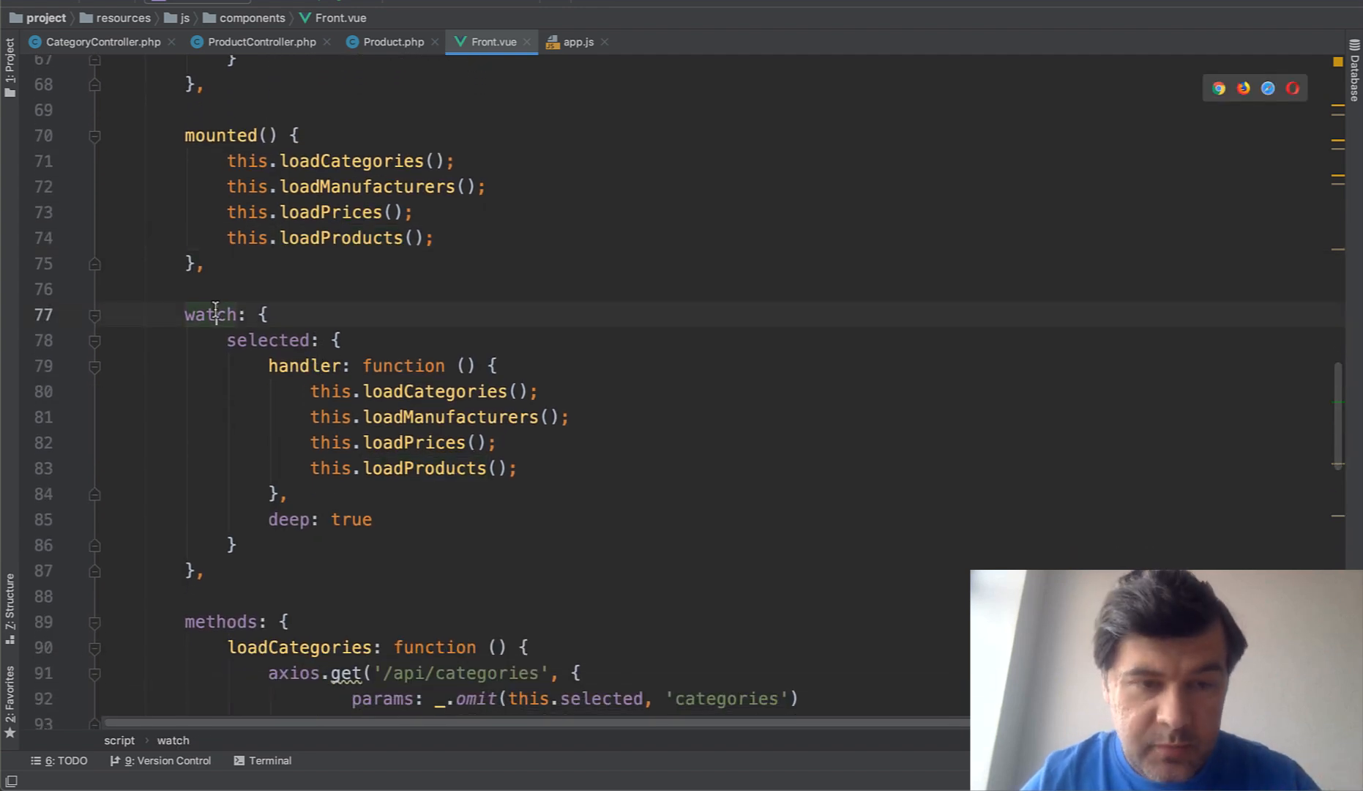
double_click(268, 340)
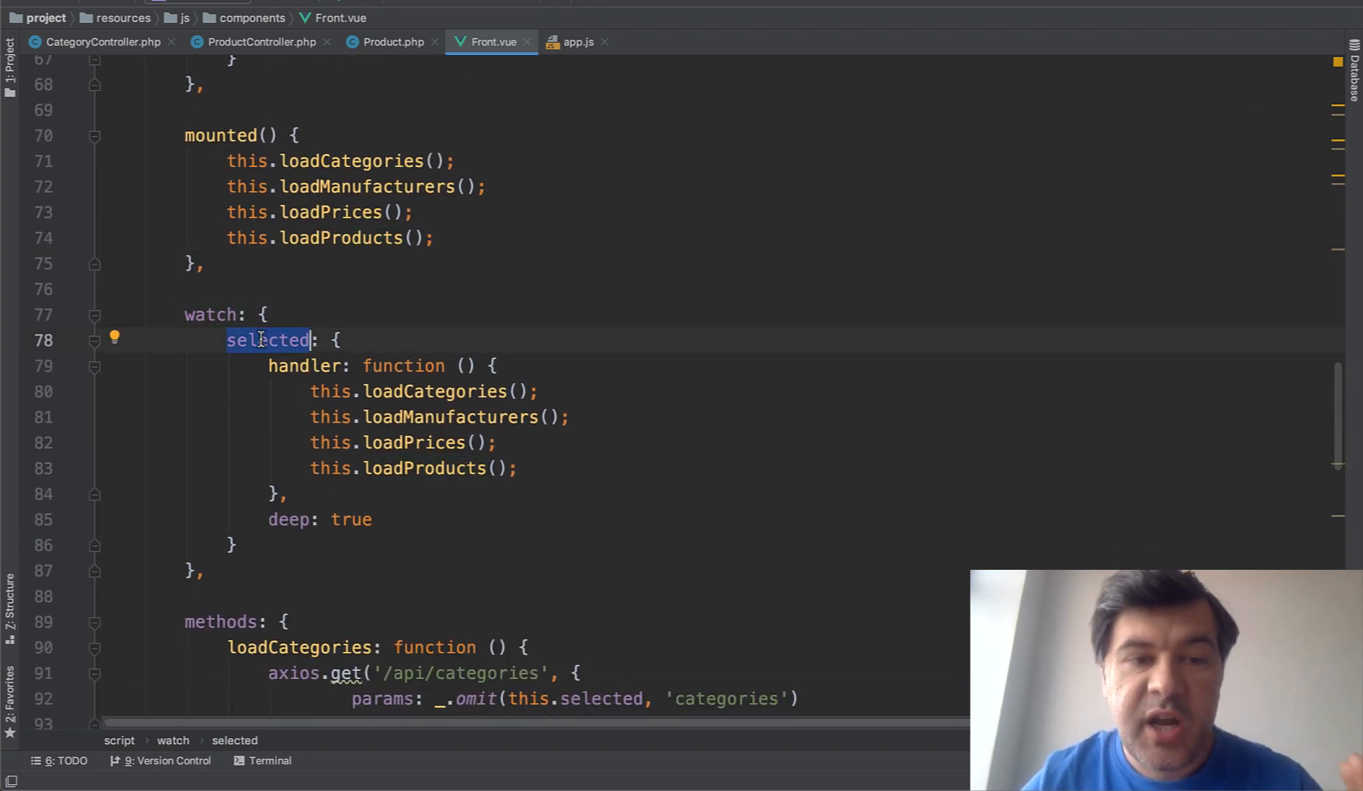
left_click(435, 391)
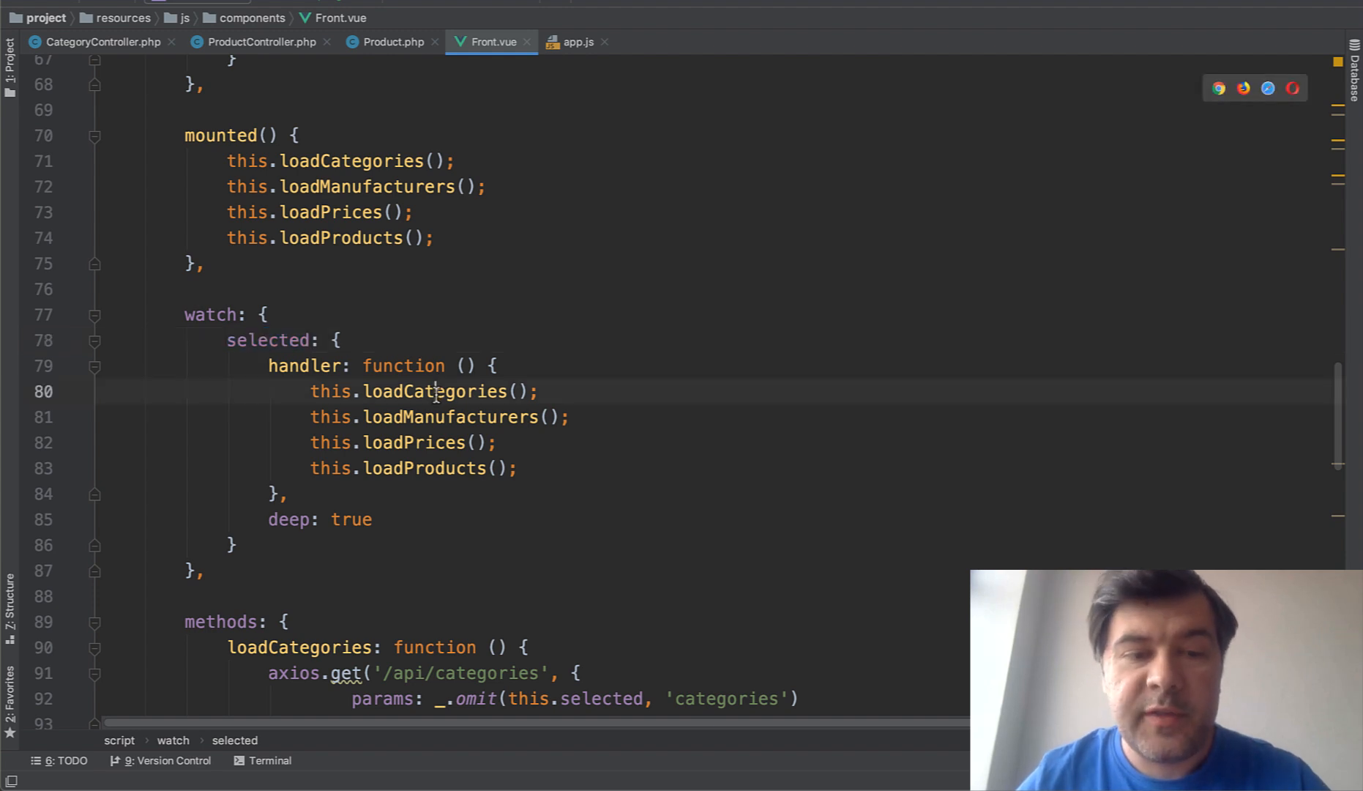
scroll("down", 3)
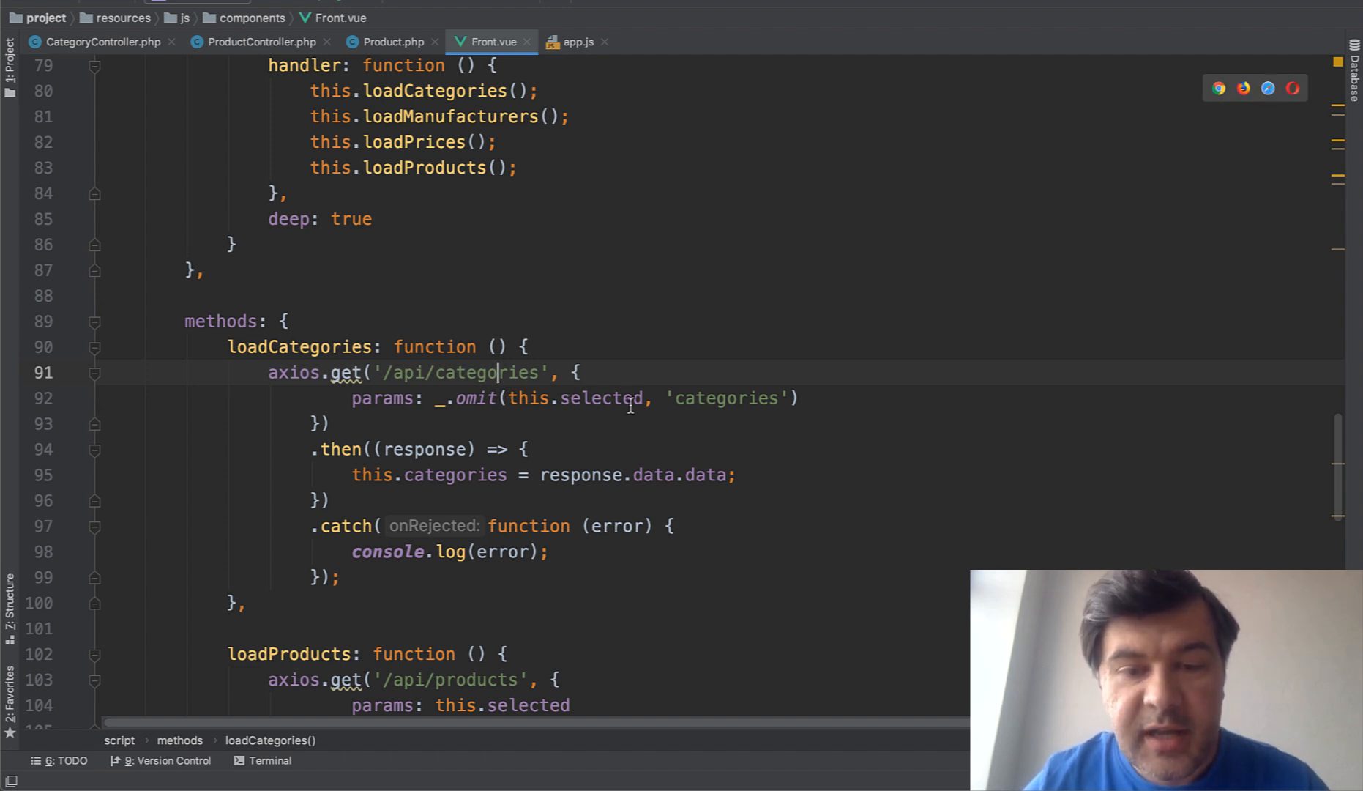
double_click(726, 347)
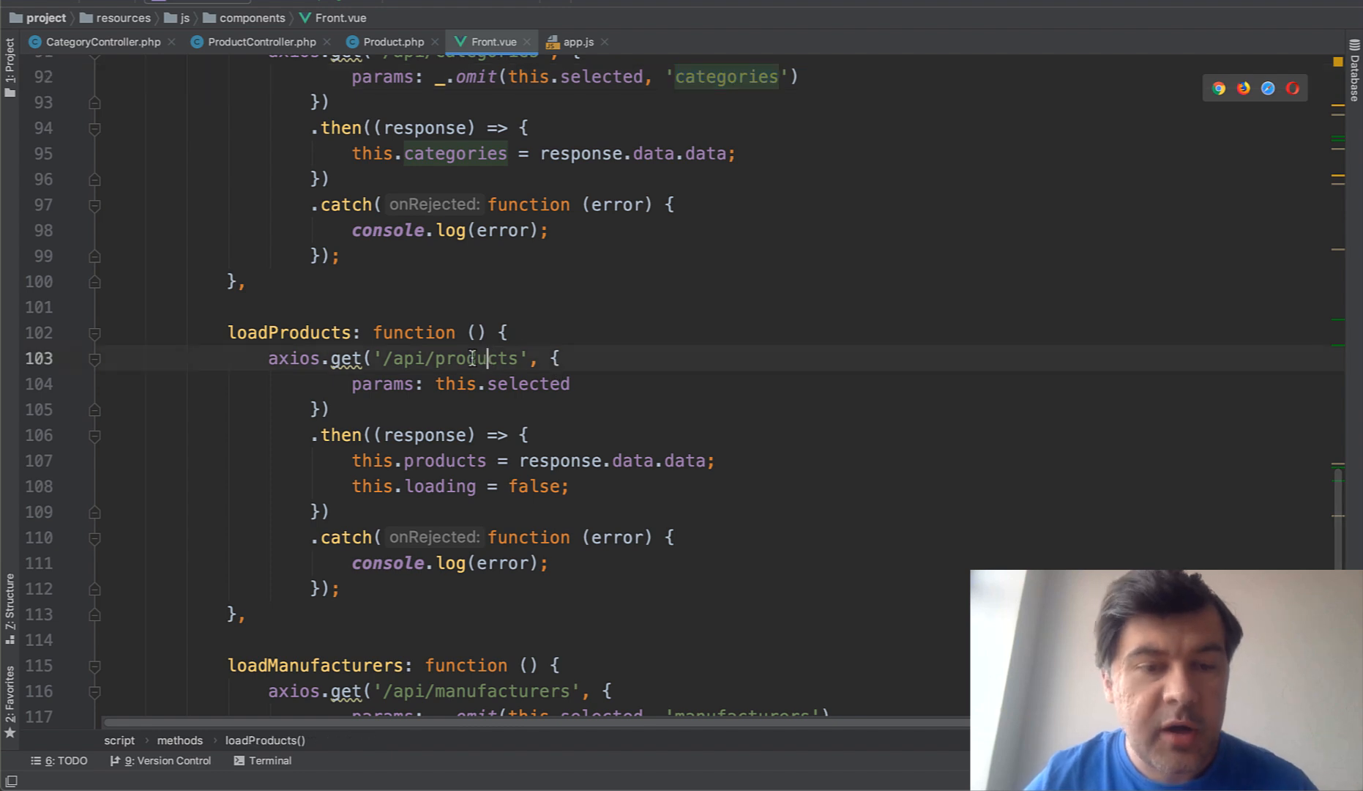
scroll("down", 3)
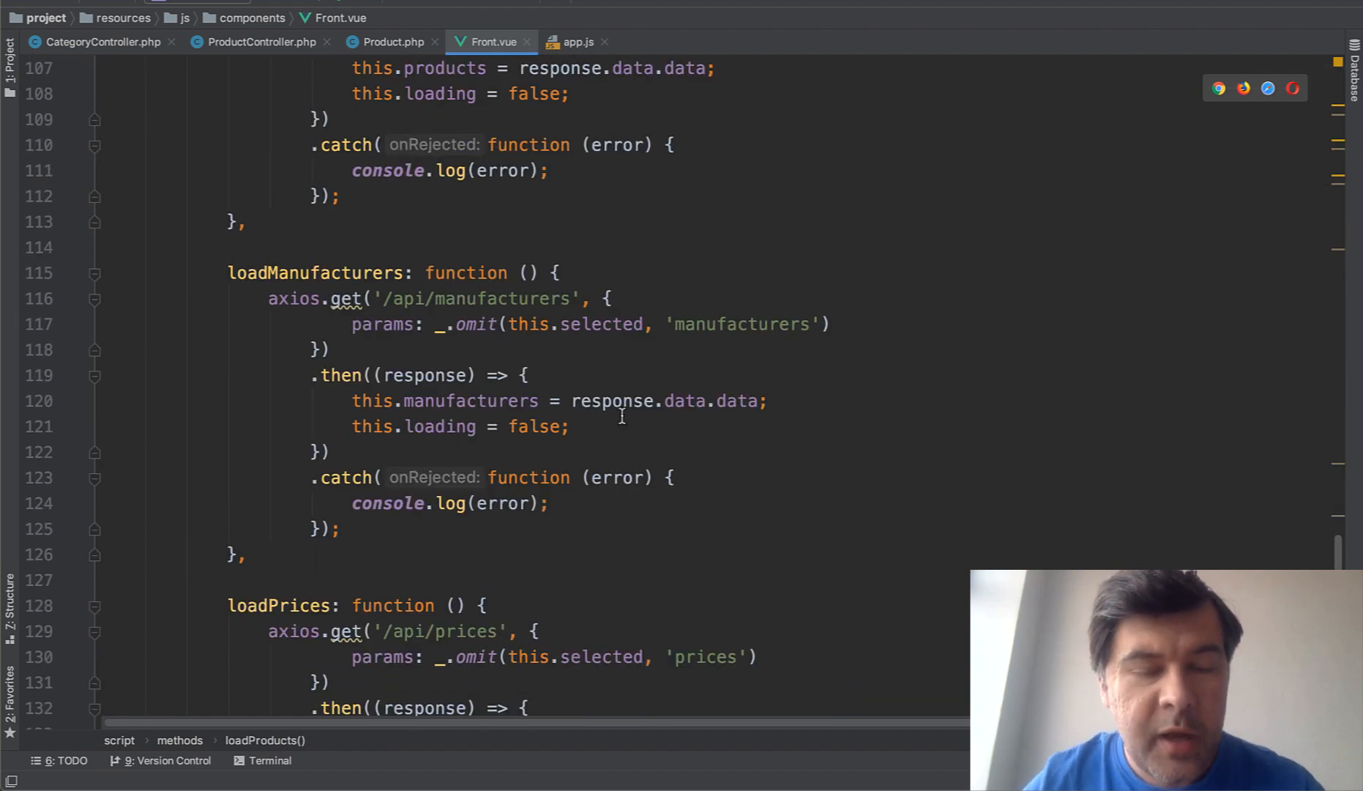
double_click(741, 324)
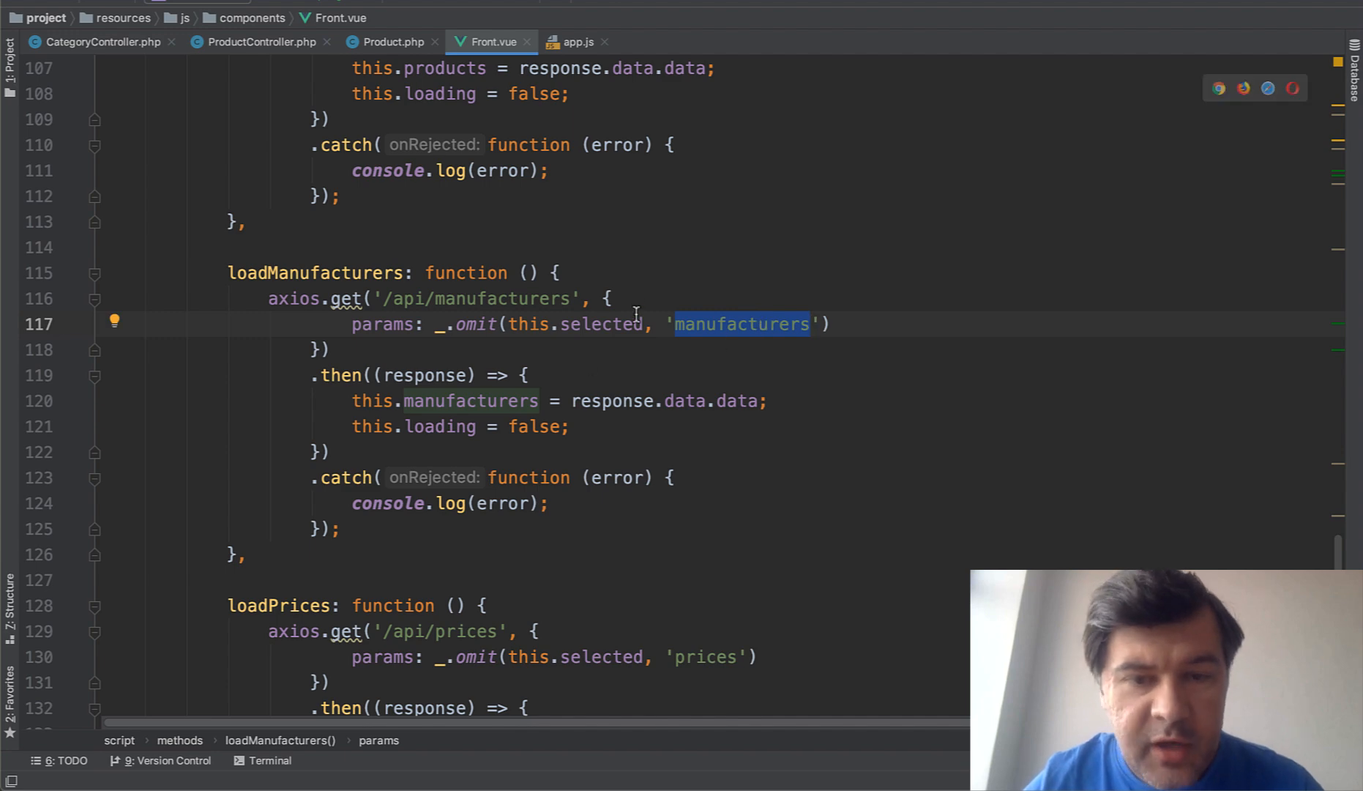
scroll("down", 3)
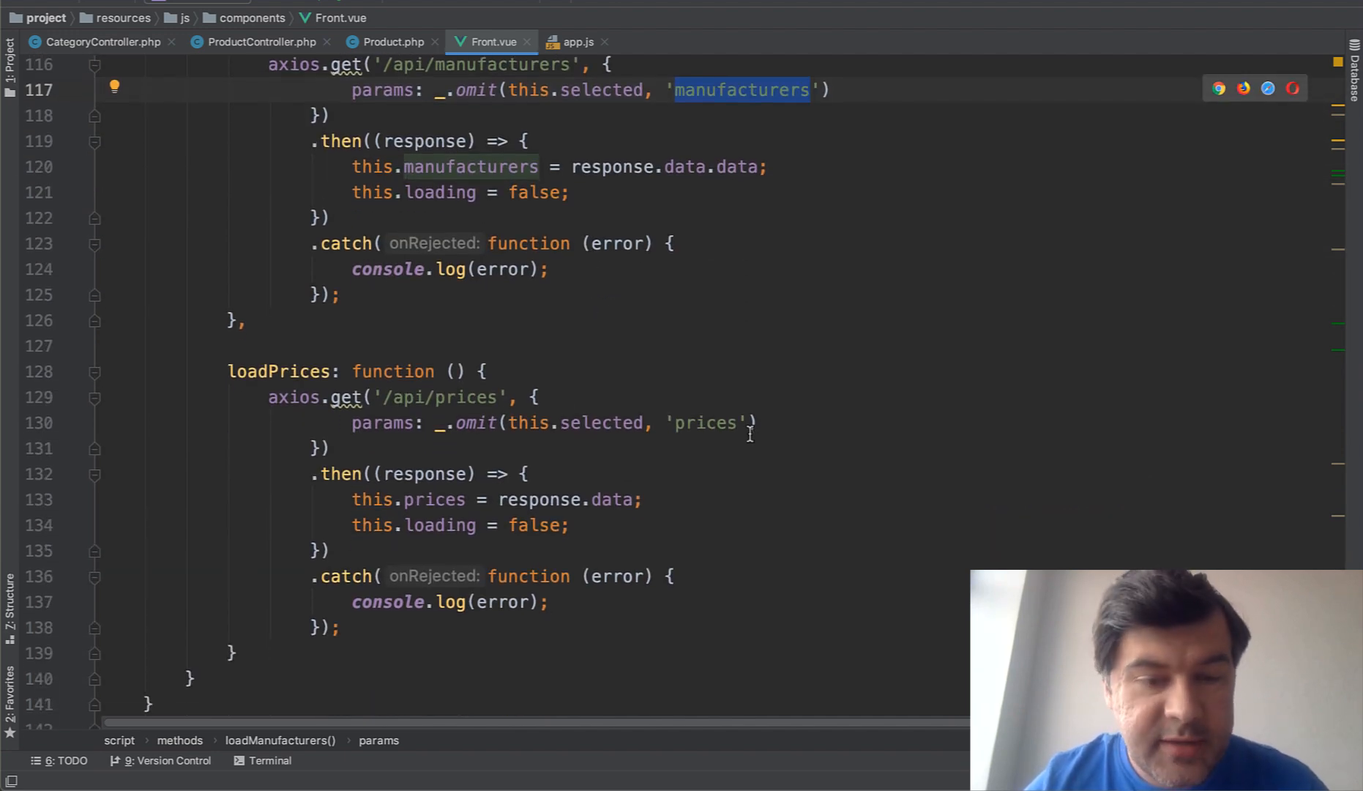
scroll("up", 3)
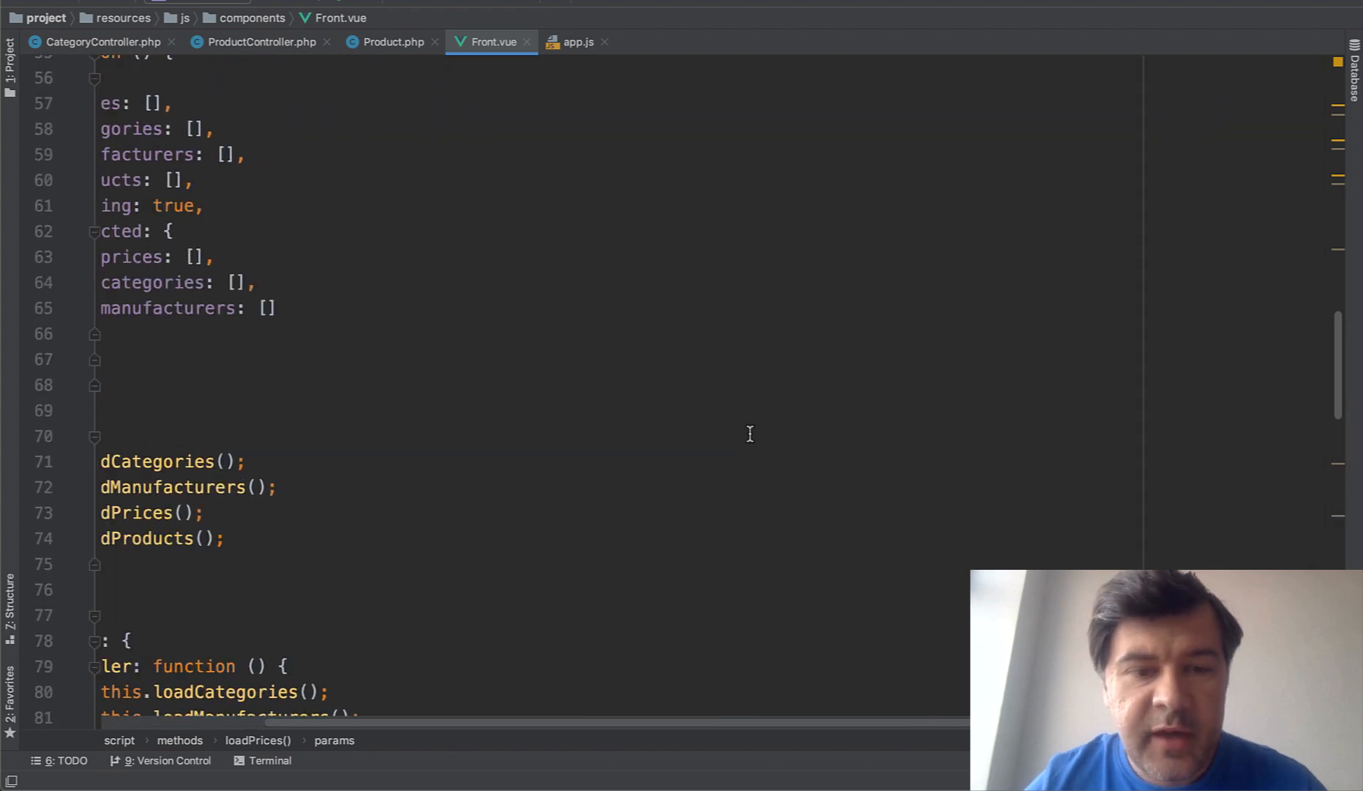
scroll("up", 3)
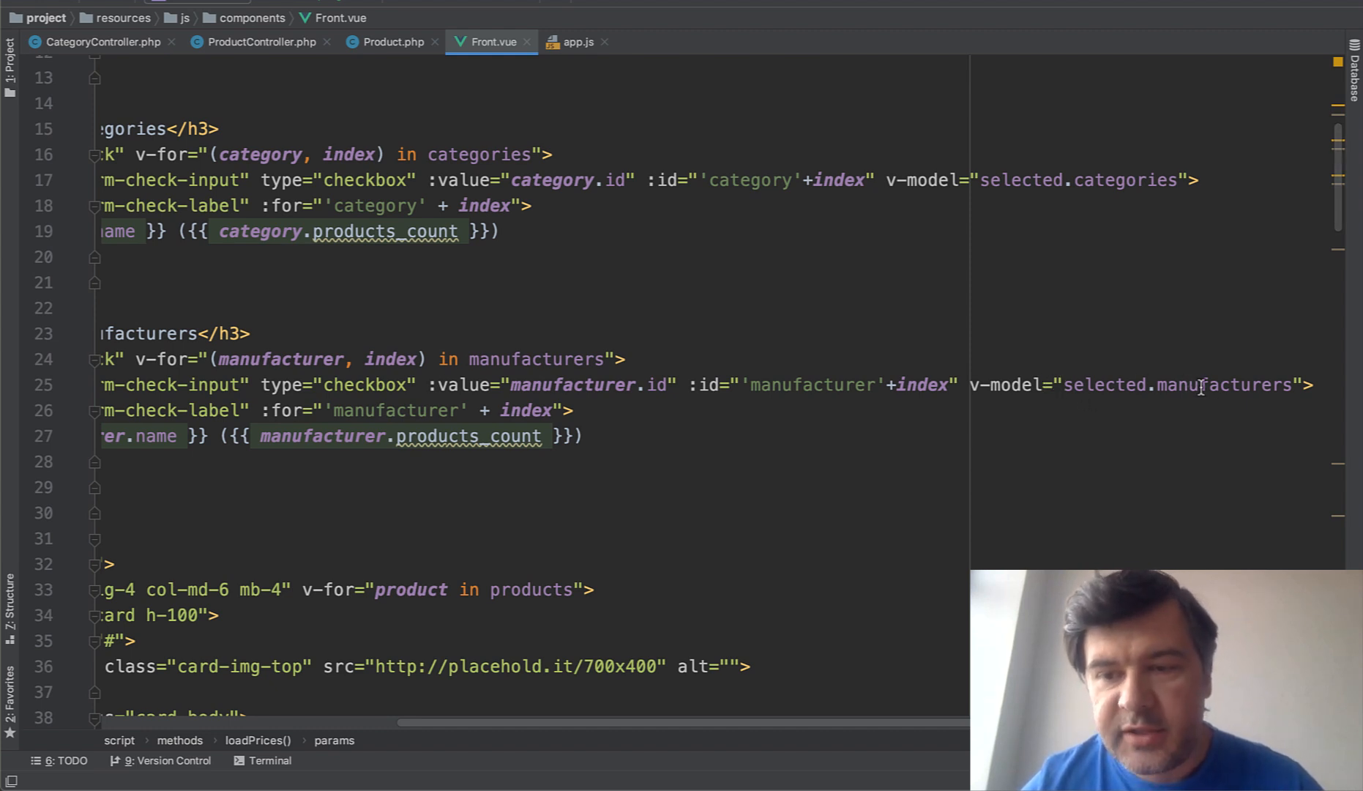
scroll("up", 3)
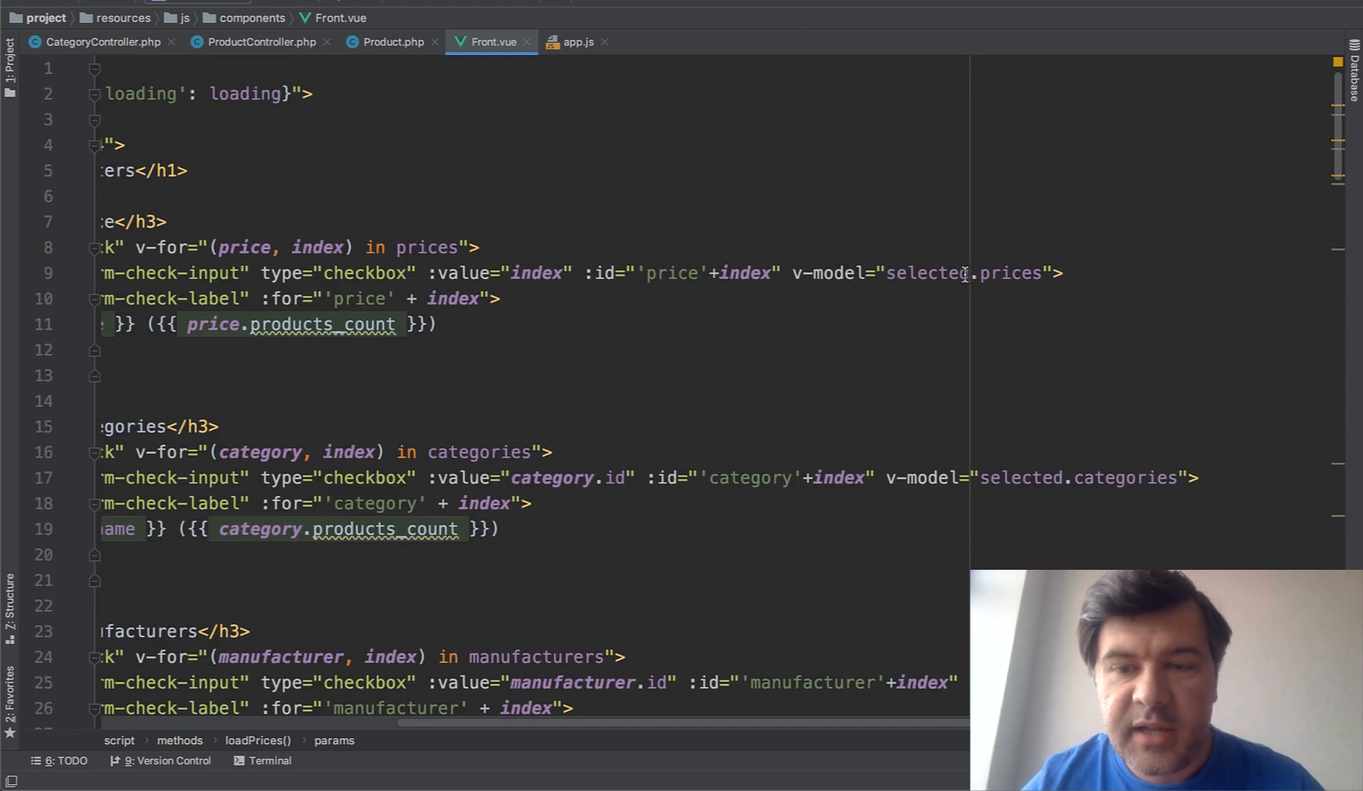
mouse_move(1024, 293)
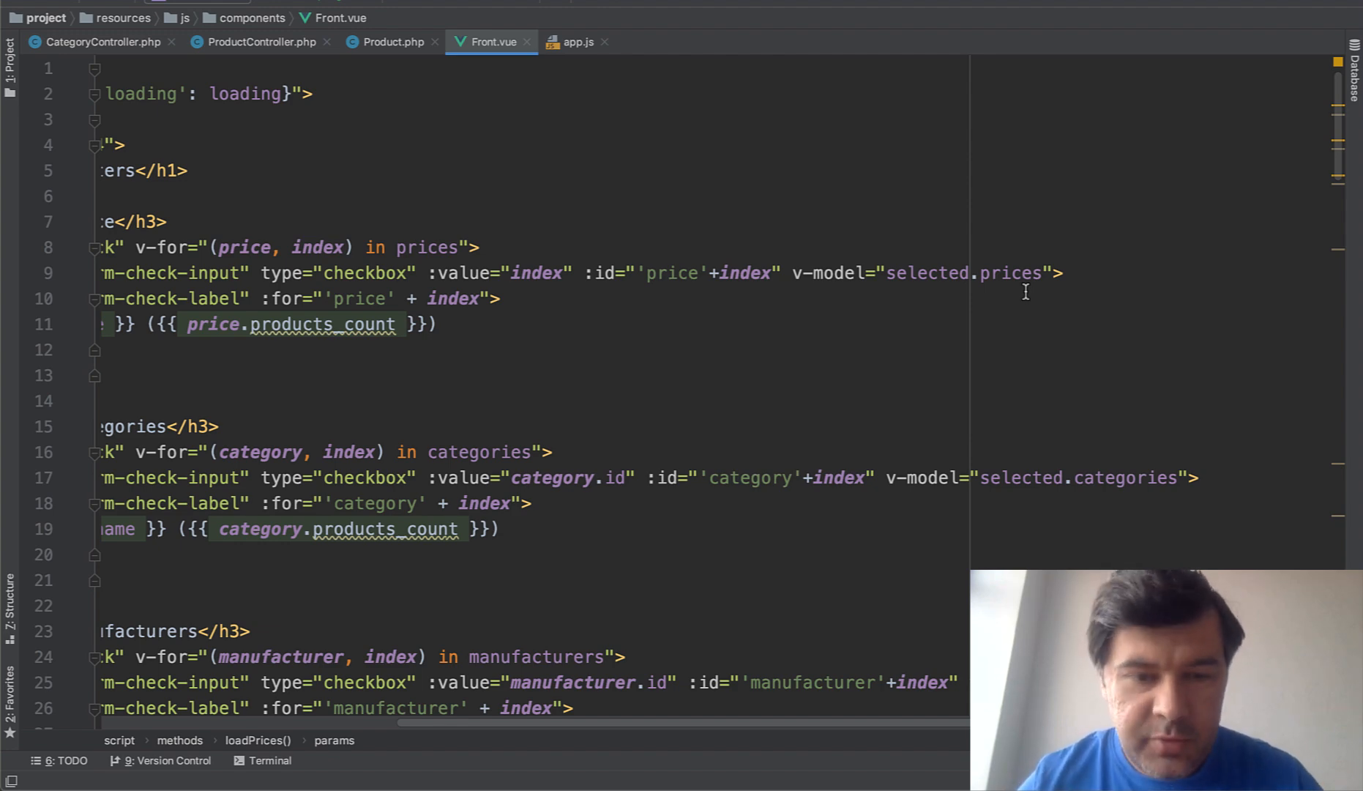
scroll("down", 3)
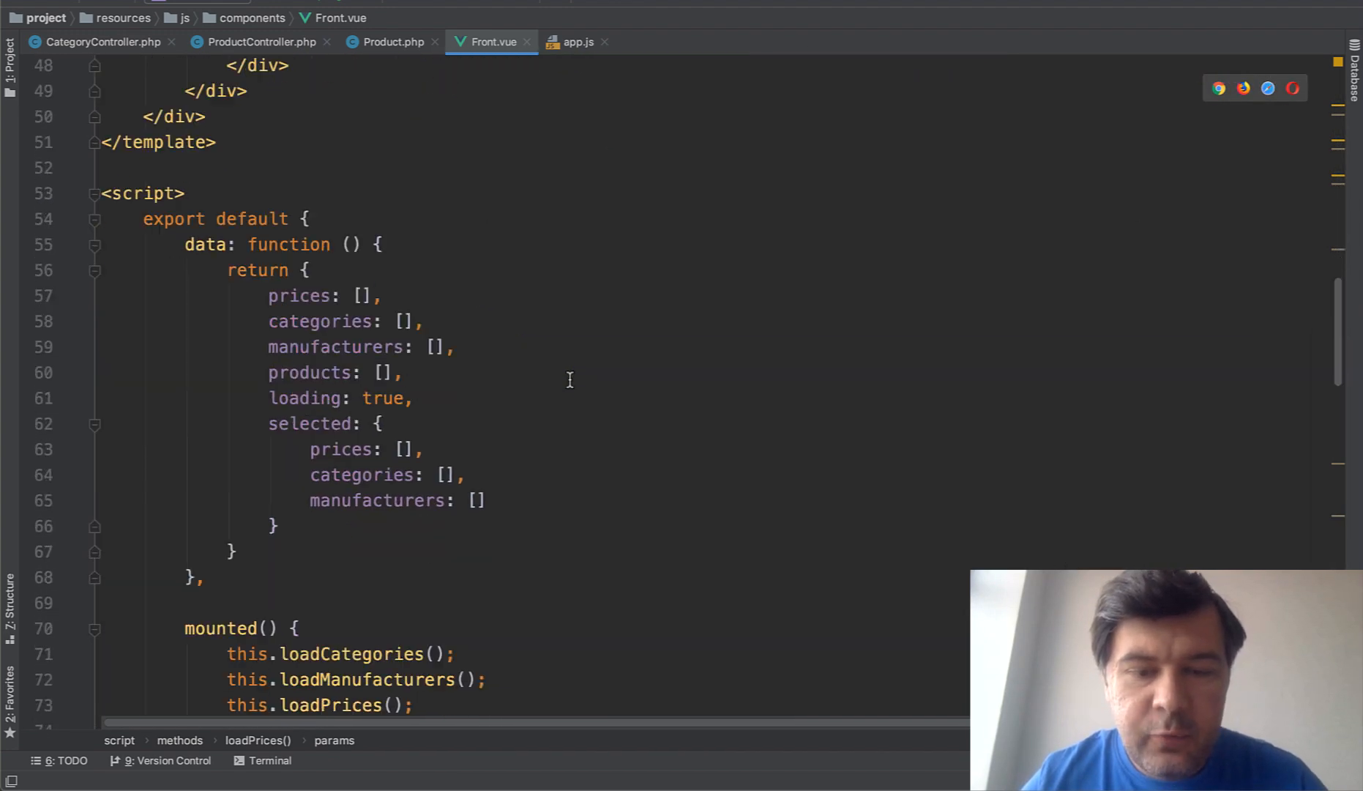
scroll("down", 3)
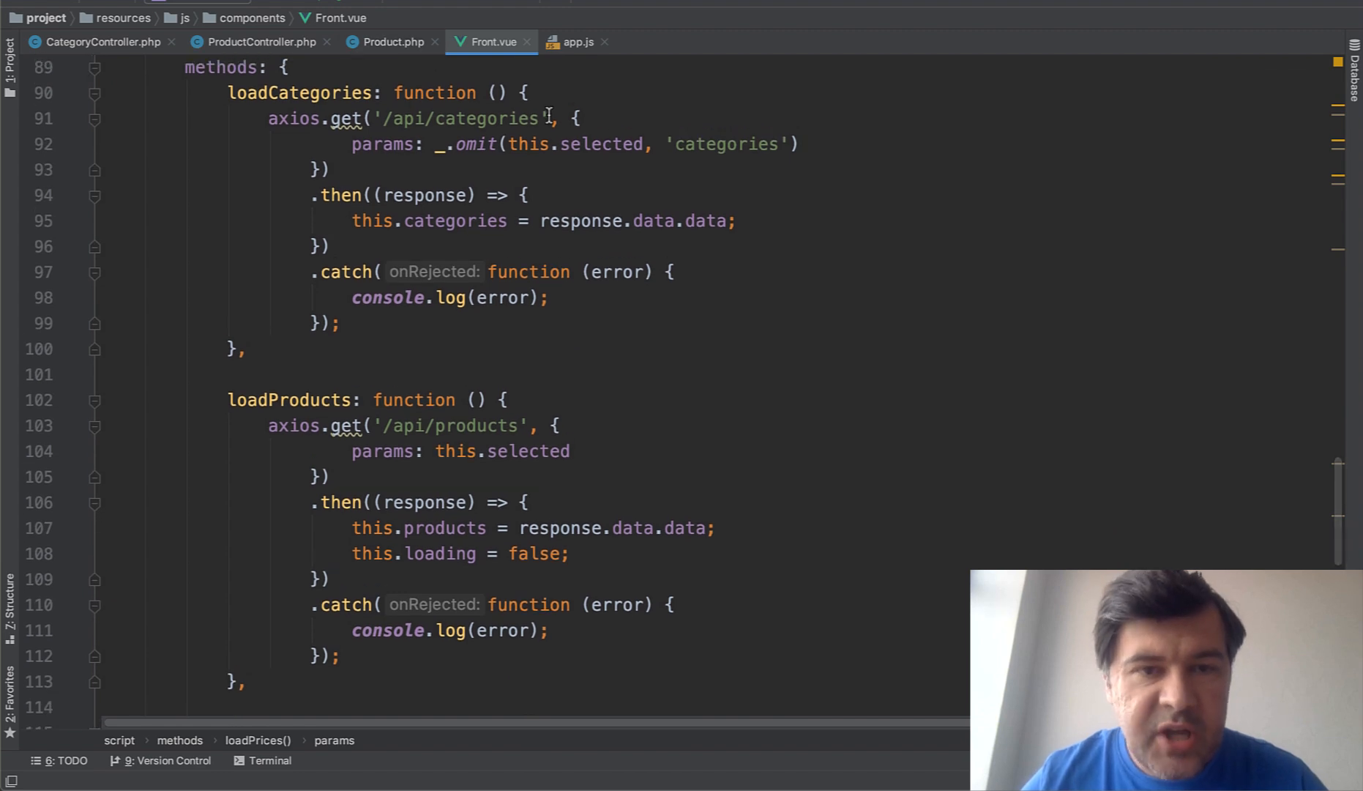
left_click(96, 42)
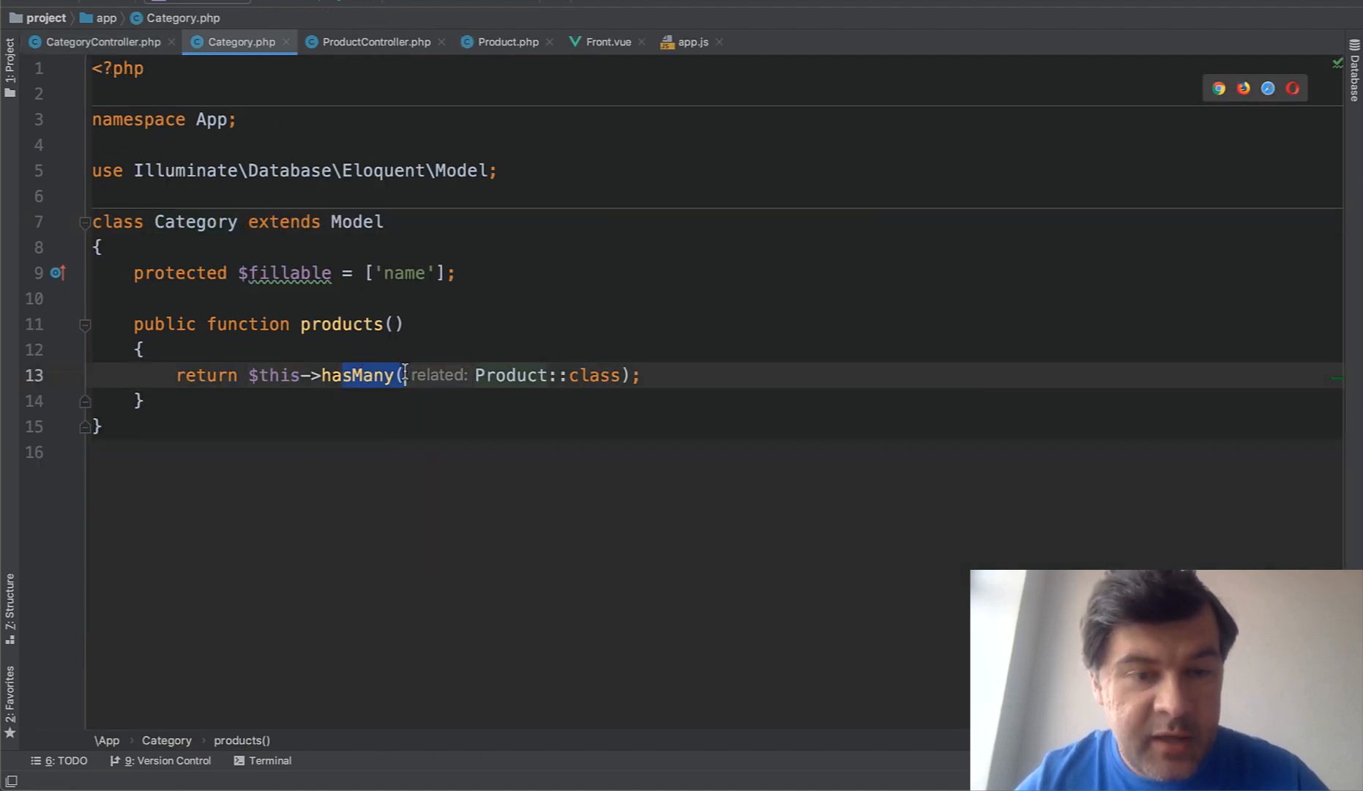
Step: Review CategoryController's withCount products query, then switch to the Product.php model's scopeWithFilters
left_click(95, 42)
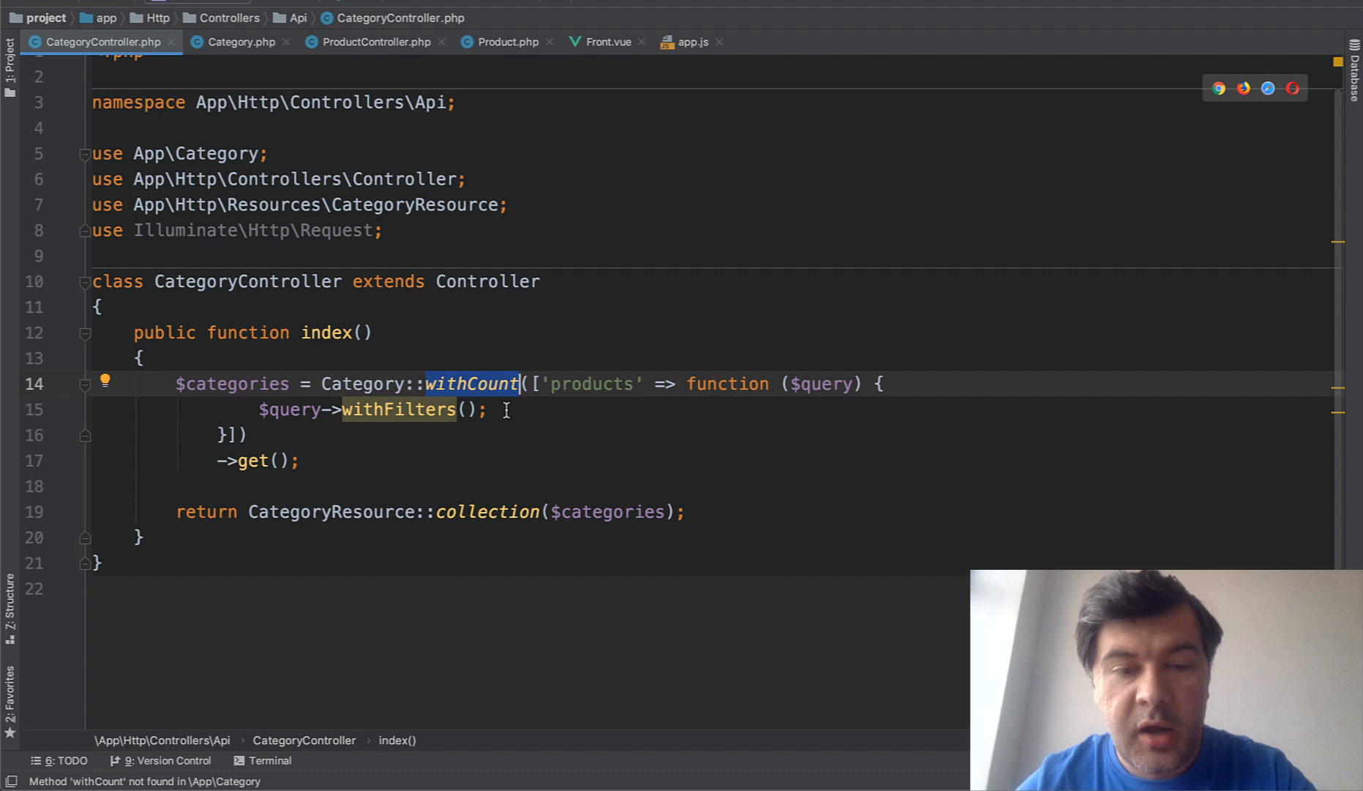
mouse_move(577, 383)
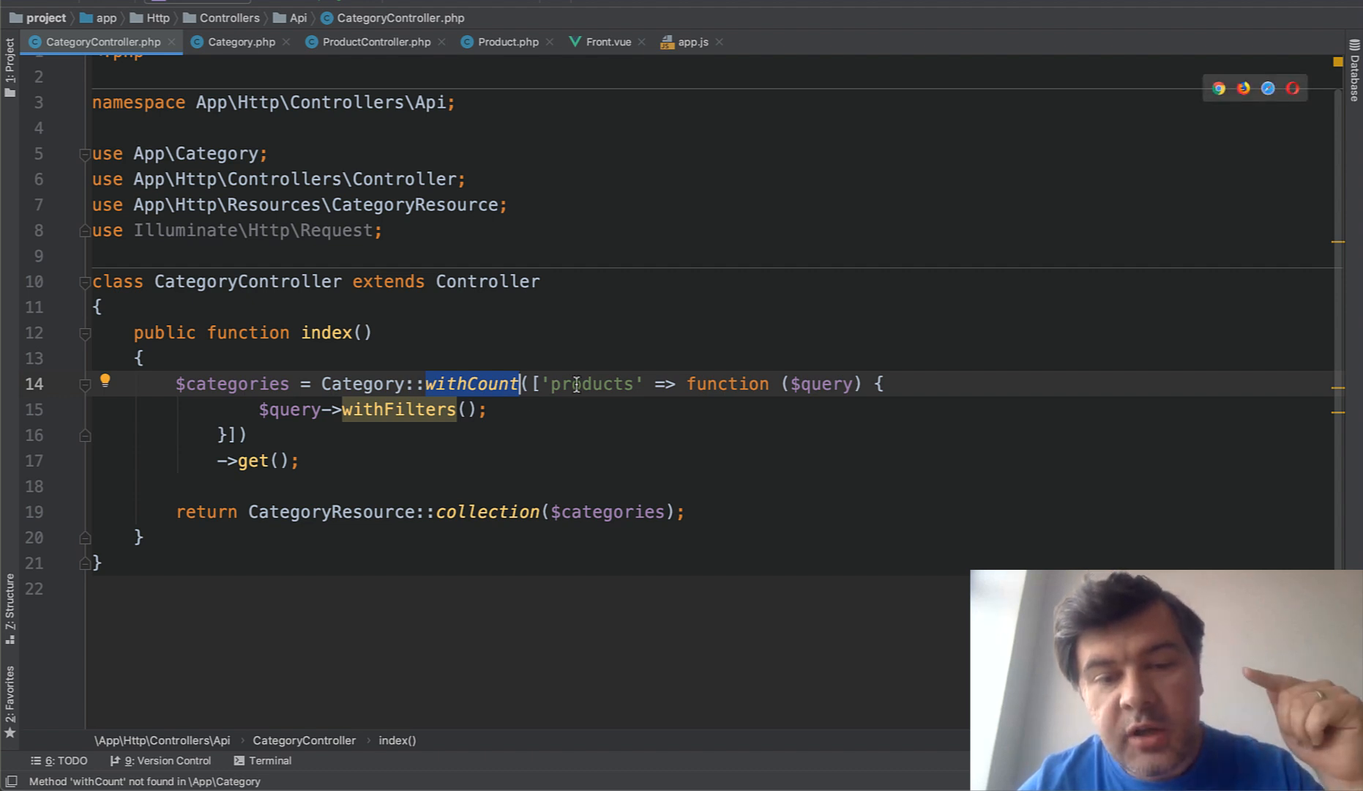
mouse_move(696, 384)
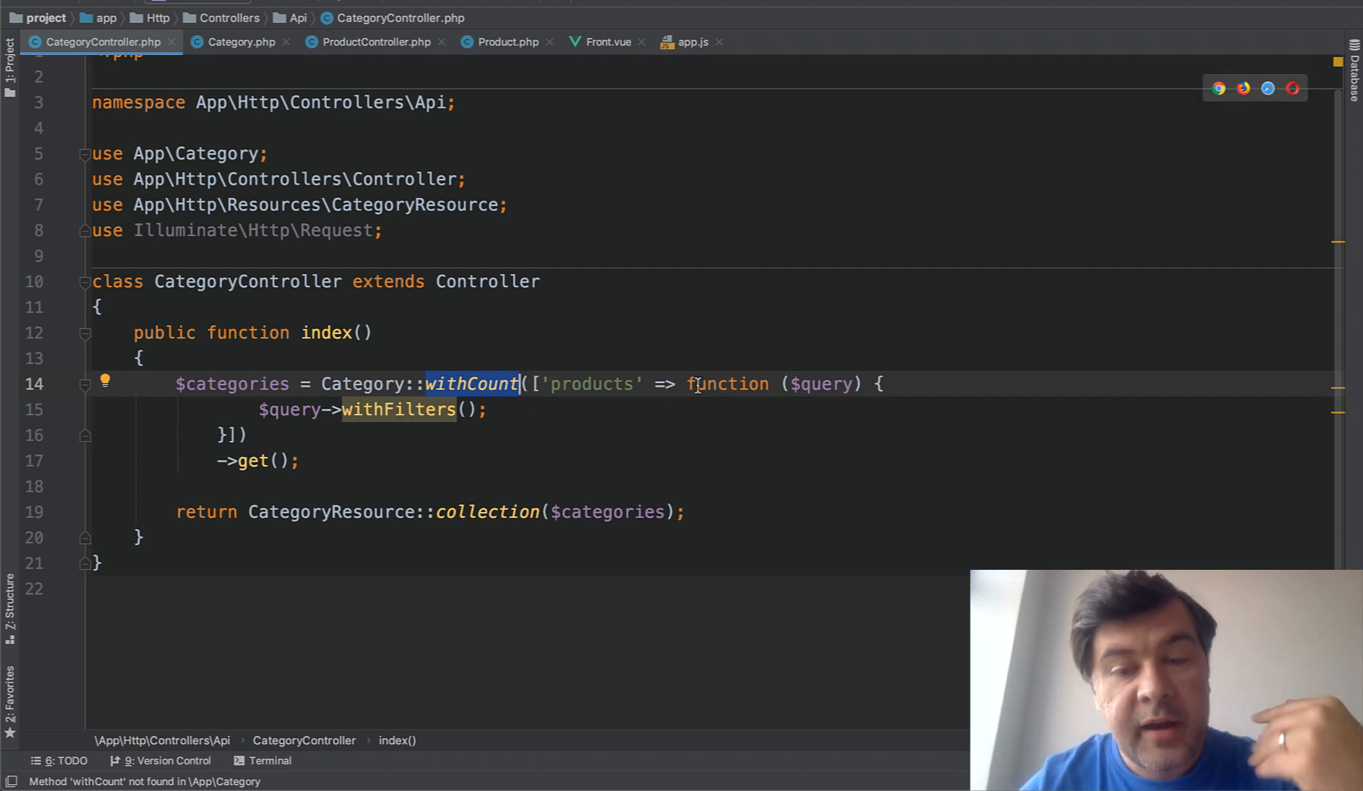
mouse_move(341, 420)
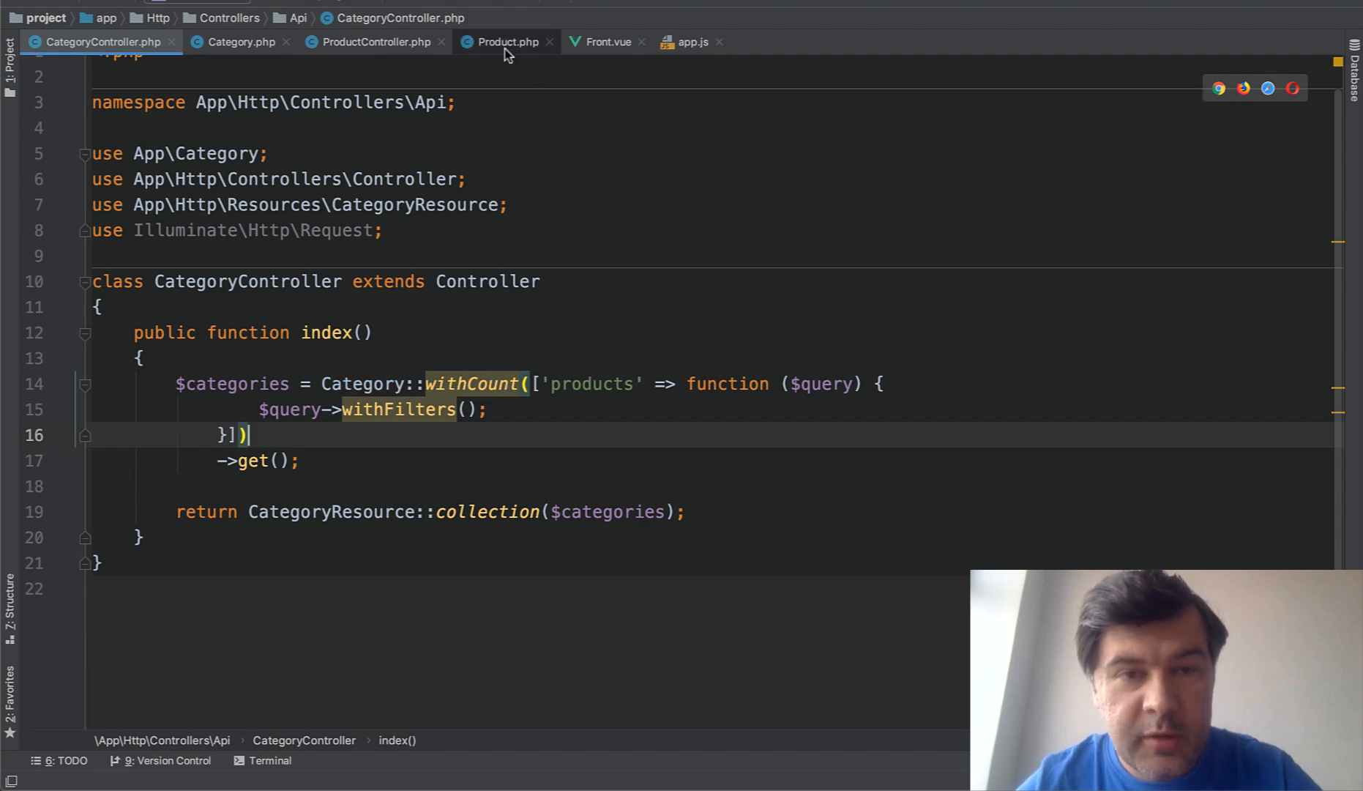
left_click(507, 42)
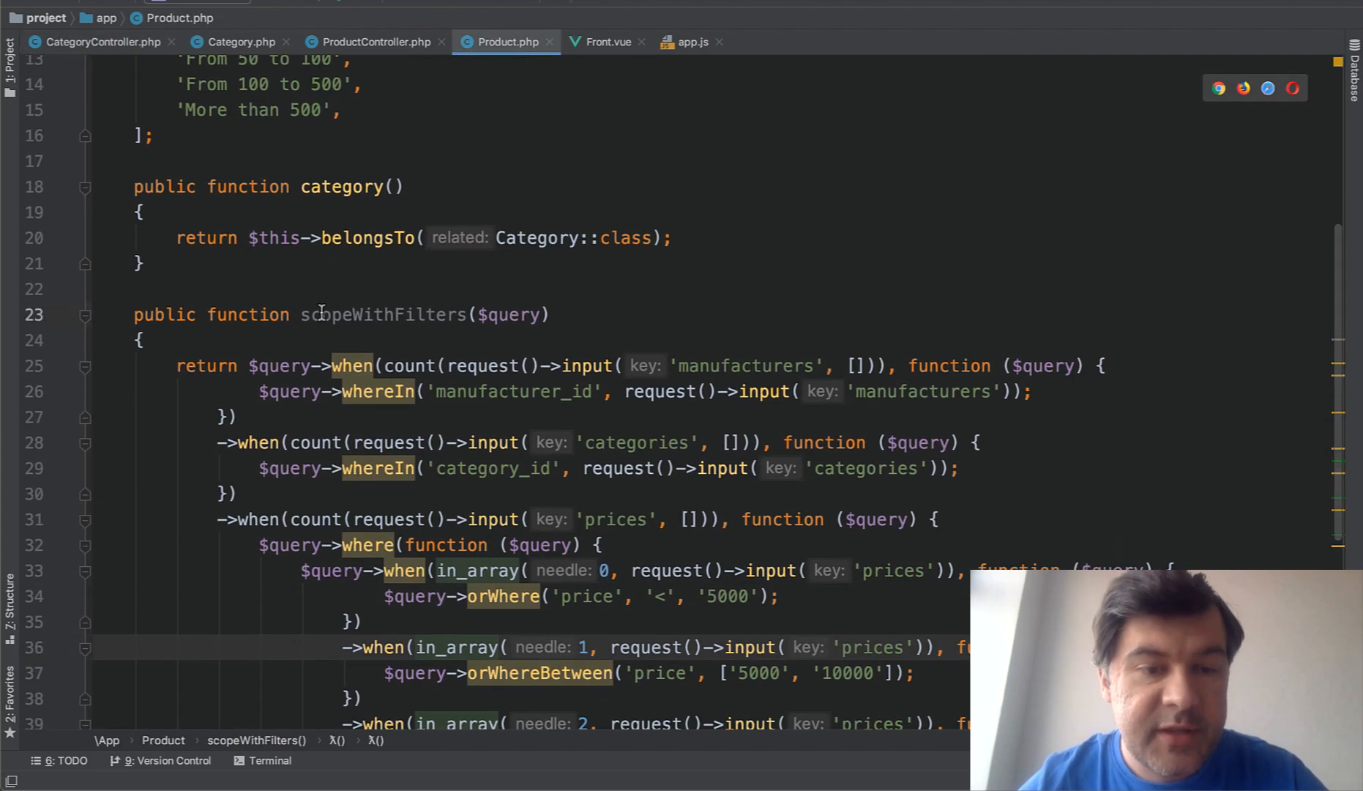
double_click(382, 313)
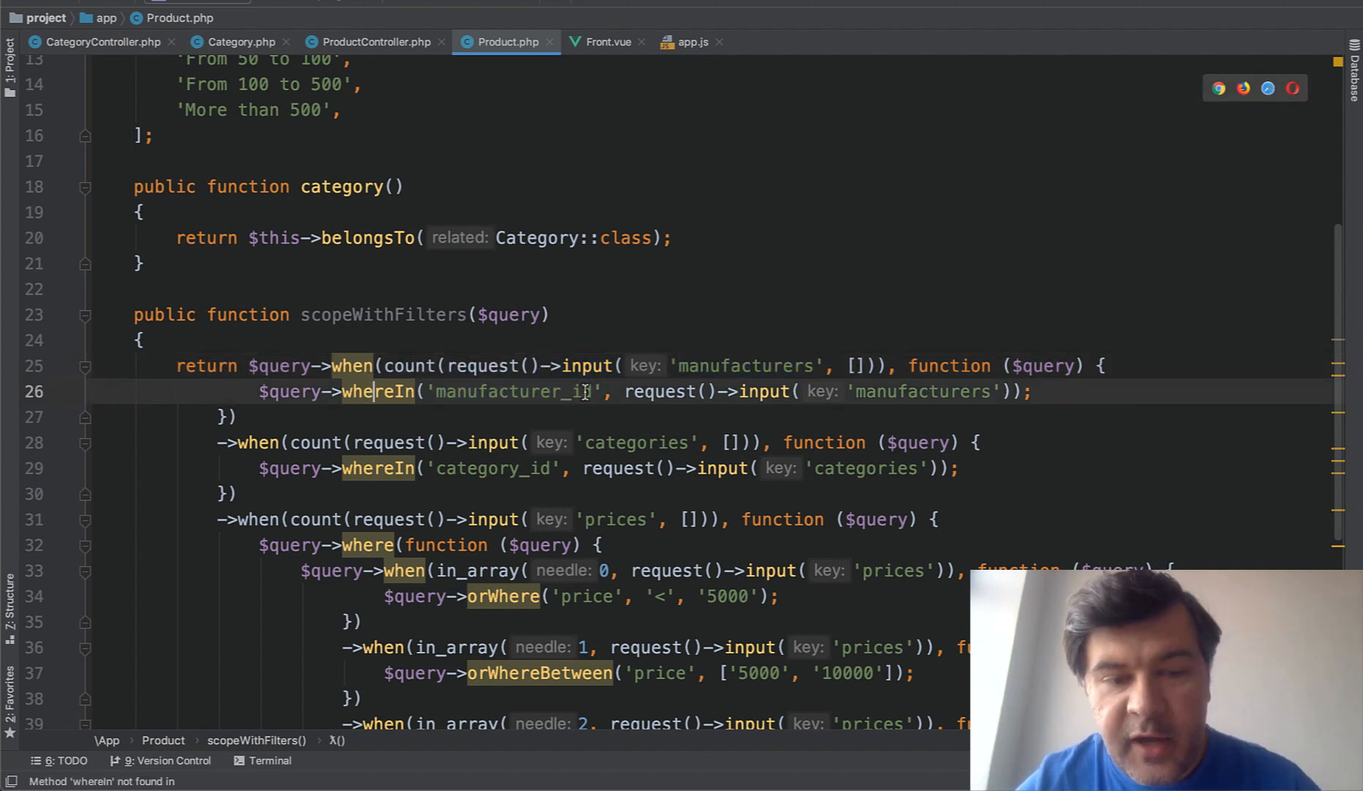
scroll("down", 3)
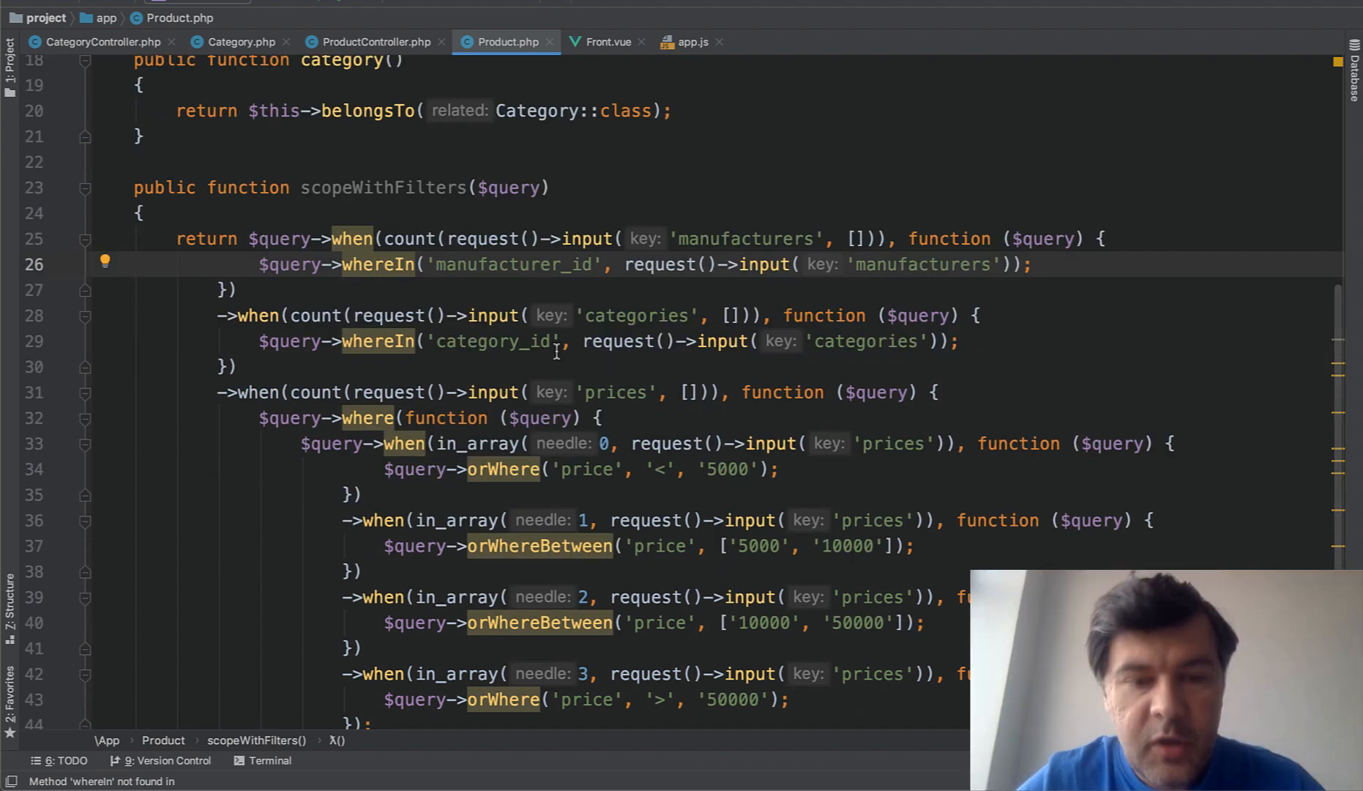
scroll("down", 3)
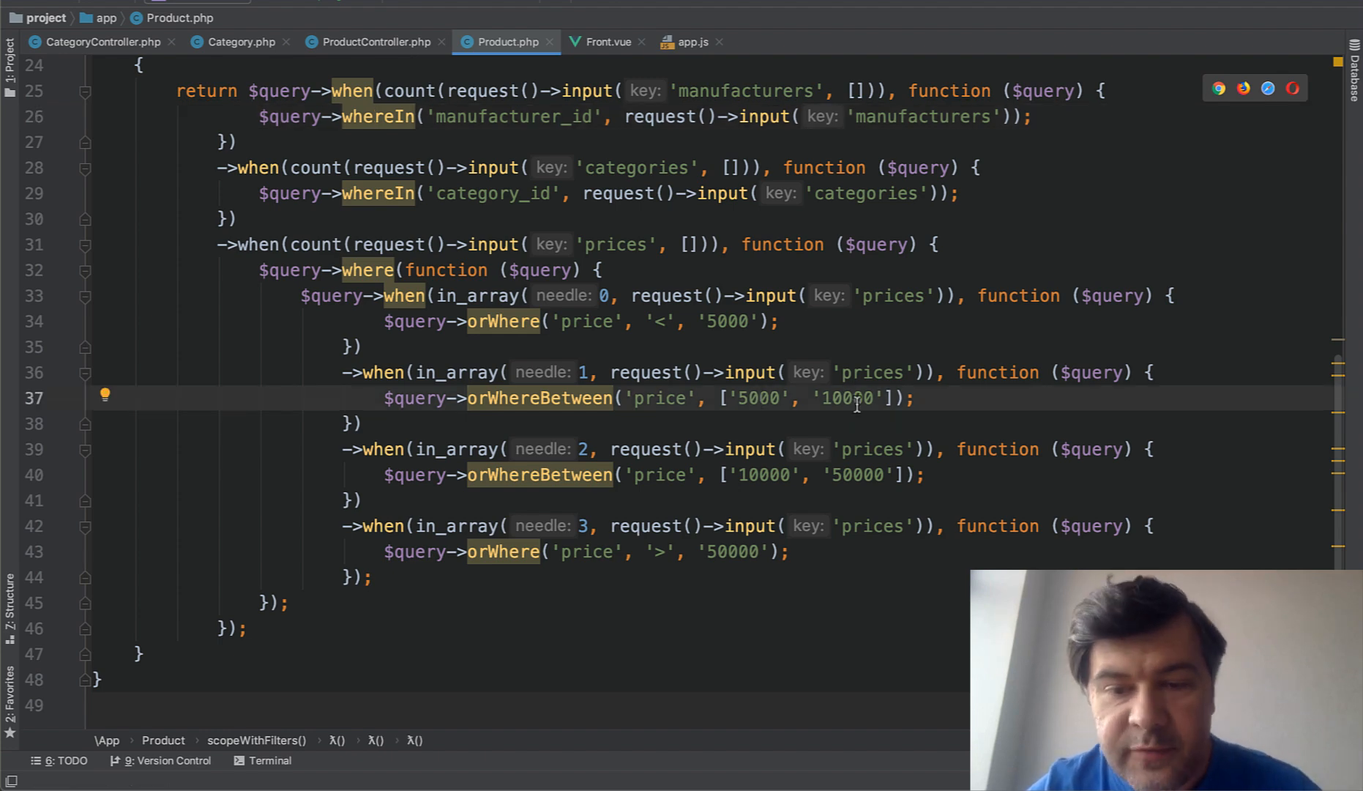
scroll("up", 3)
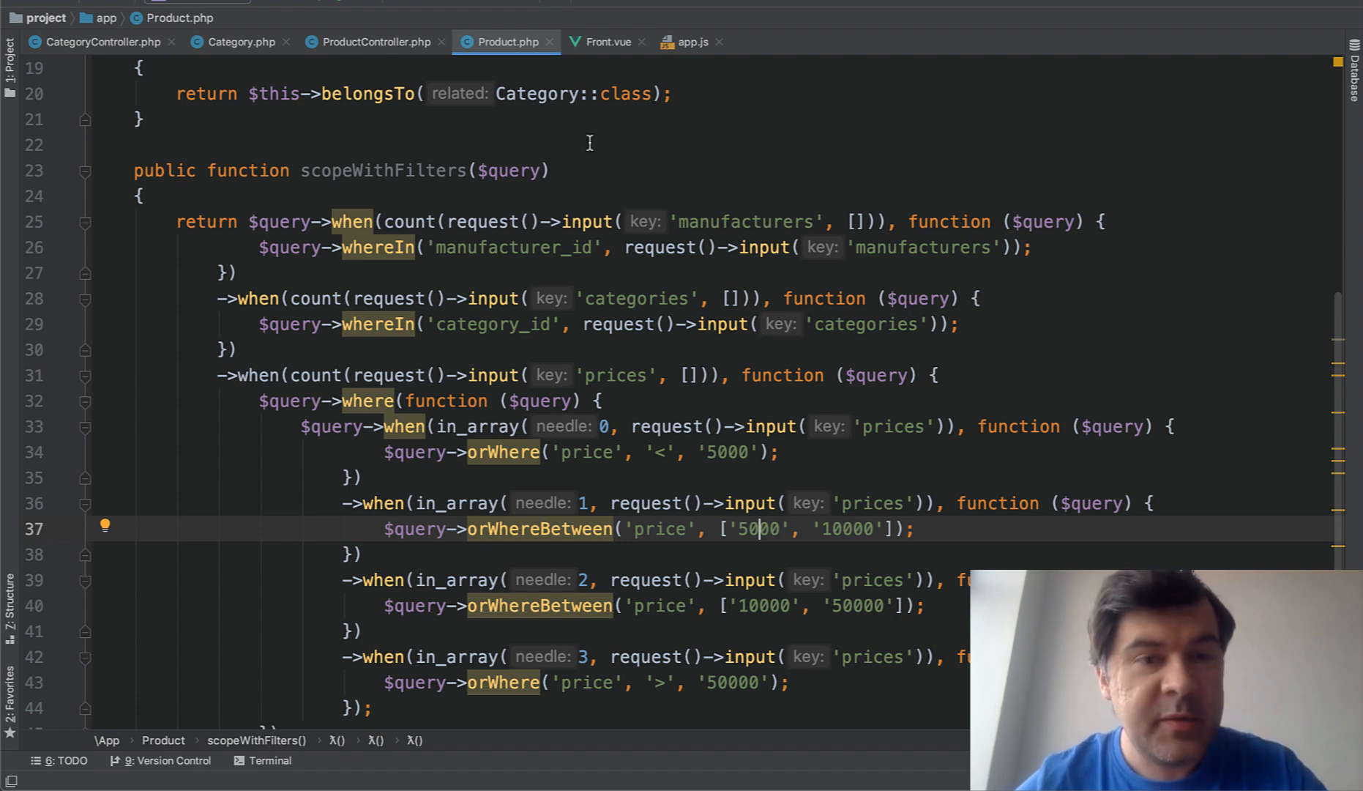
left_click(96, 43)
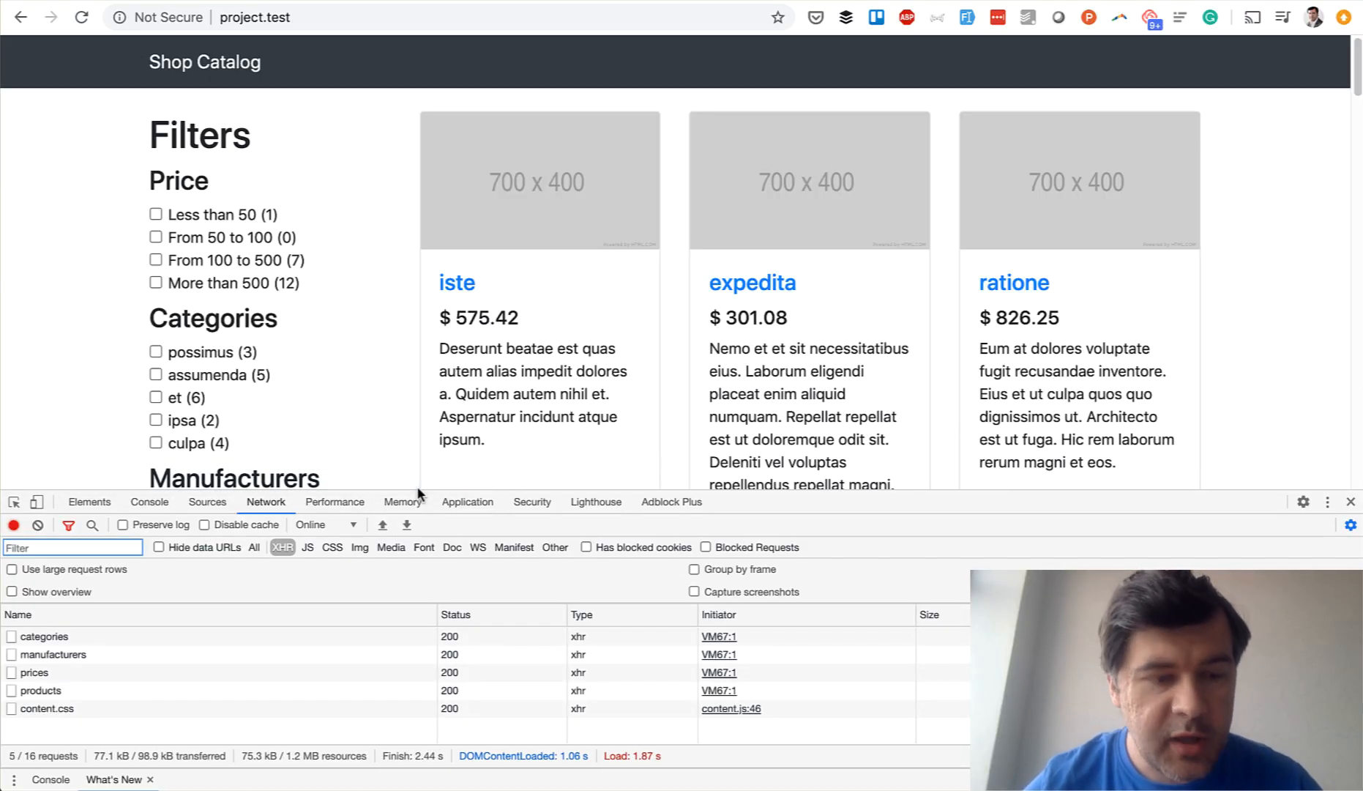
mouse_move(39, 690)
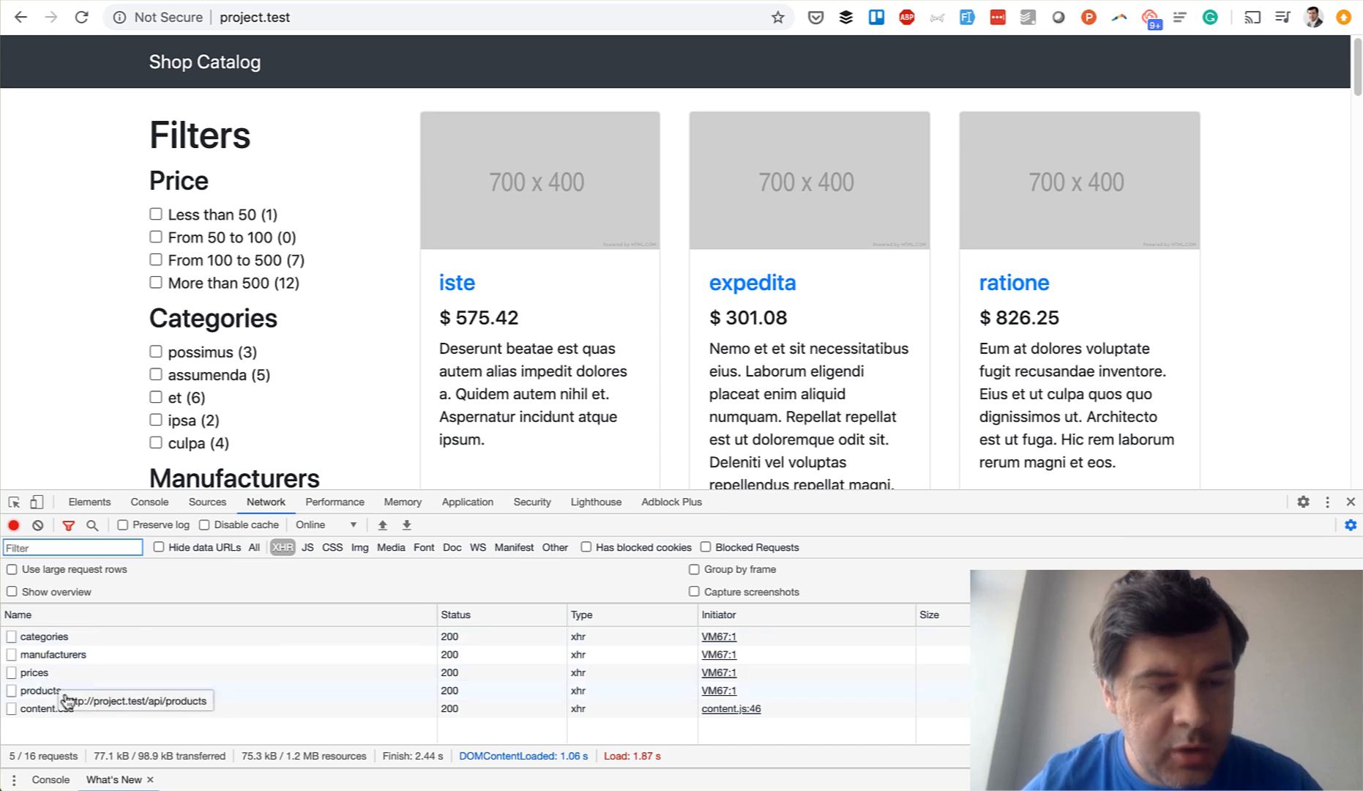
Step: Inspect the categories XHR request in DevTools Network and view its response body with products_count values
left_click(44, 635)
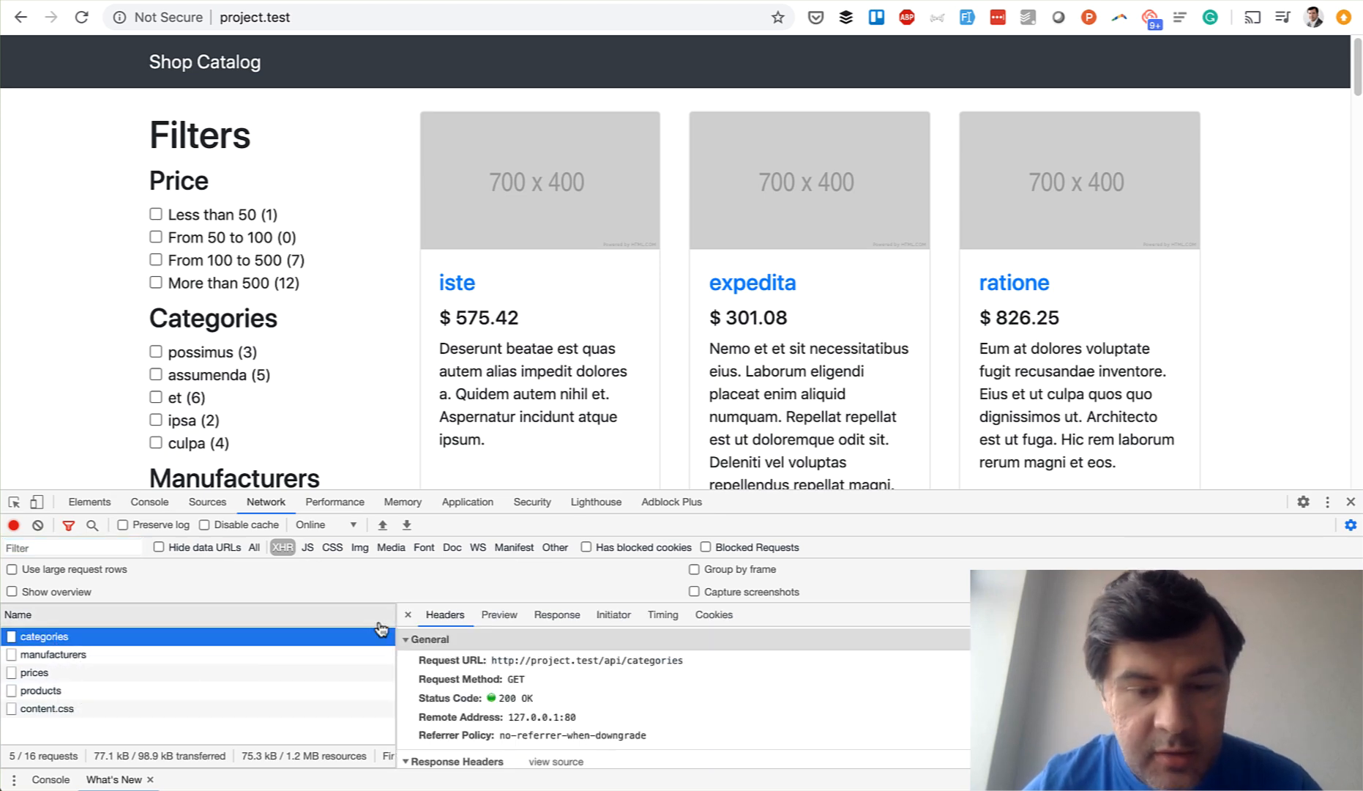
left_click(555, 614)
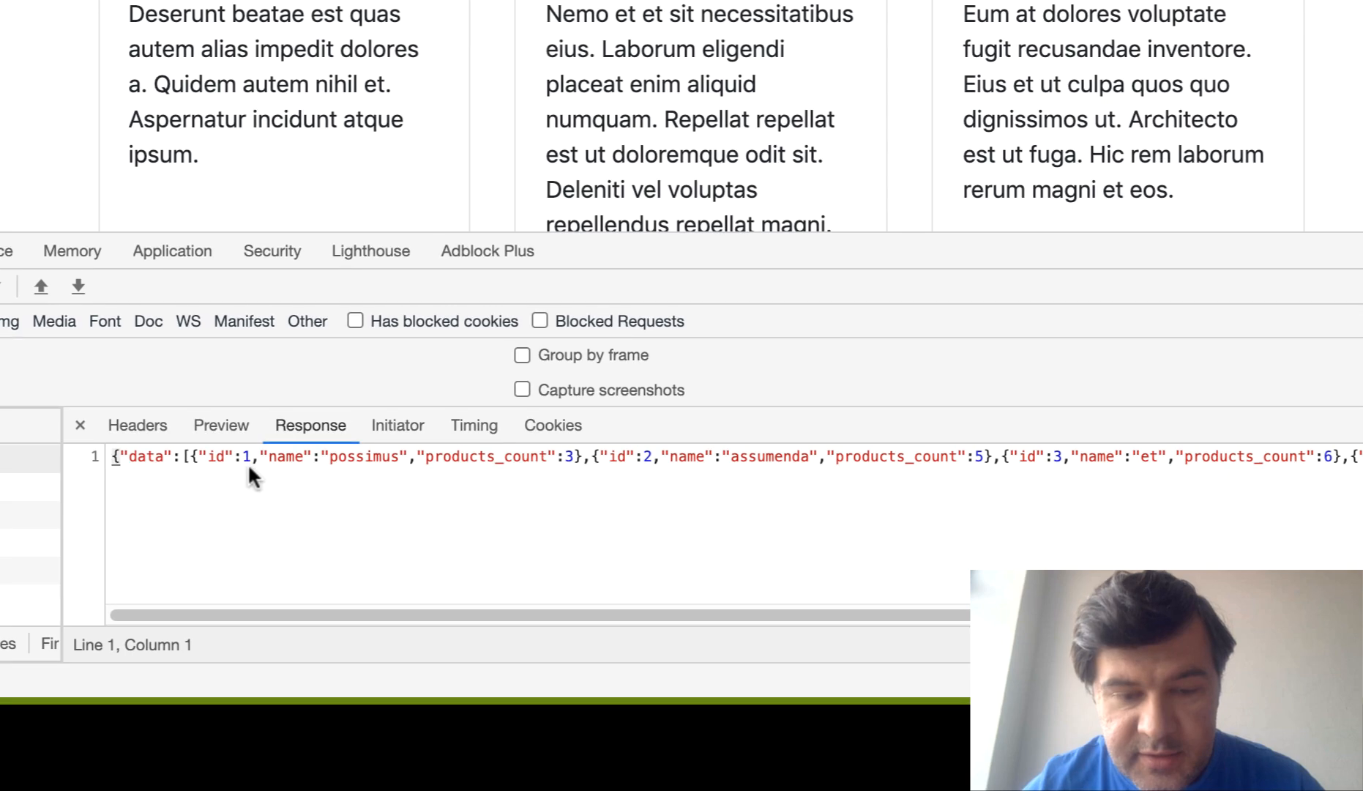
left_click(561, 457)
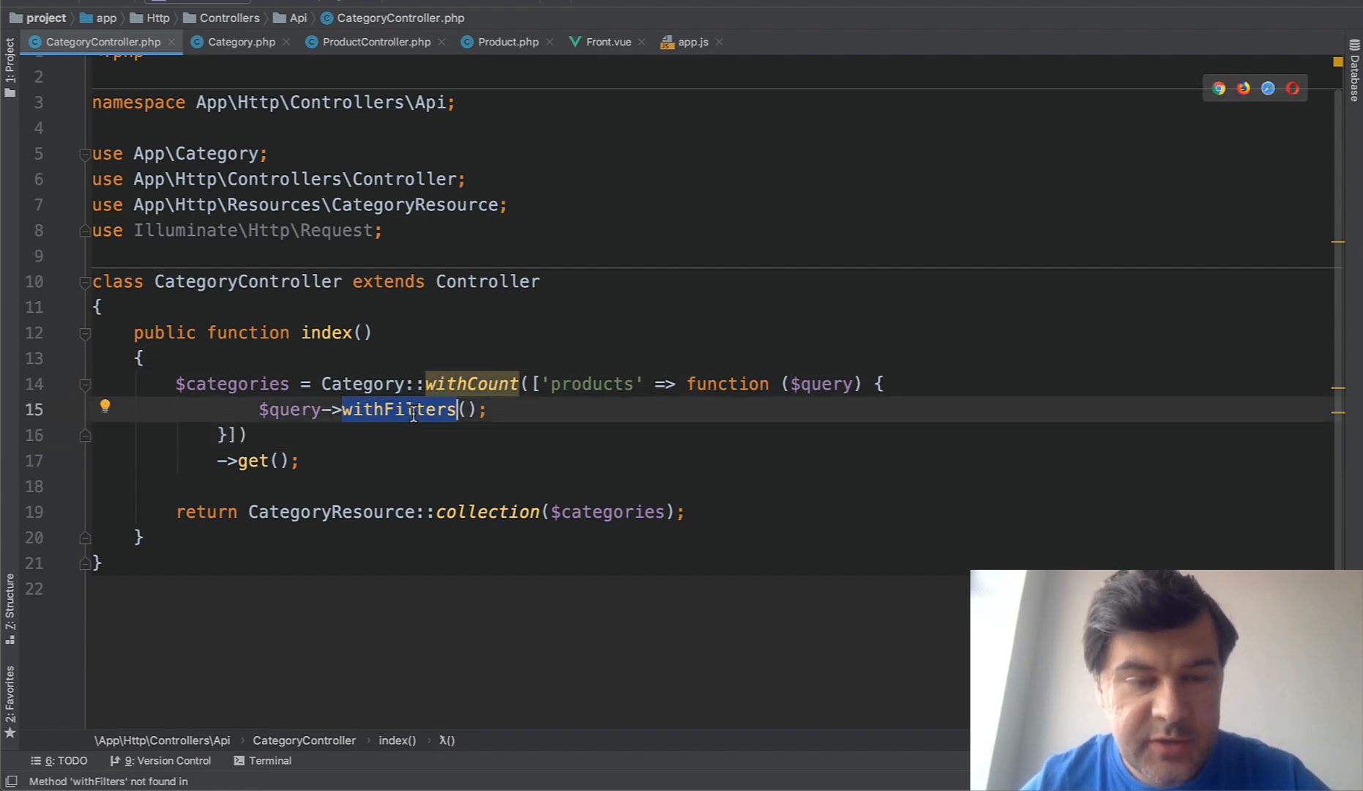
Step: Open ManufacturerController.php via Search Everywhere 'manu', then switch to ProductController.php and Front.vue
type("manu")
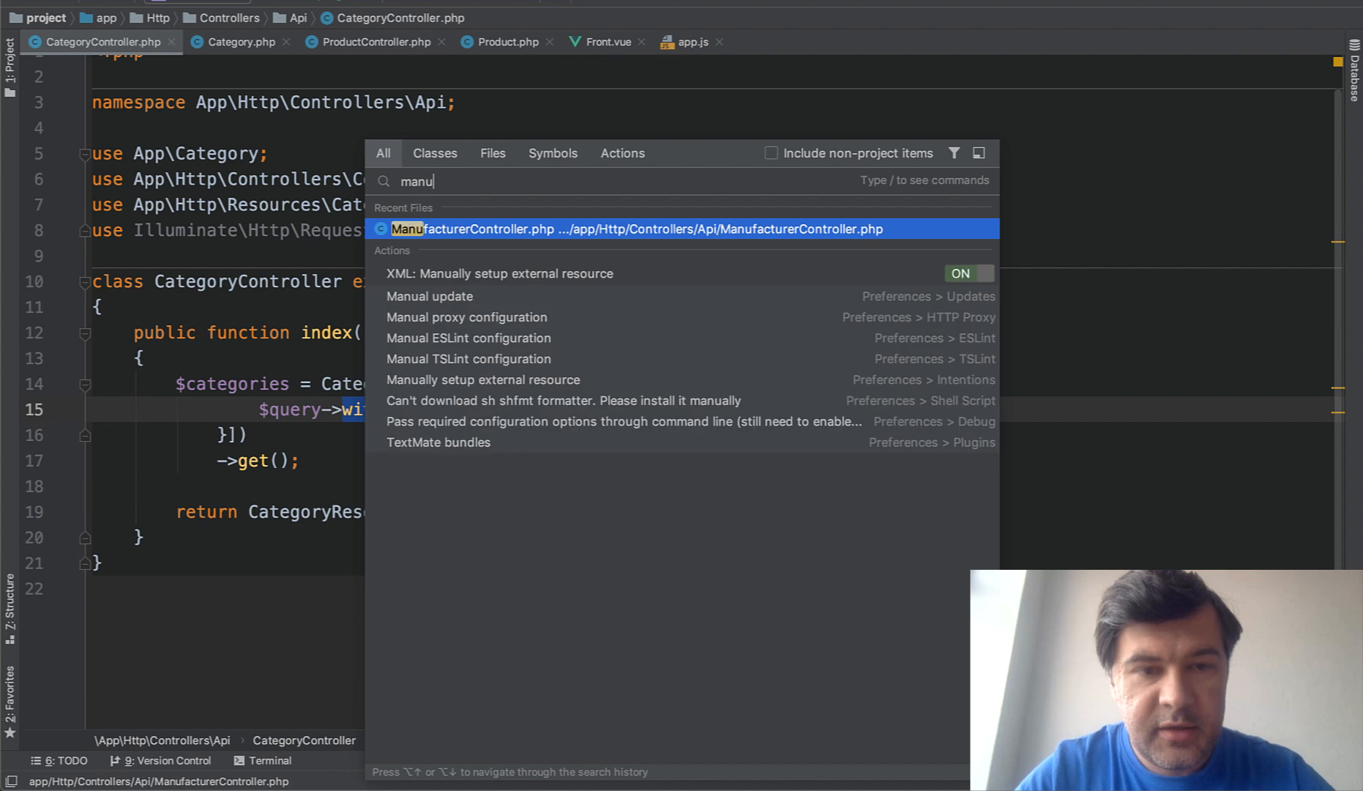
left_click(634, 229)
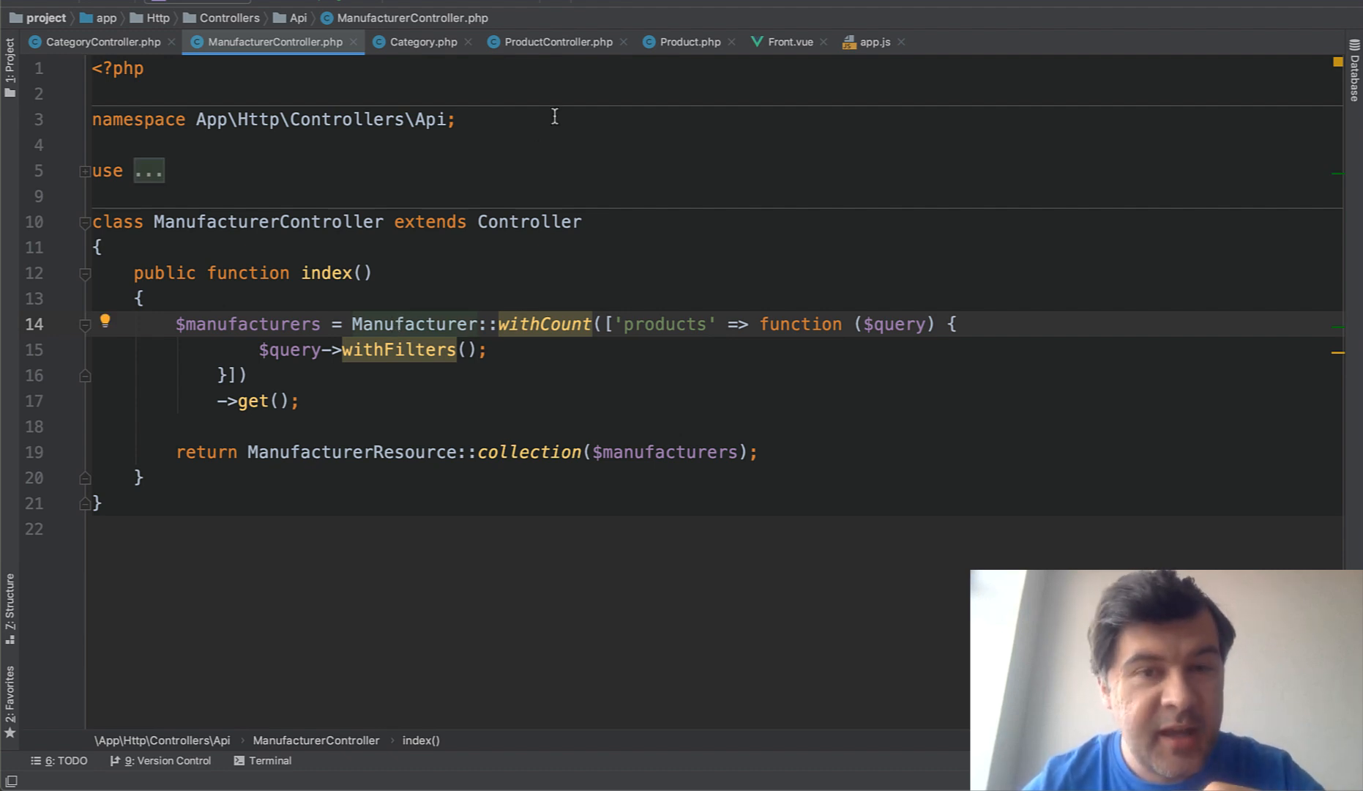
left_click(554, 43)
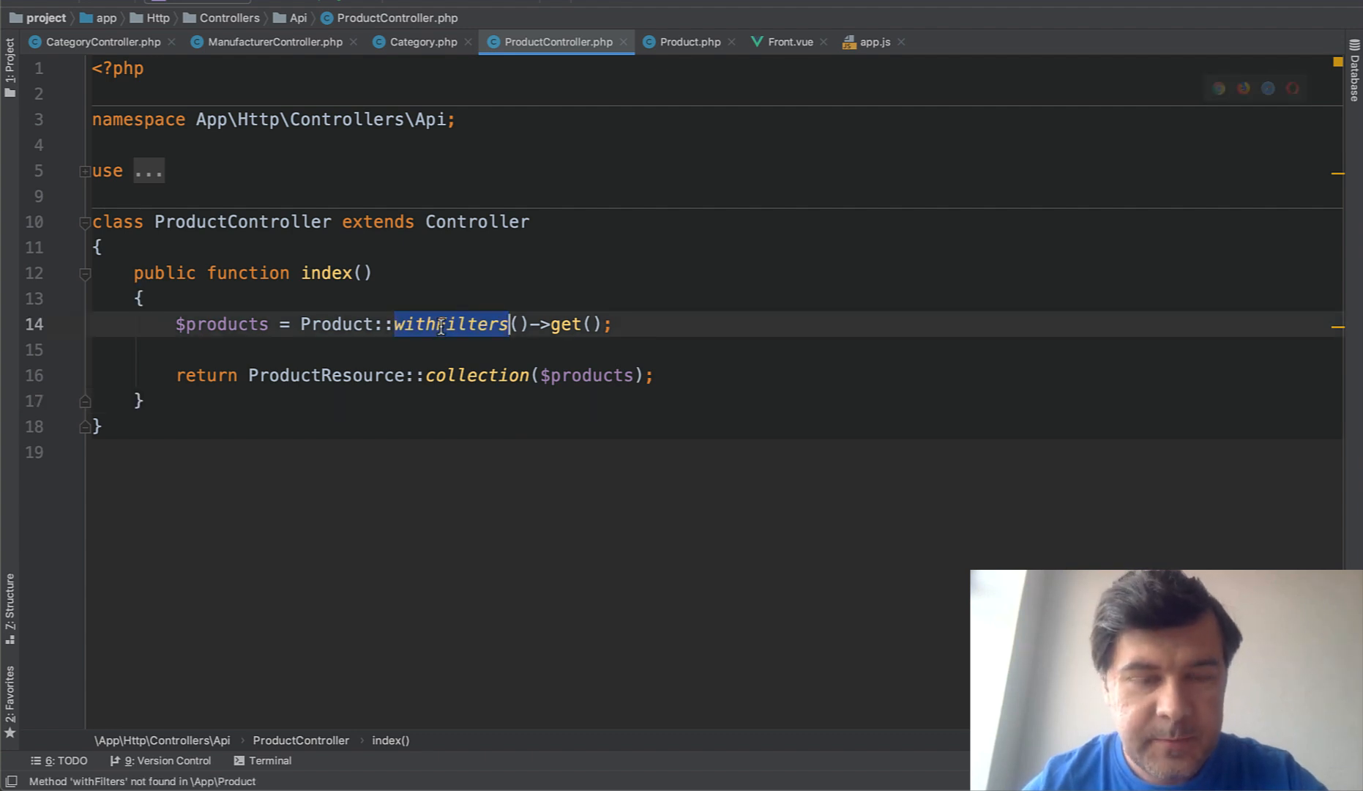
left_click(785, 43)
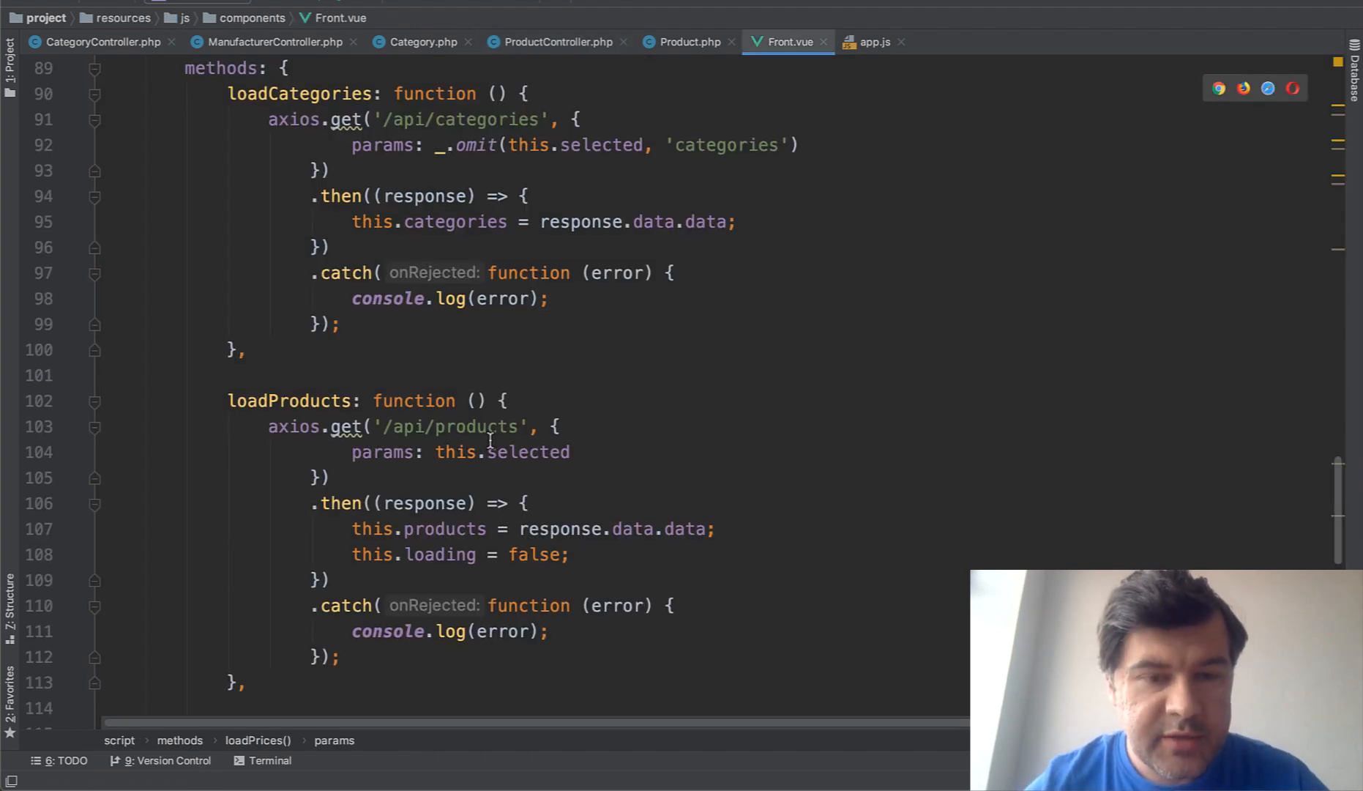
scroll("up", 3)
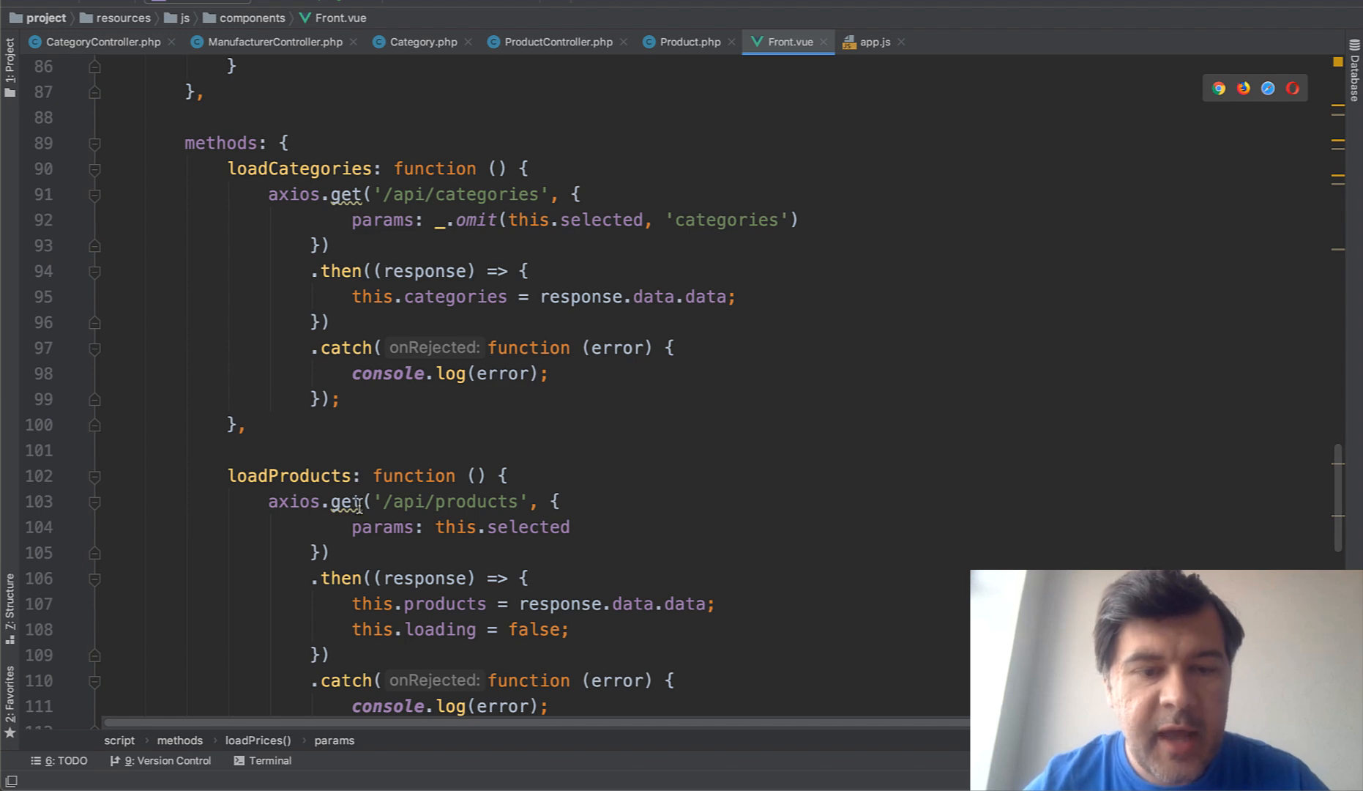
scroll("up", 3)
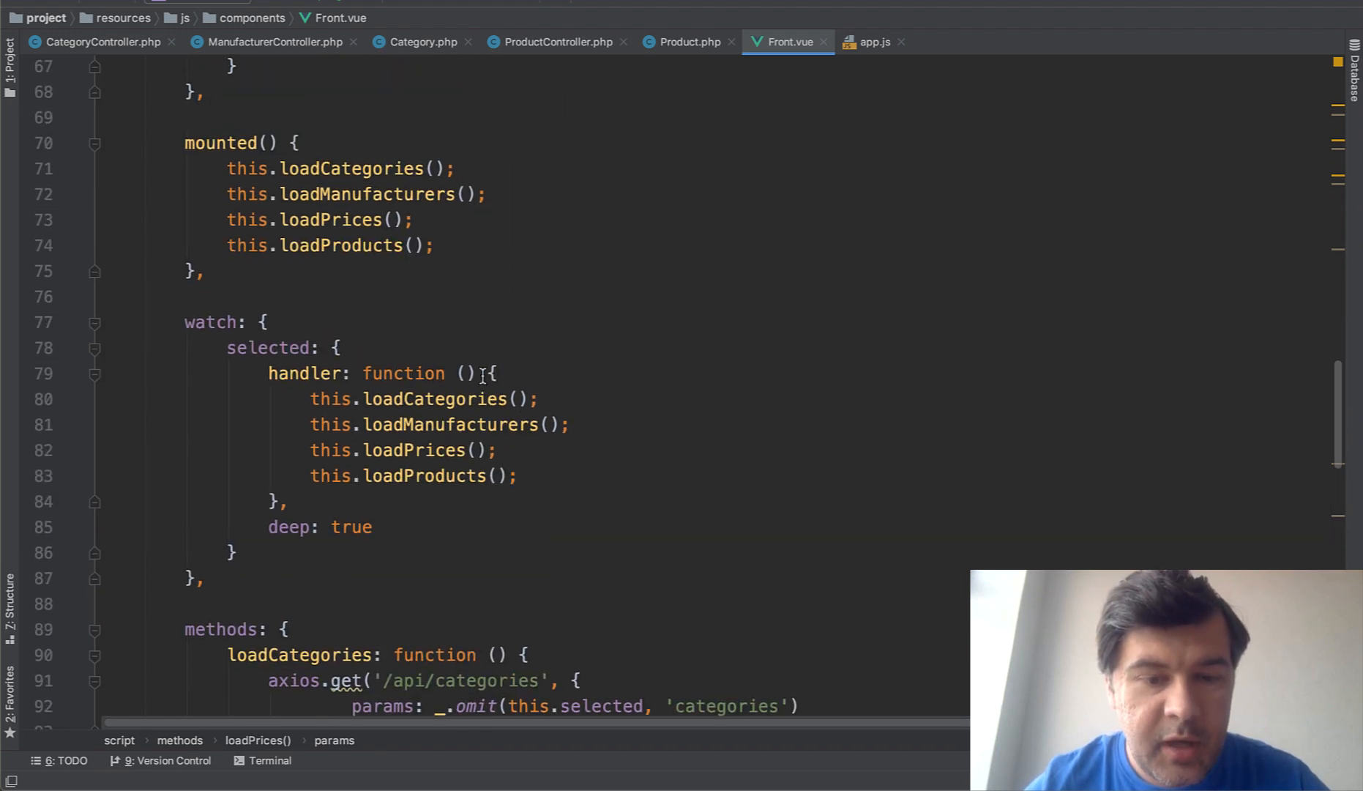
scroll("down", 3)
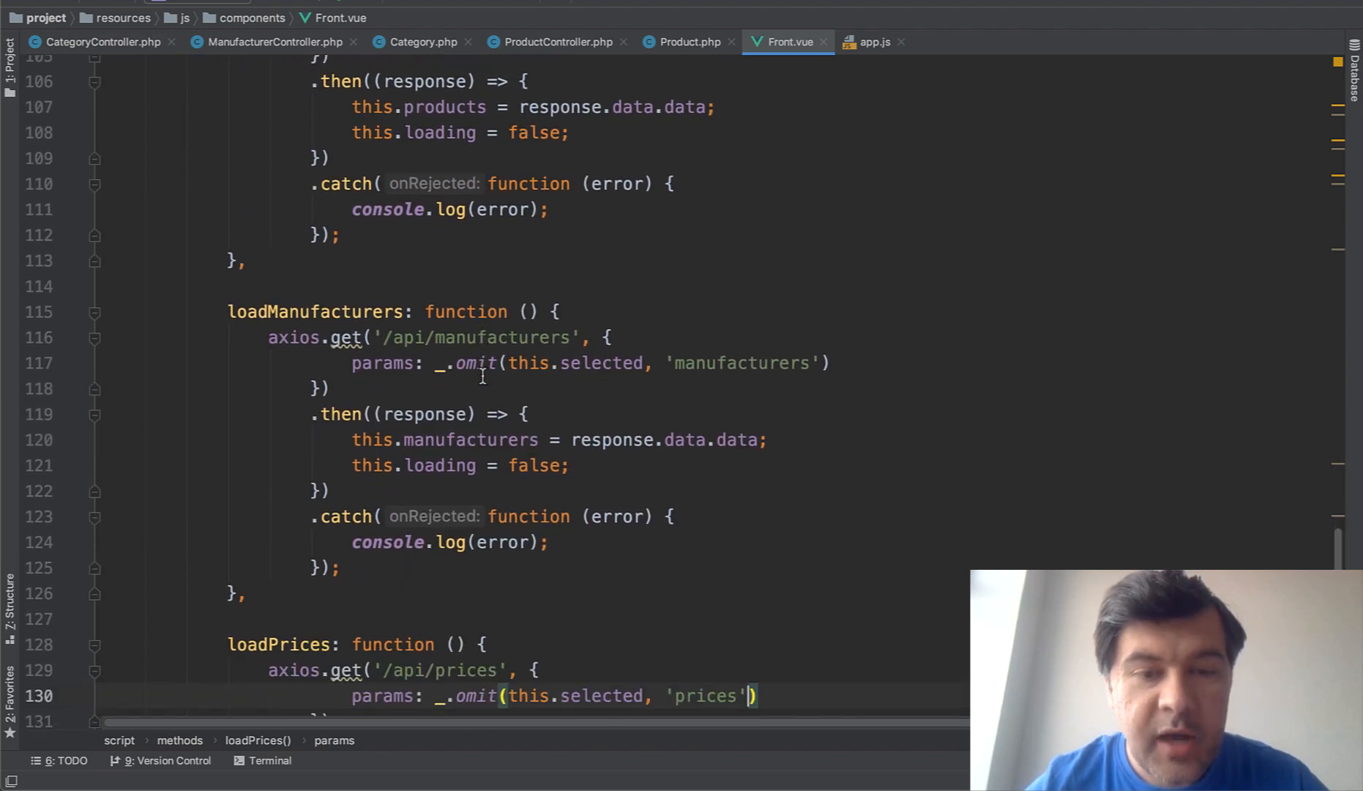
scroll("down", 3)
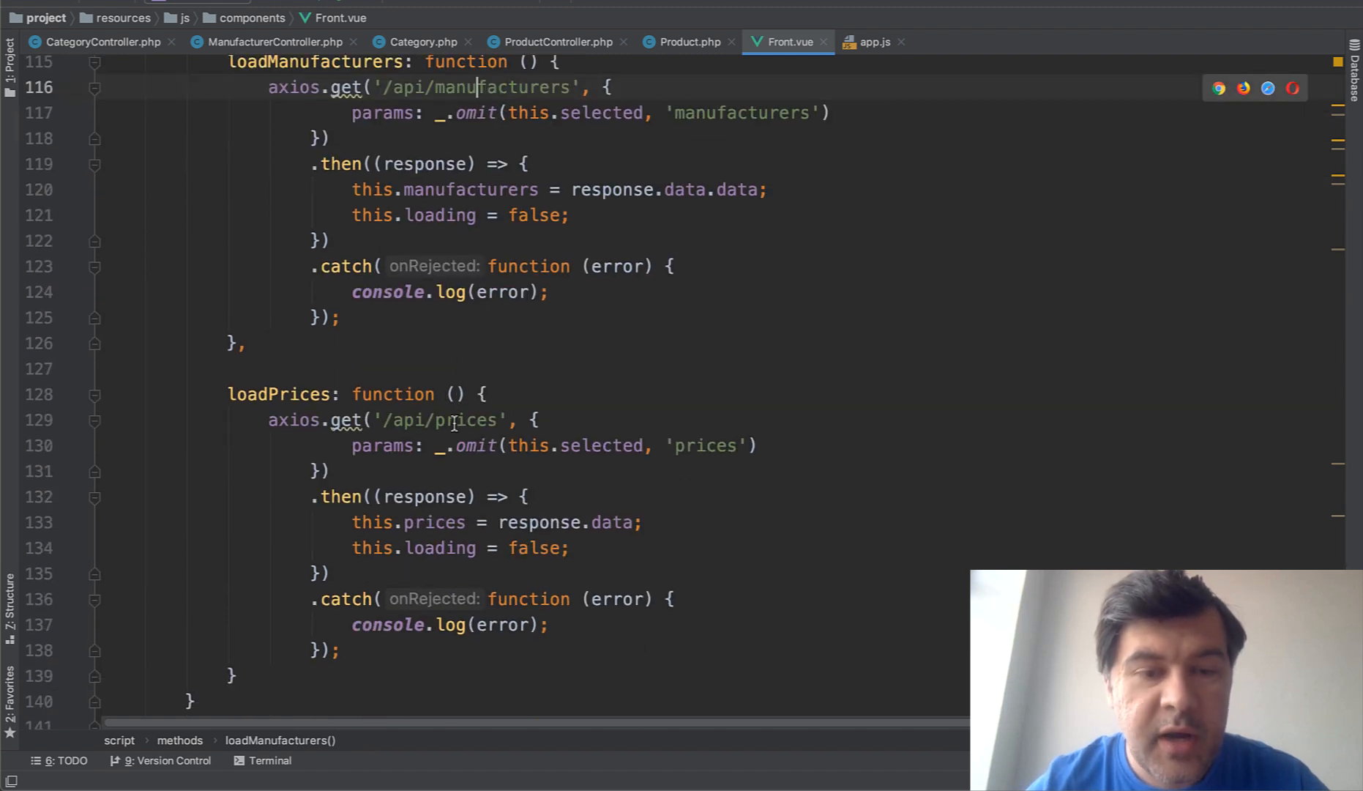
left_click(374, 445)
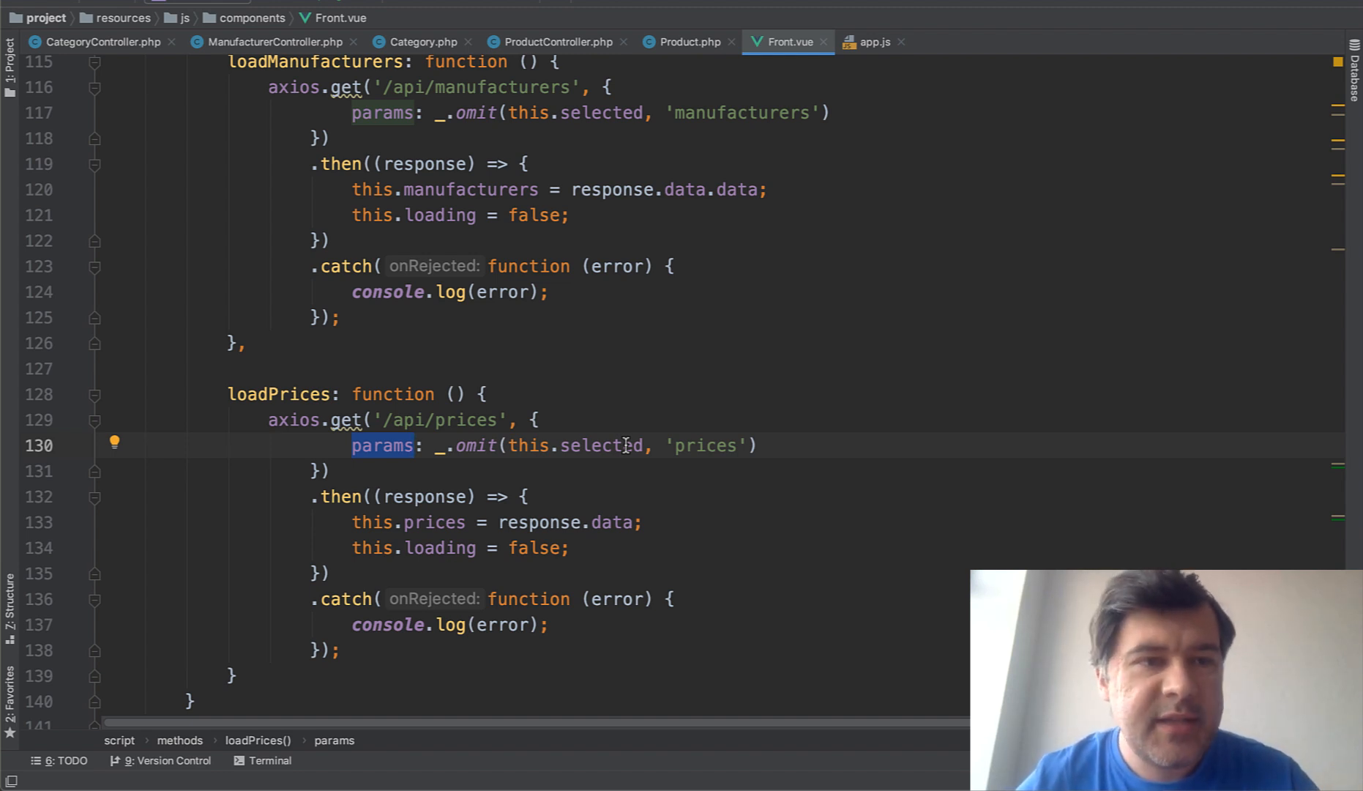
double_click(601, 445)
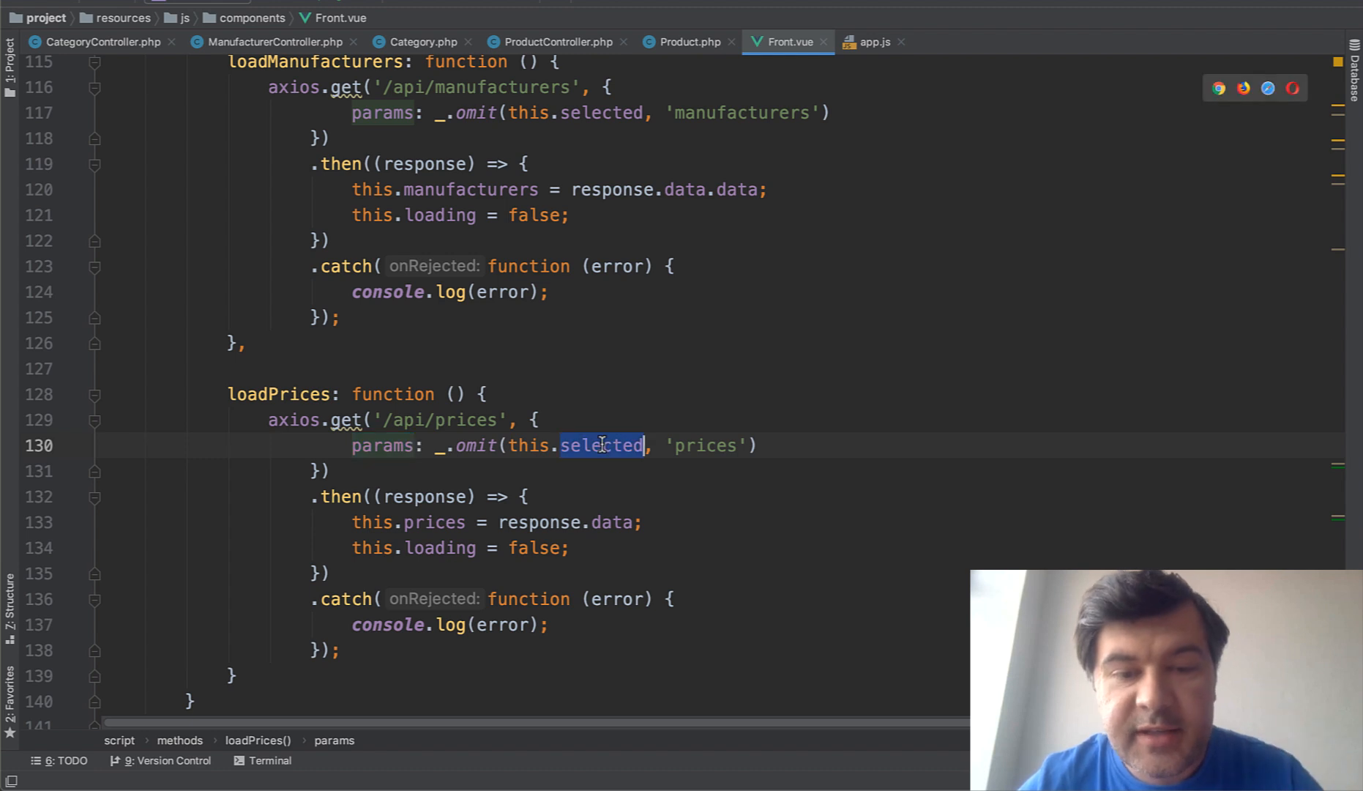
scroll("up", 3)
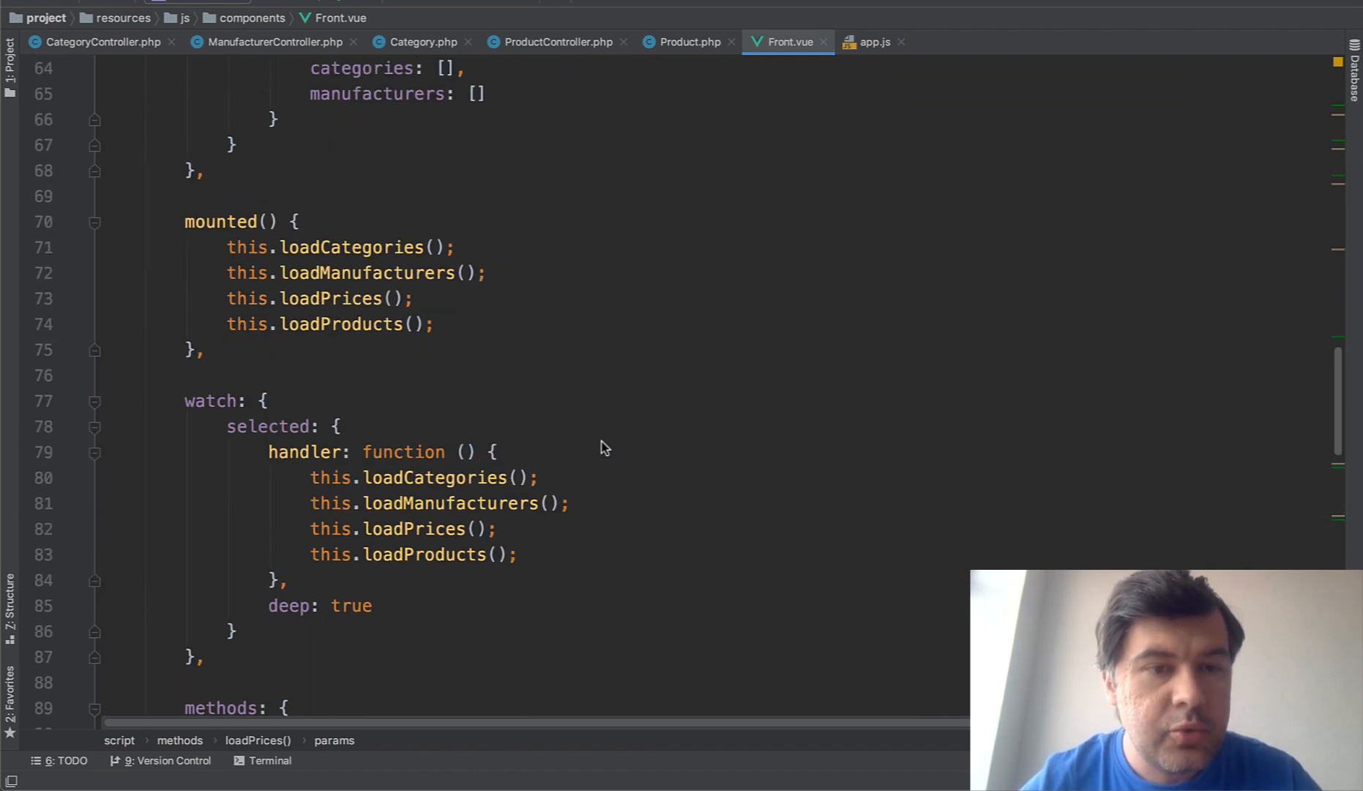
scroll("up", 3)
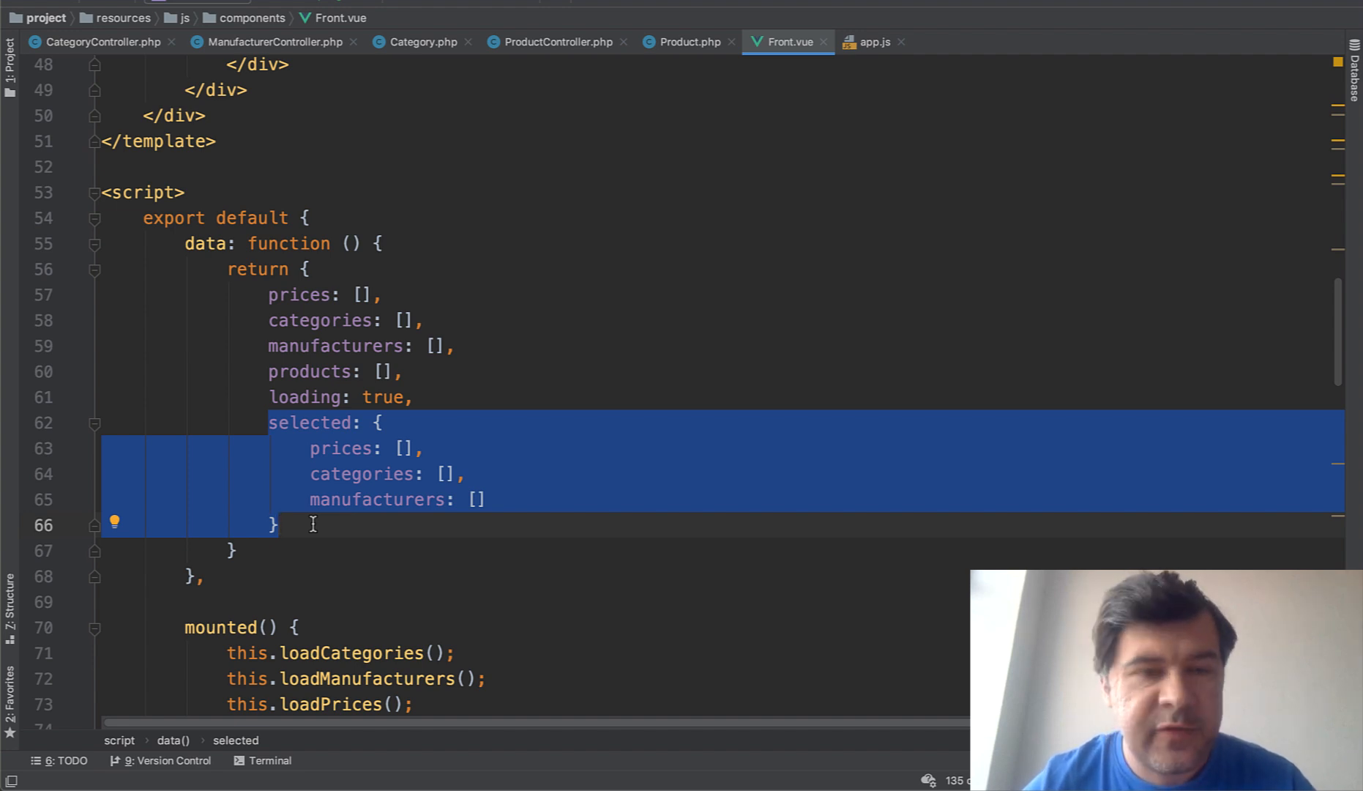
left_click(326, 473)
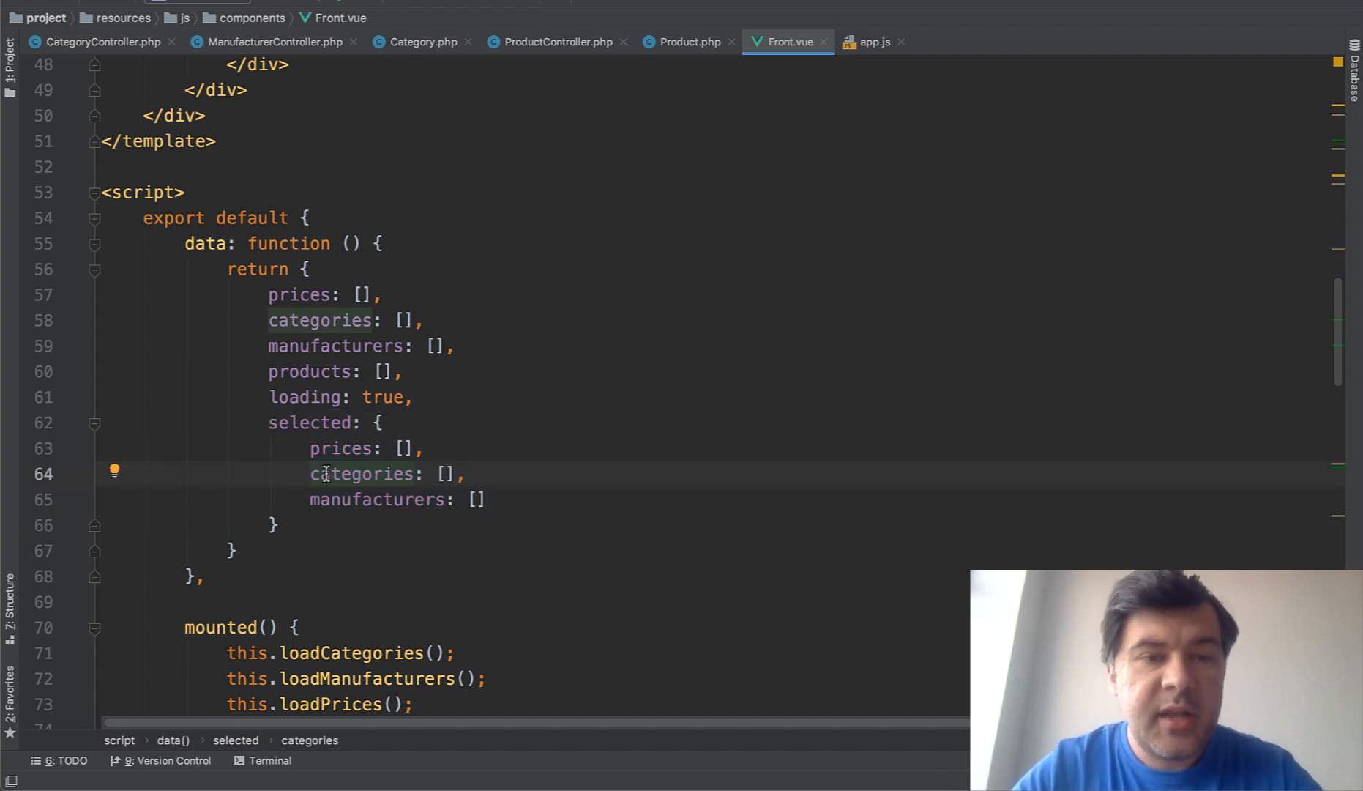